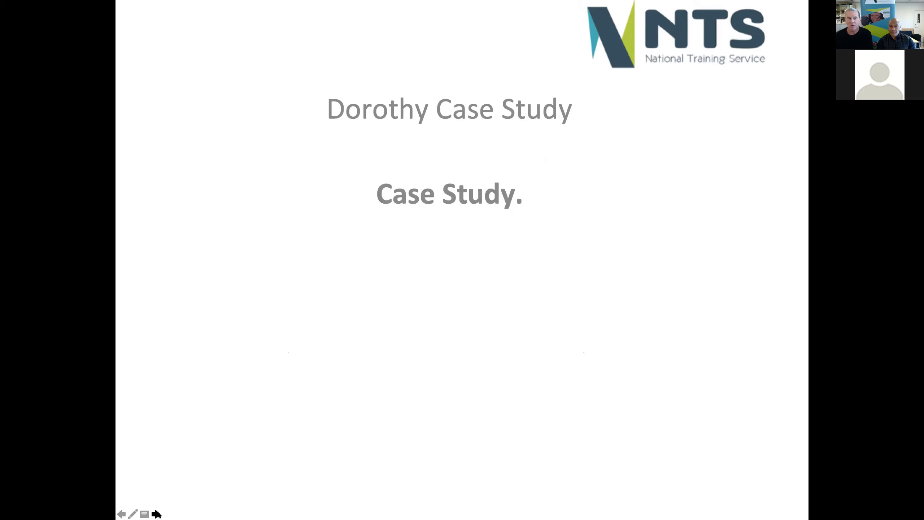
pyautogui.click(156, 514)
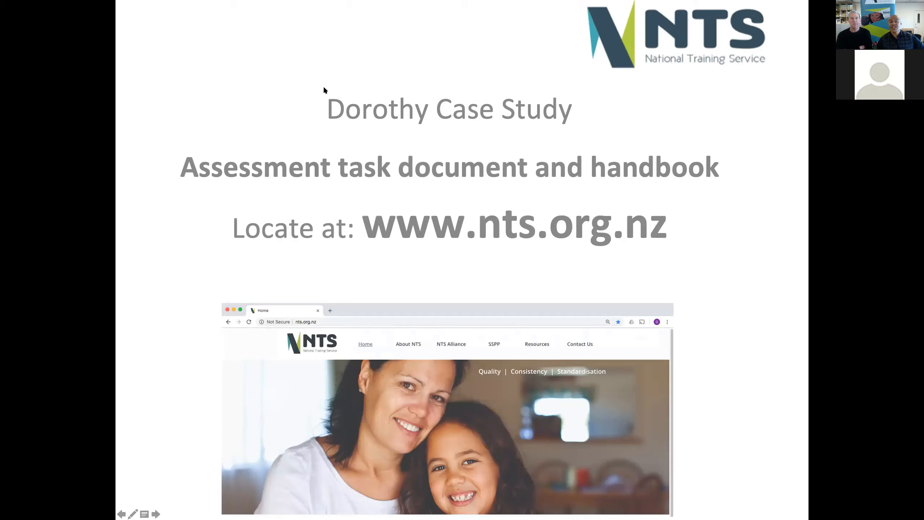
pyautogui.moveTo(338, 130)
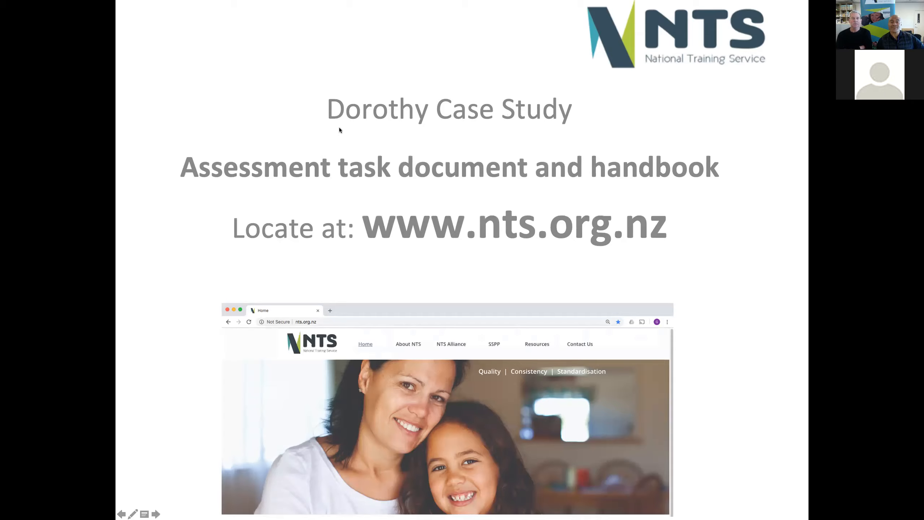
pyautogui.moveTo(600, 128)
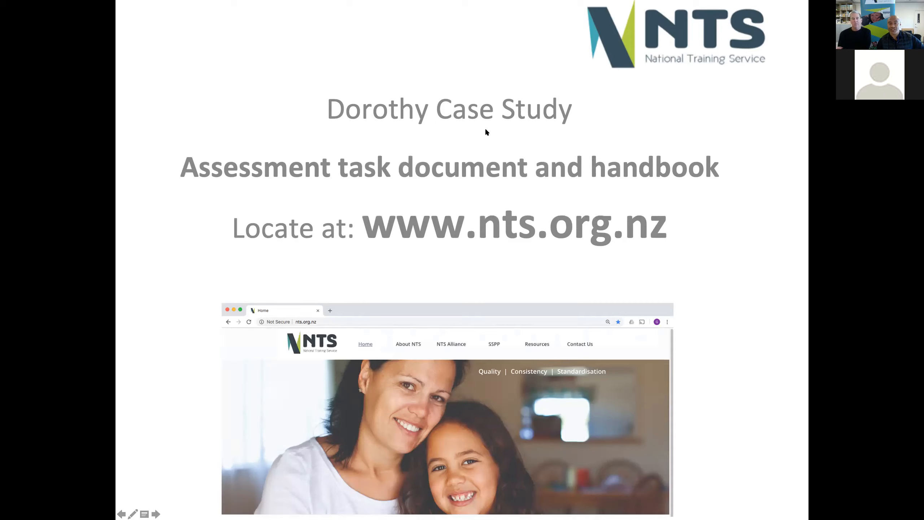
pyautogui.moveTo(346, 91)
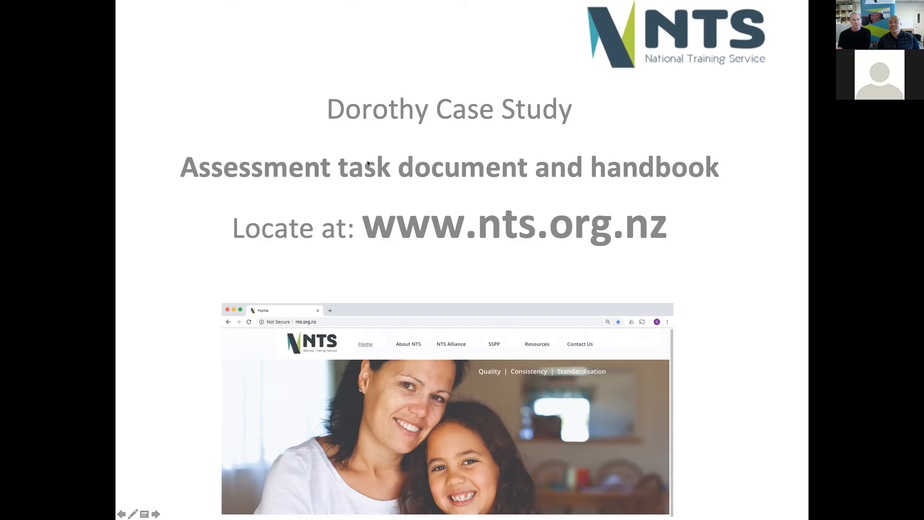
pyautogui.moveTo(524, 154)
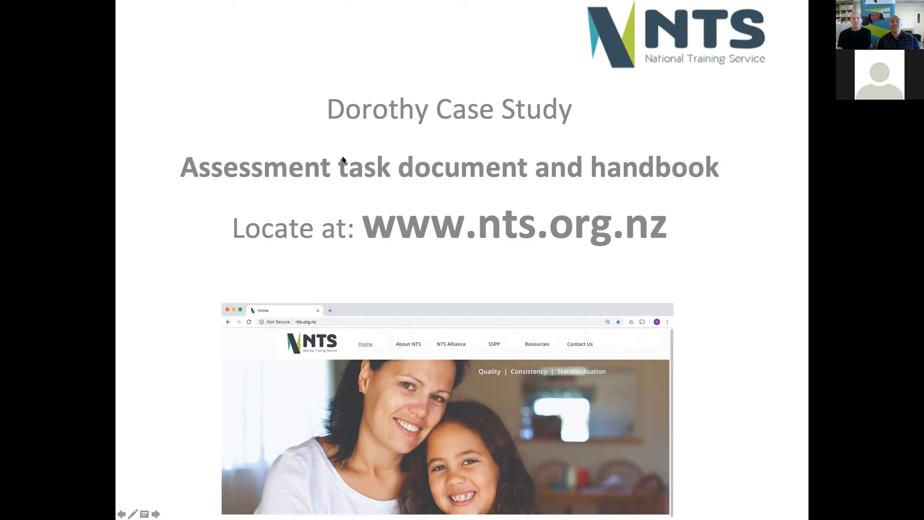
pyautogui.moveTo(737, 170)
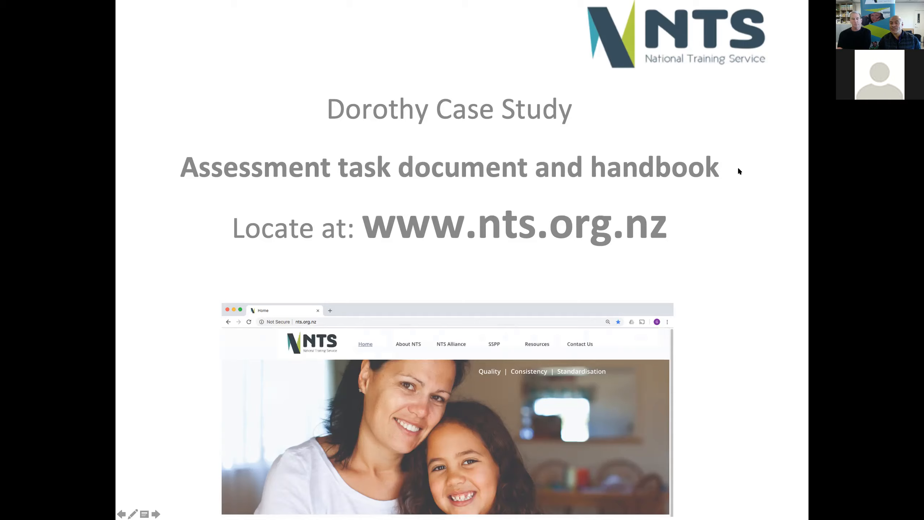
pyautogui.moveTo(682, 182)
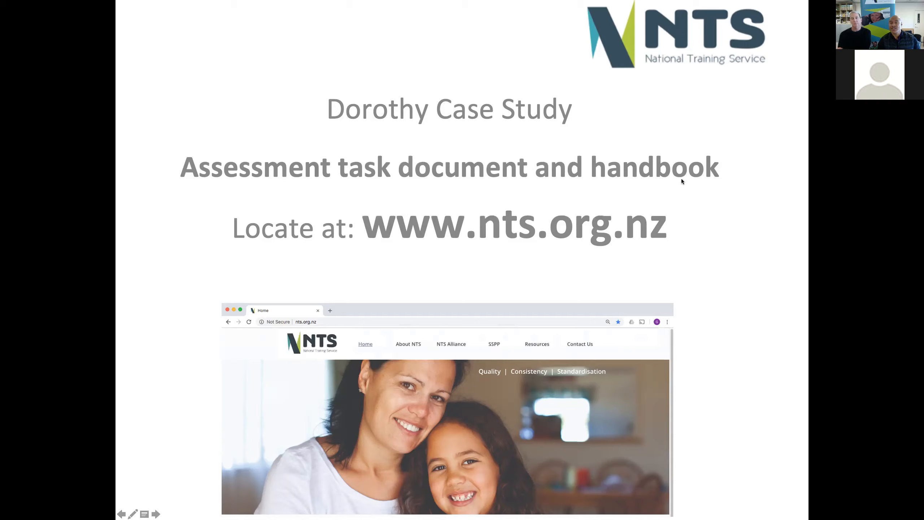
pyautogui.moveTo(492, 6)
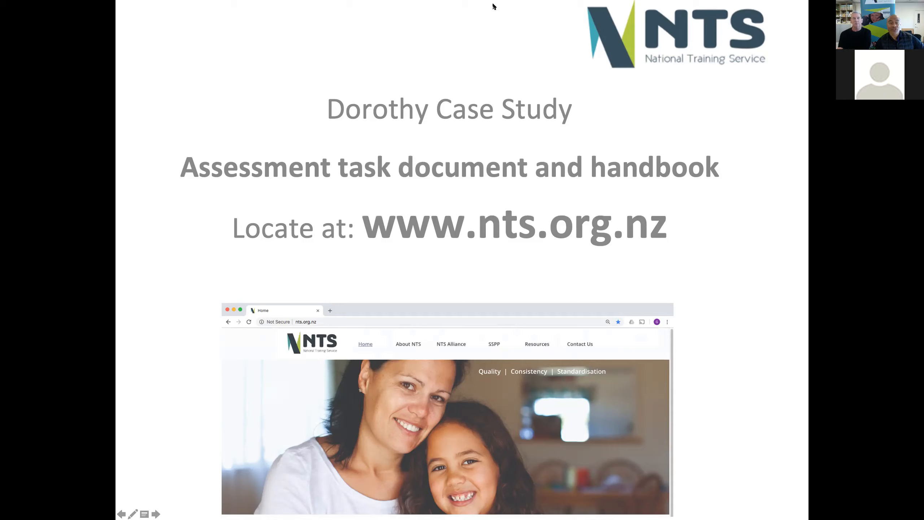
pyautogui.moveTo(540, 187)
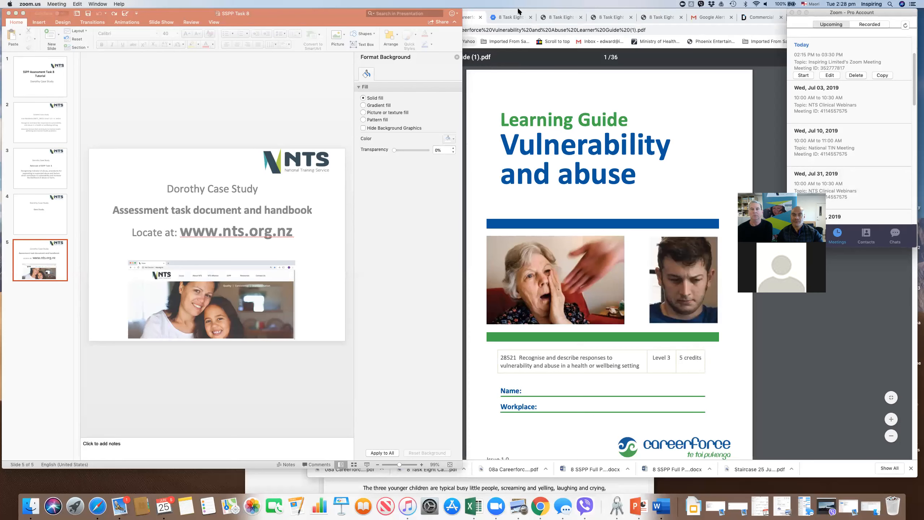
pyautogui.moveTo(640, 78)
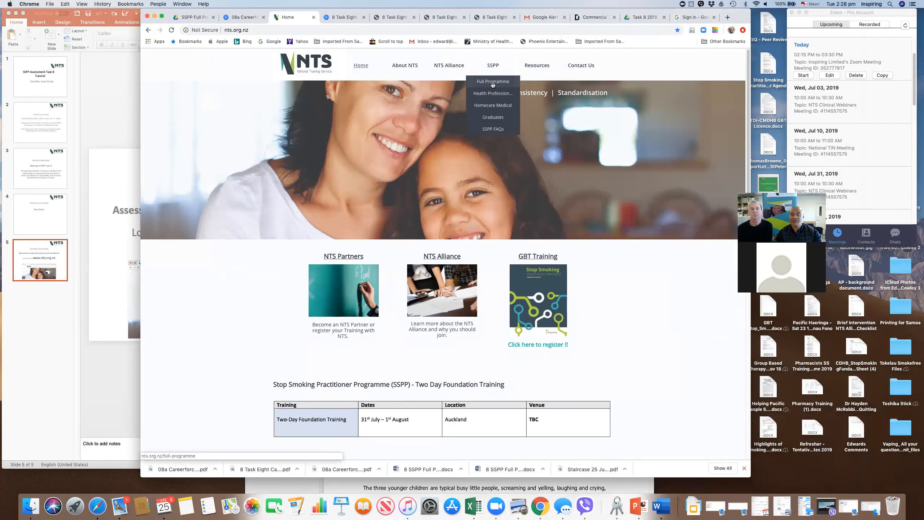
# Go to the SSPP Full Programme page and scroll to the Task 8: DOROTHY resources
pyautogui.click(492, 81)
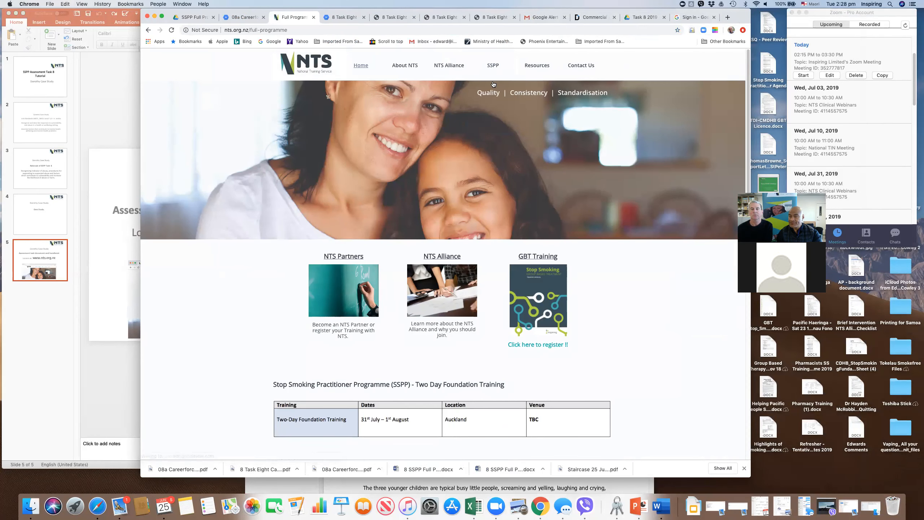
pyautogui.scroll(-3)
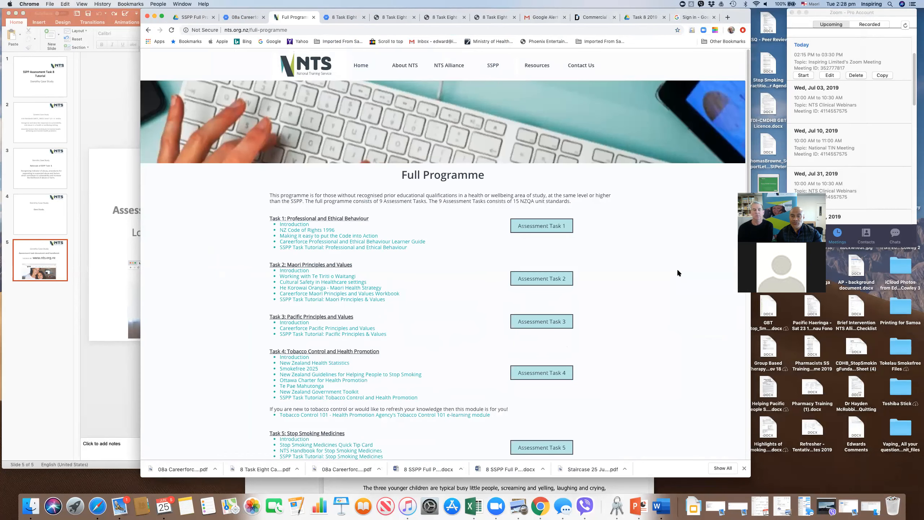
pyautogui.scroll(-3)
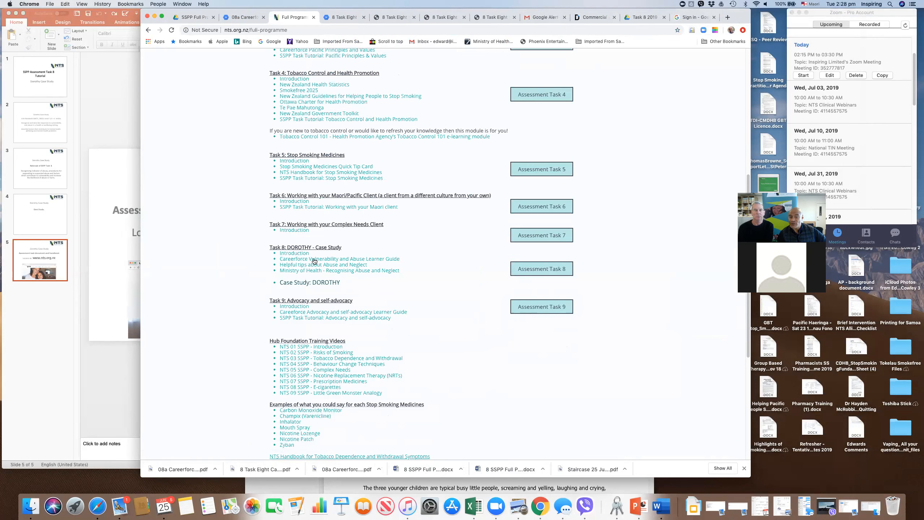
pyautogui.moveTo(413, 255)
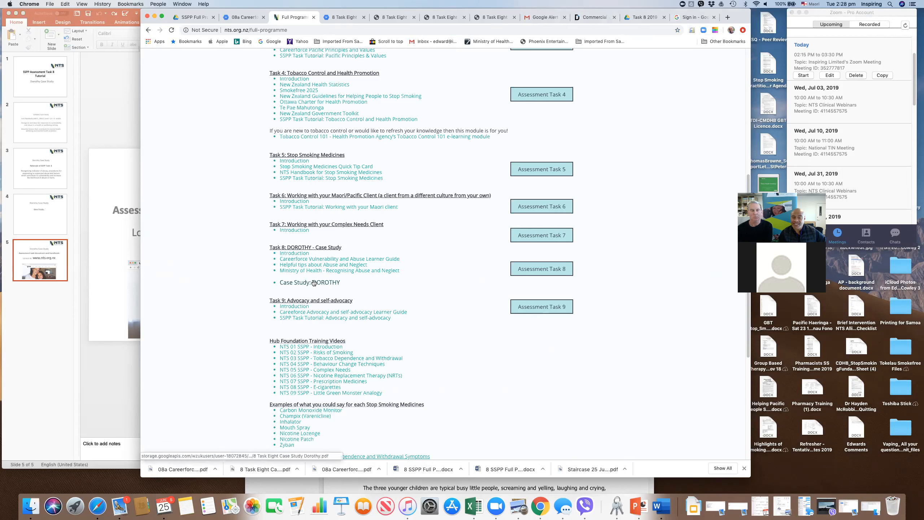
pyautogui.moveTo(549, 273)
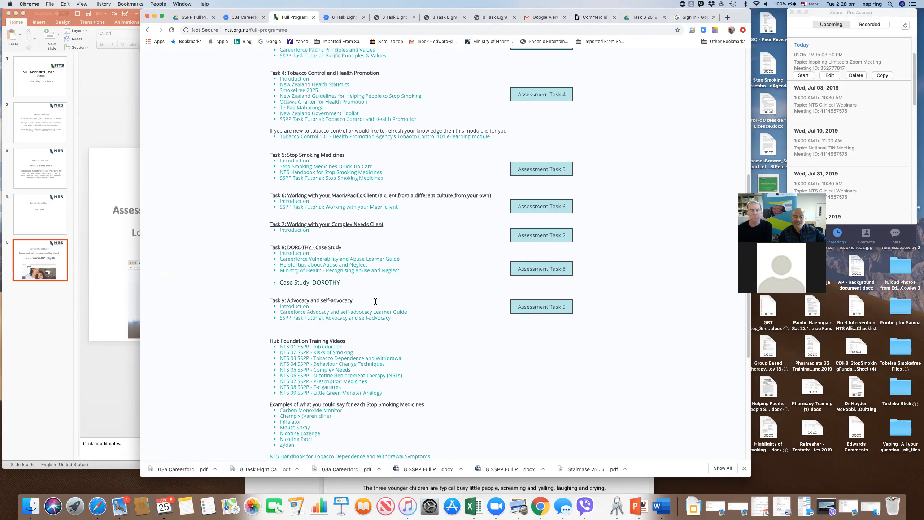
pyautogui.moveTo(417, 302)
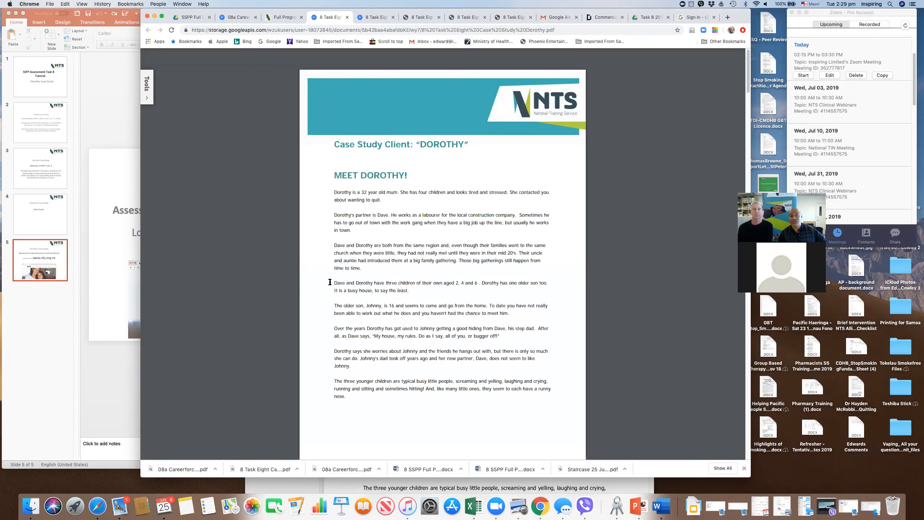
pyautogui.moveTo(421, 249)
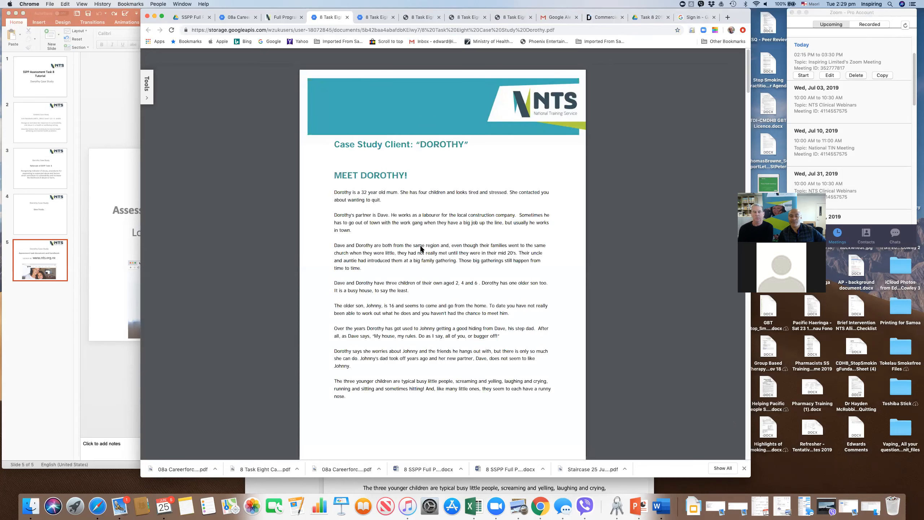
# Read the Dorothy case study PDF down to page 3 on her asthma and damp house
pyautogui.scroll(-3)
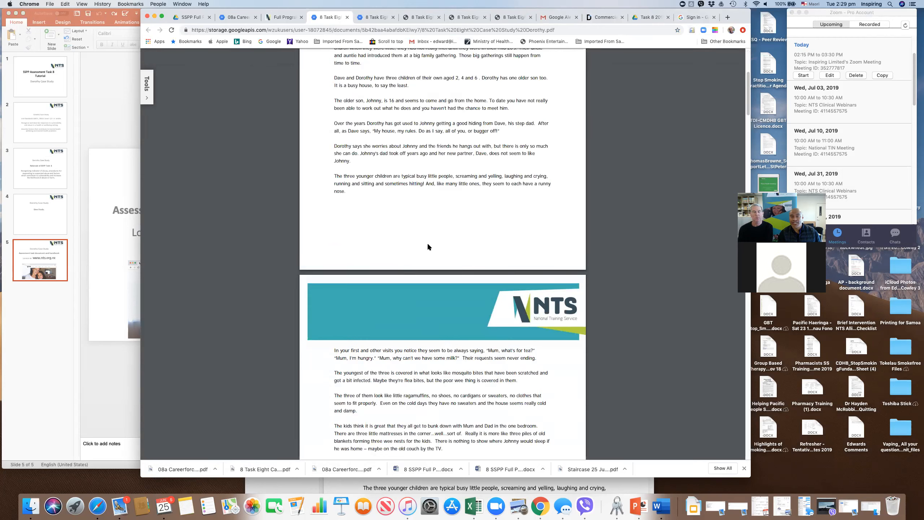
pyautogui.scroll(-3)
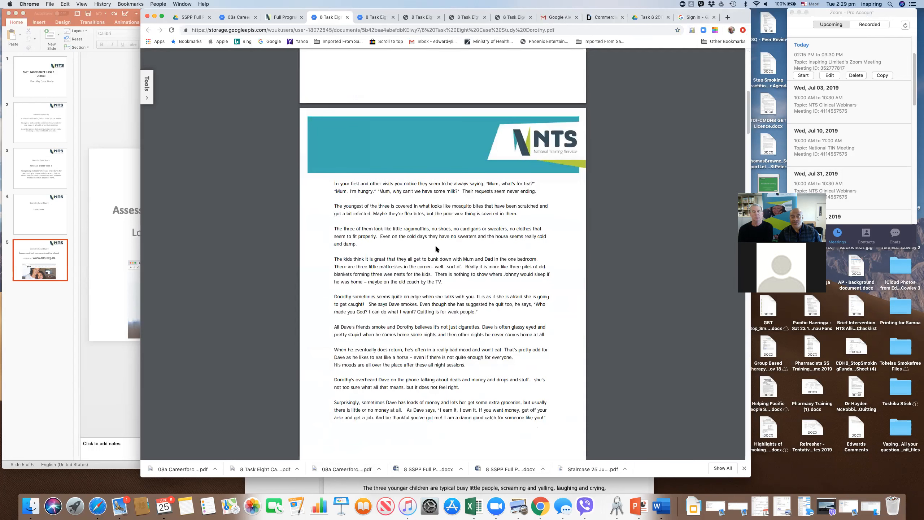
pyautogui.moveTo(544, 238)
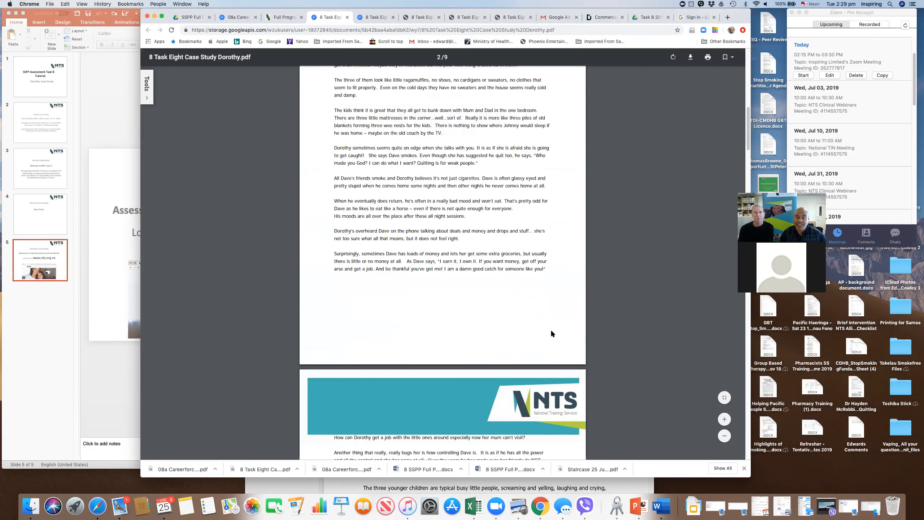
pyautogui.scroll(-3)
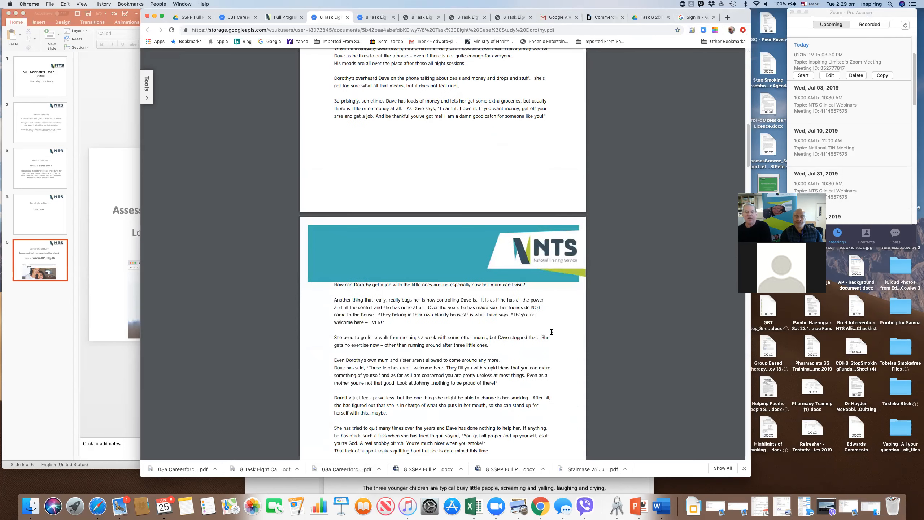
pyautogui.scroll(-3)
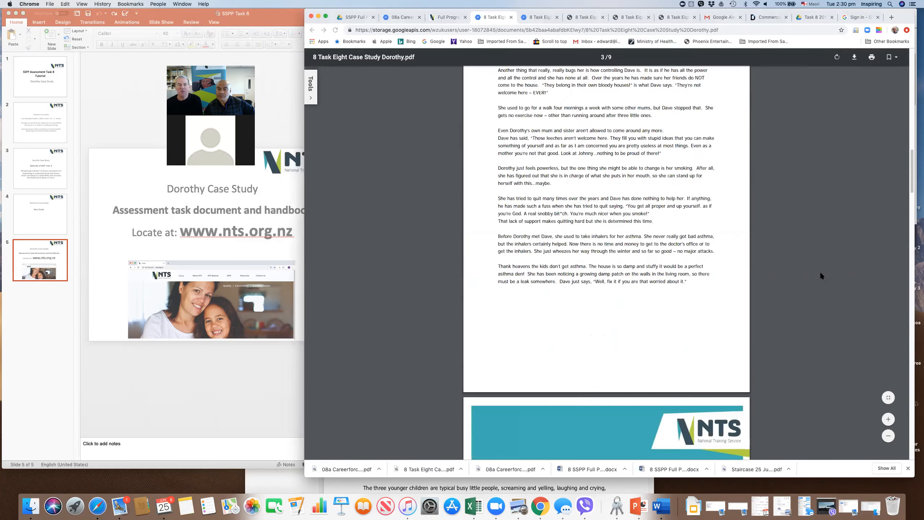
# Continue reading the case study PDF down to the 'DOROTHY approaches Quit Day' section
pyautogui.scroll(-3)
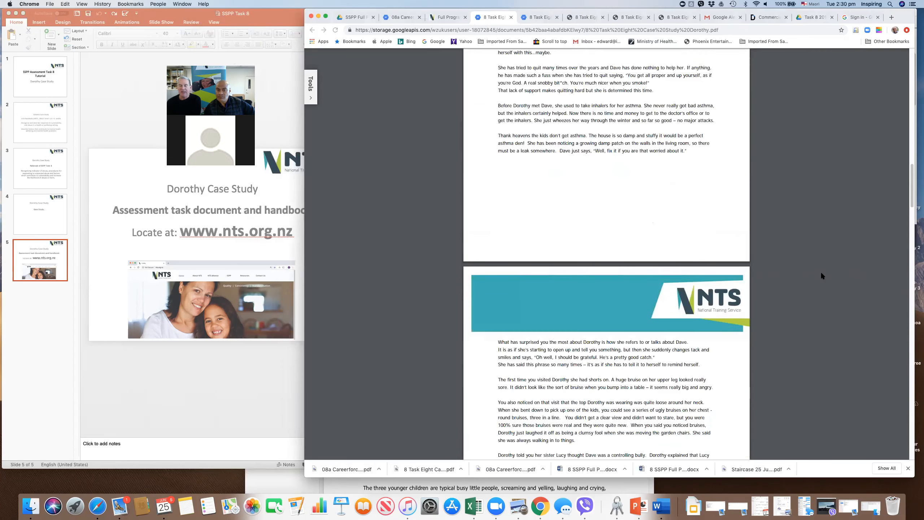
pyautogui.scroll(-3)
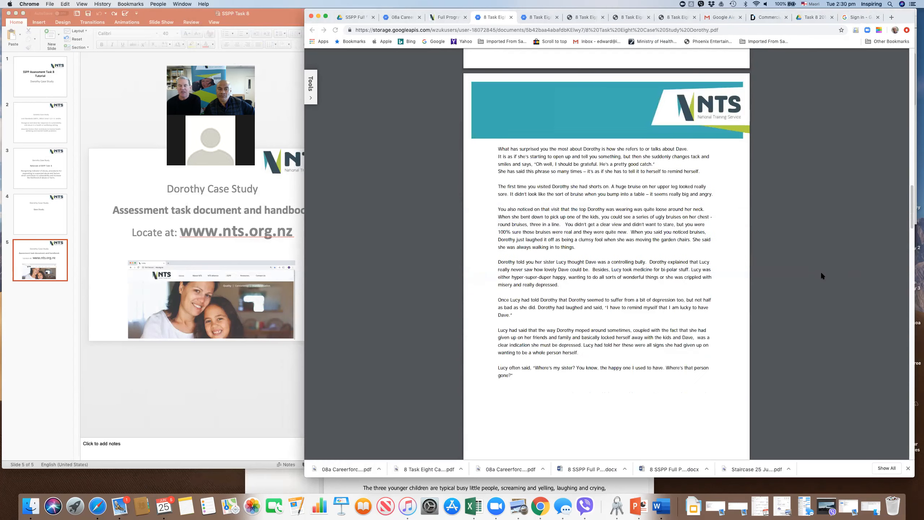
pyautogui.scroll(-3)
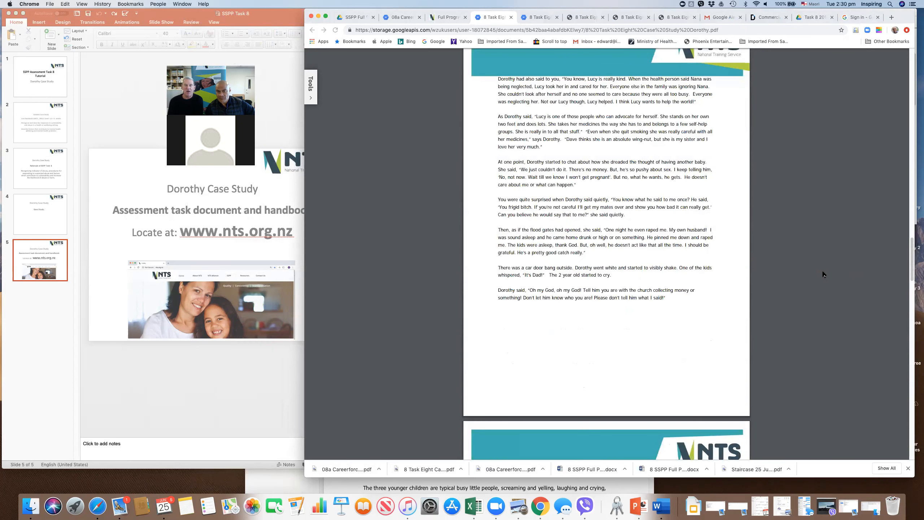
pyautogui.scroll(-3)
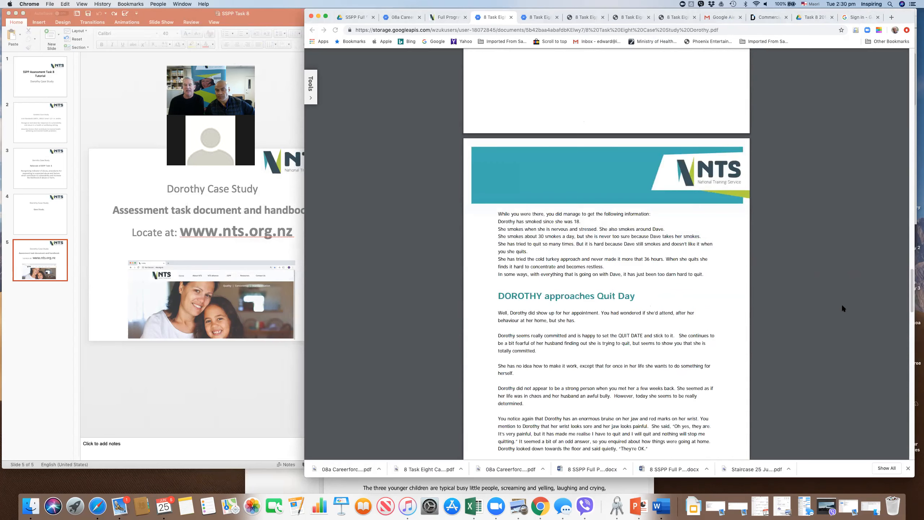
pyautogui.scroll(-3)
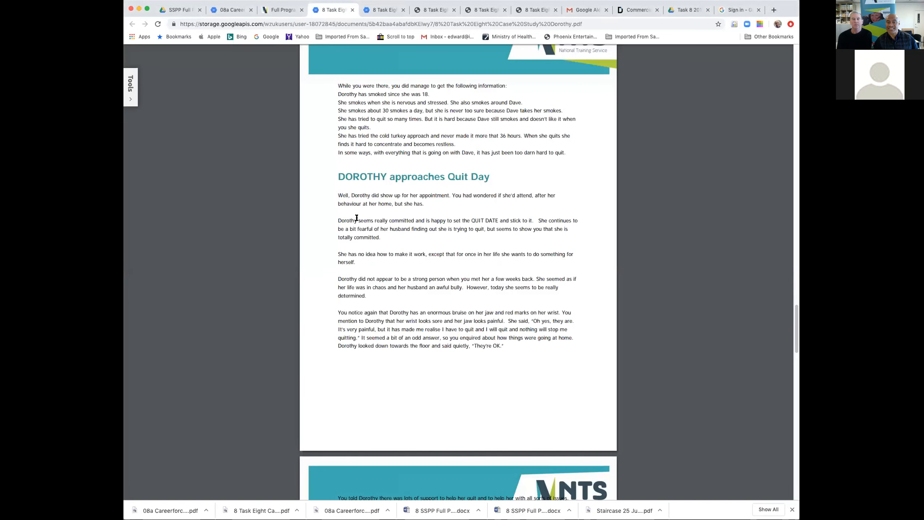
# Scroll the page once before returning to the nts.org.nz home tab
pyautogui.scroll(-3)
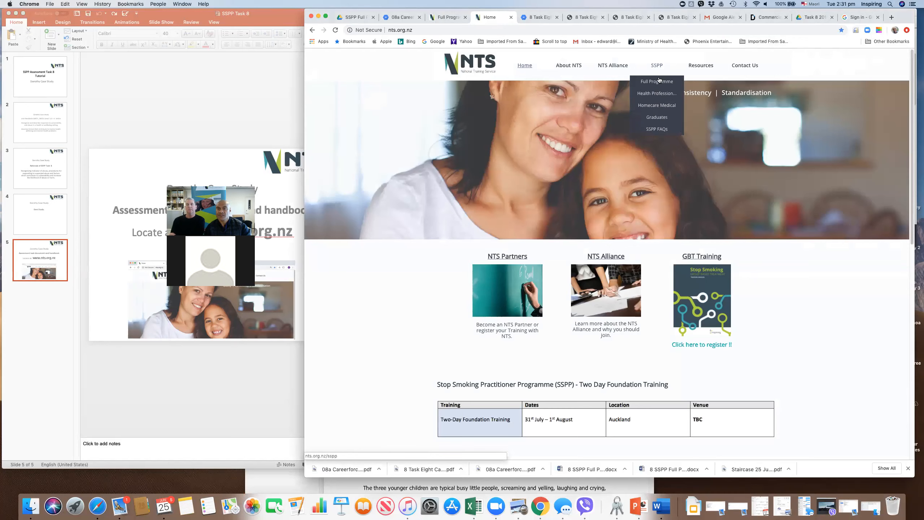
# Return to the Full Programme page and scroll past Task 8 to the Hub Foundation Training Videos
pyautogui.click(657, 81)
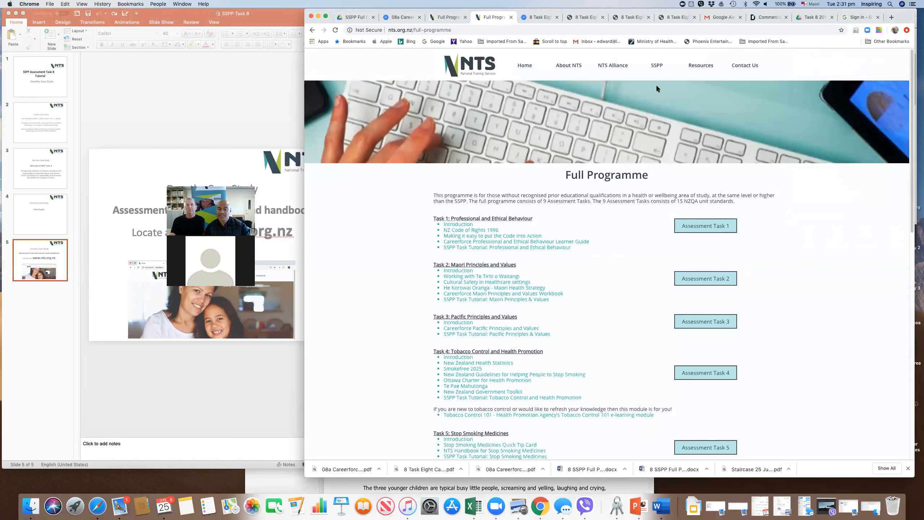
pyautogui.scroll(-3)
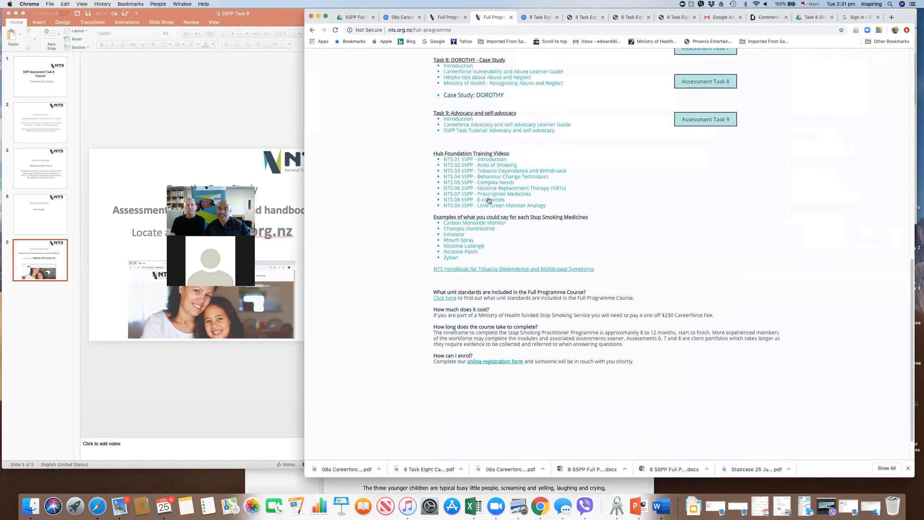
pyautogui.moveTo(543, 74)
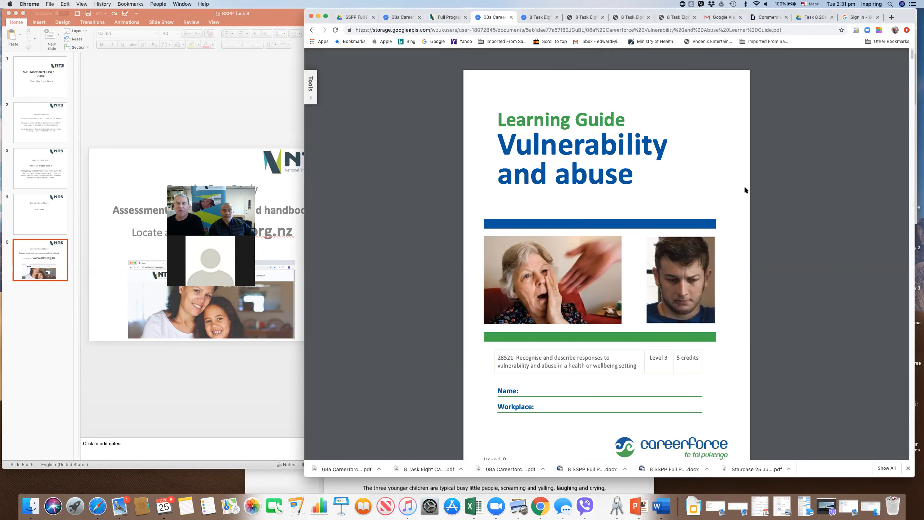
# Scroll the Vulnerability and Abuse learning guide past its cover and contents to page 6's Vulnerability section
pyautogui.scroll(-3)
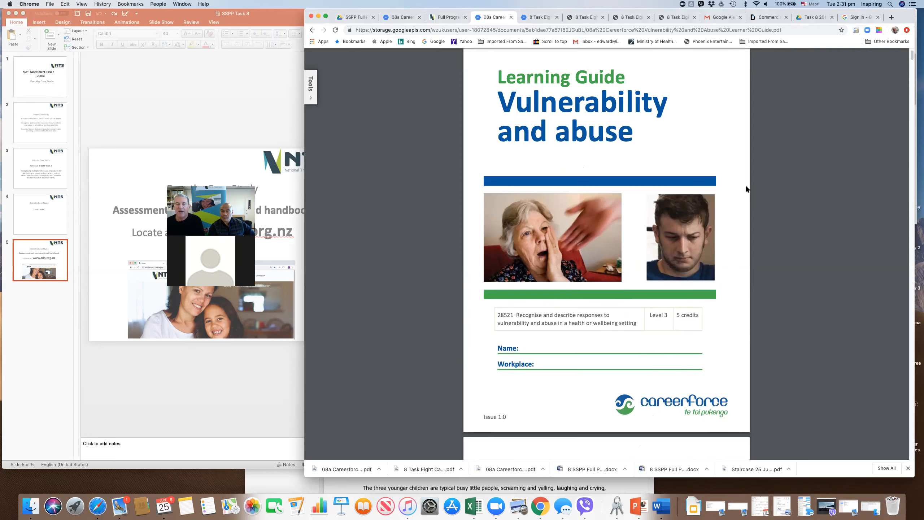
pyautogui.scroll(-3)
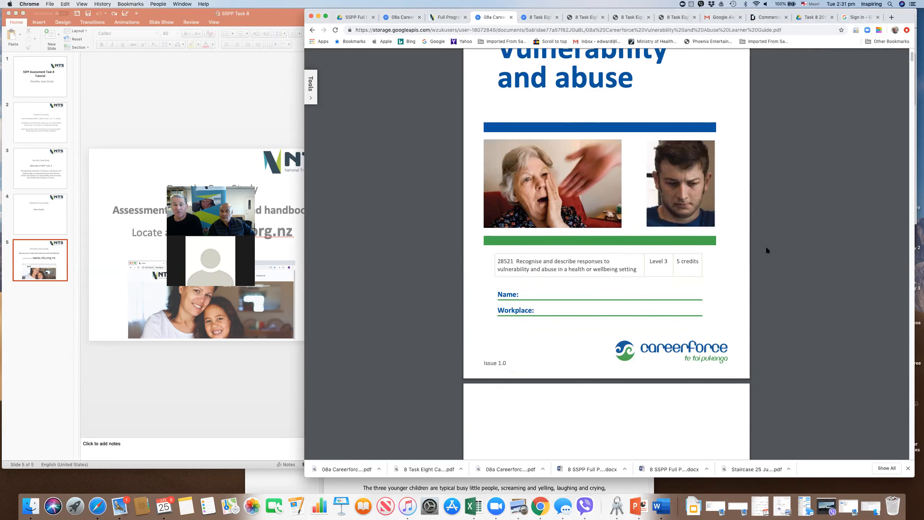
pyautogui.scroll(-3)
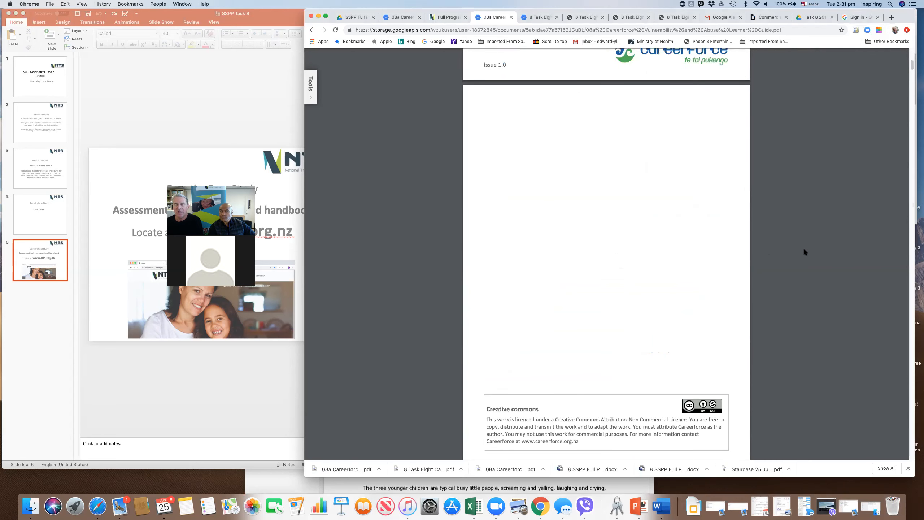
pyautogui.scroll(-3)
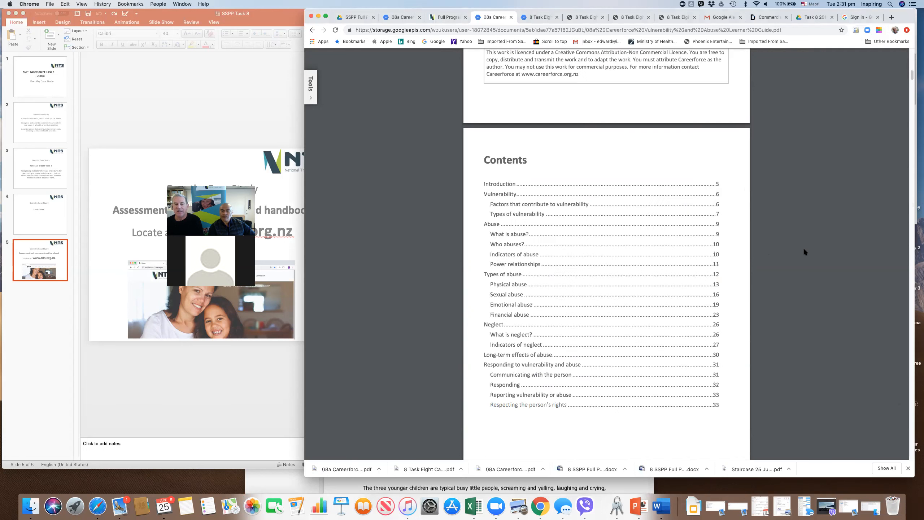
pyautogui.scroll(-3)
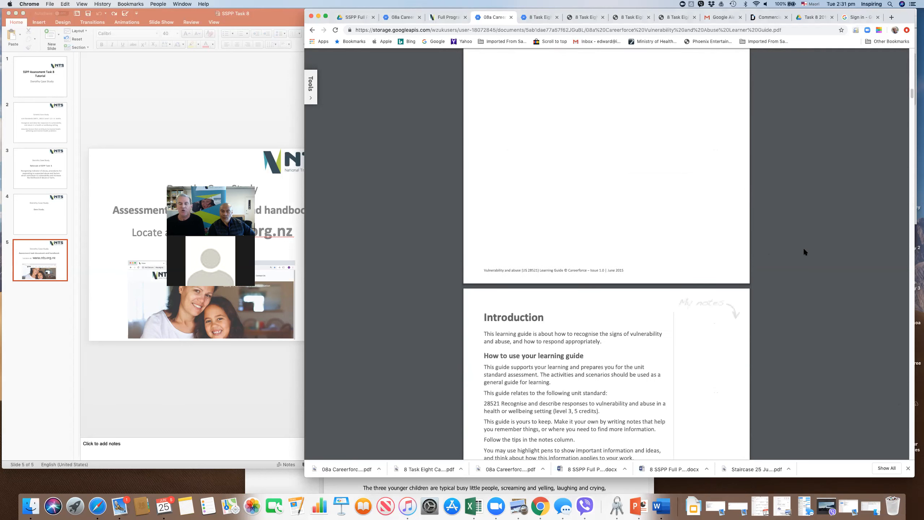
pyautogui.scroll(-3)
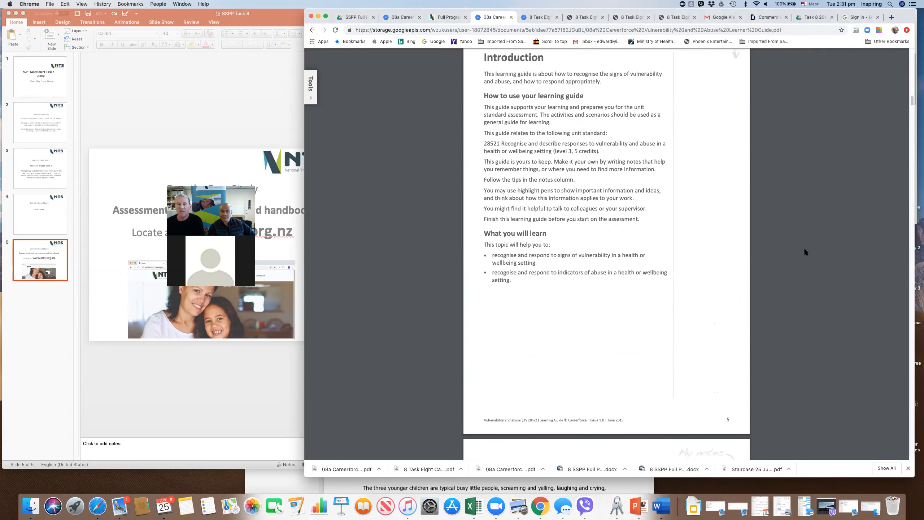
pyautogui.scroll(-3)
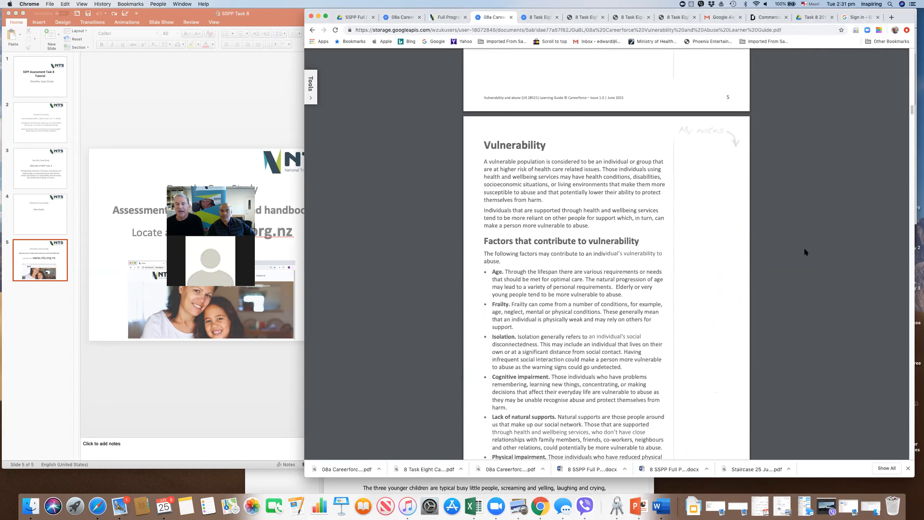
pyautogui.scroll(-3)
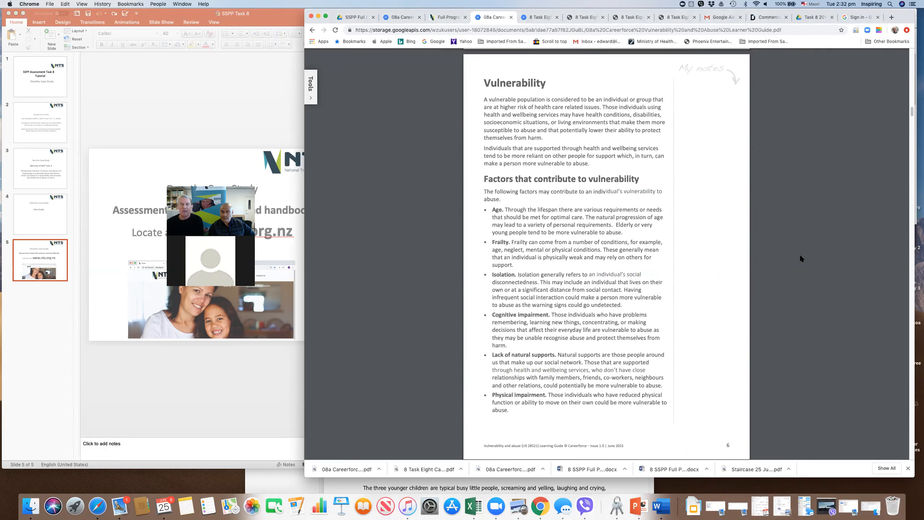
pyautogui.moveTo(747, 263)
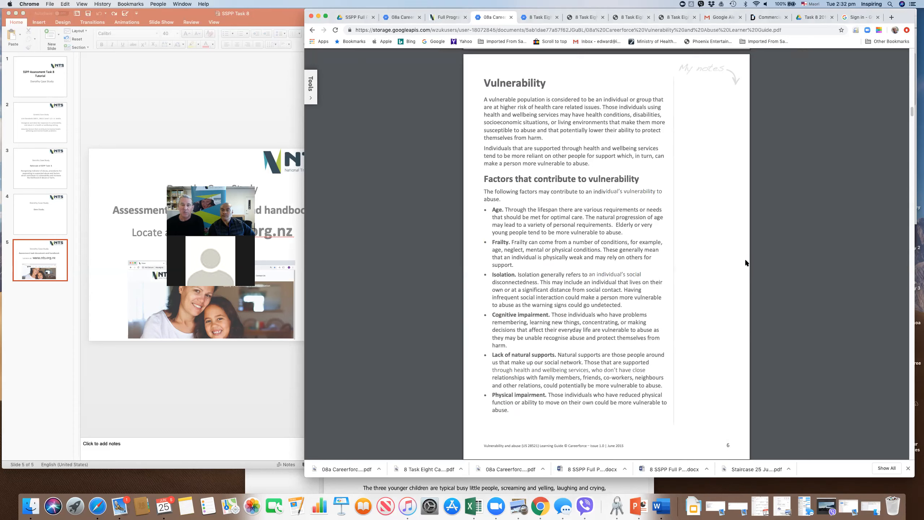
pyautogui.moveTo(631, 145)
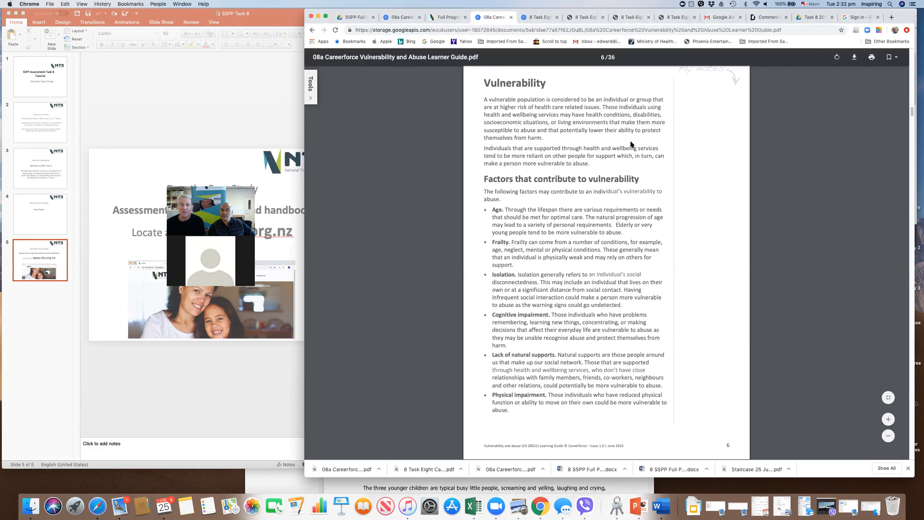
pyautogui.moveTo(710, 230)
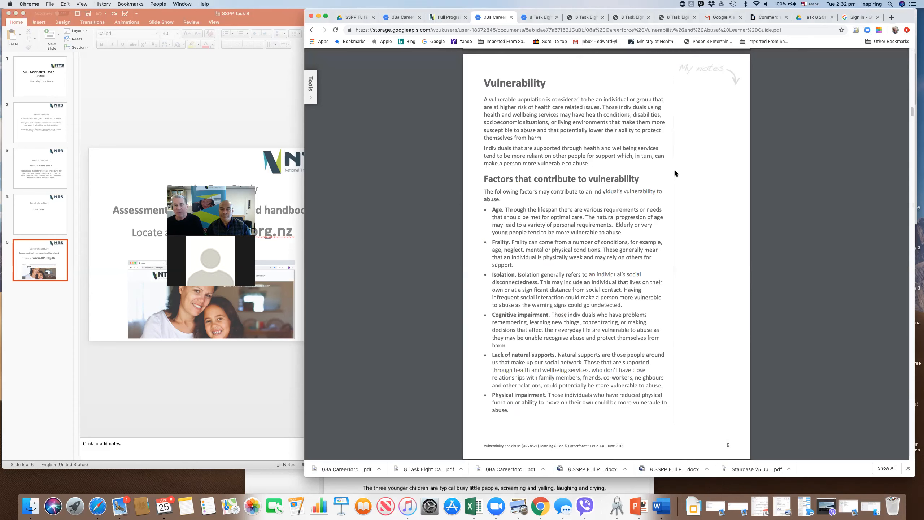
pyautogui.moveTo(698, 203)
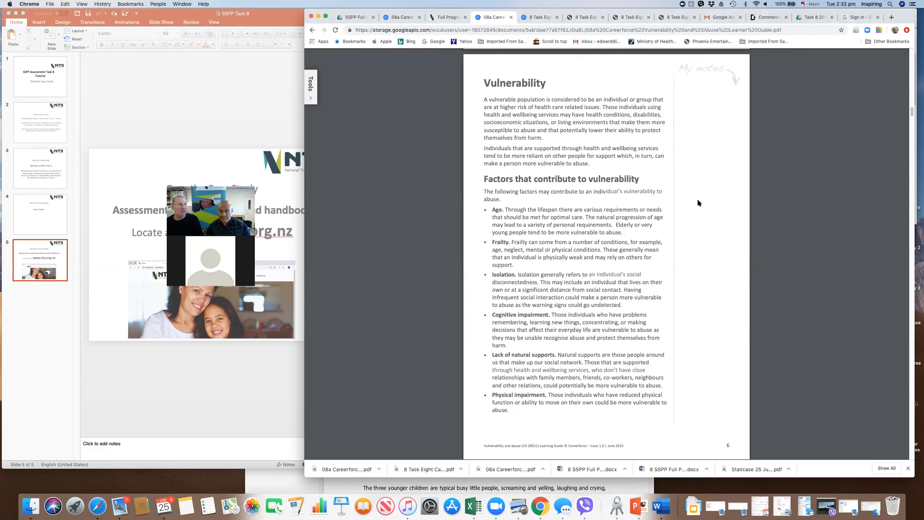
pyautogui.moveTo(707, 210)
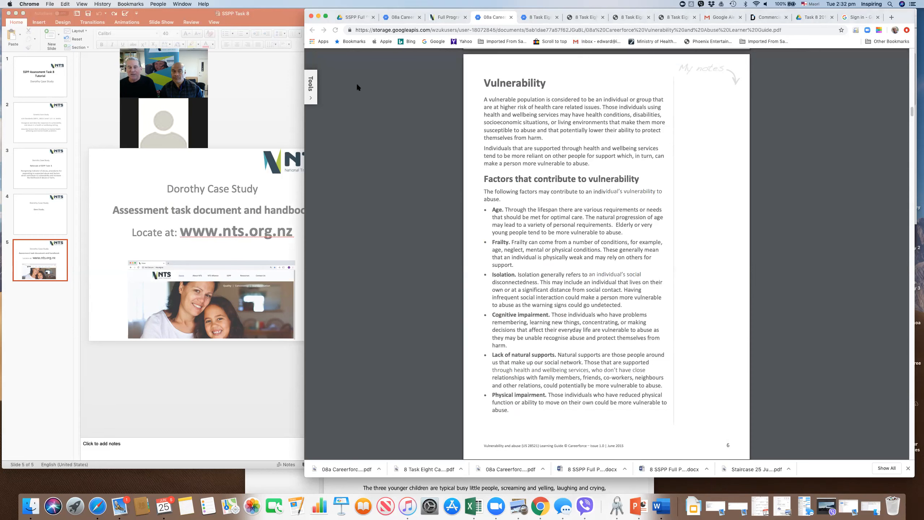
pyautogui.moveTo(725, 122)
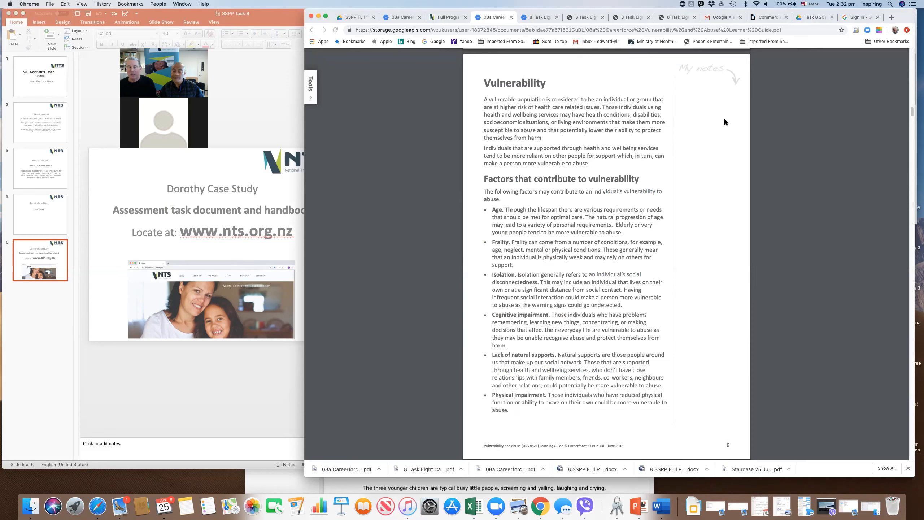
pyautogui.moveTo(714, 128)
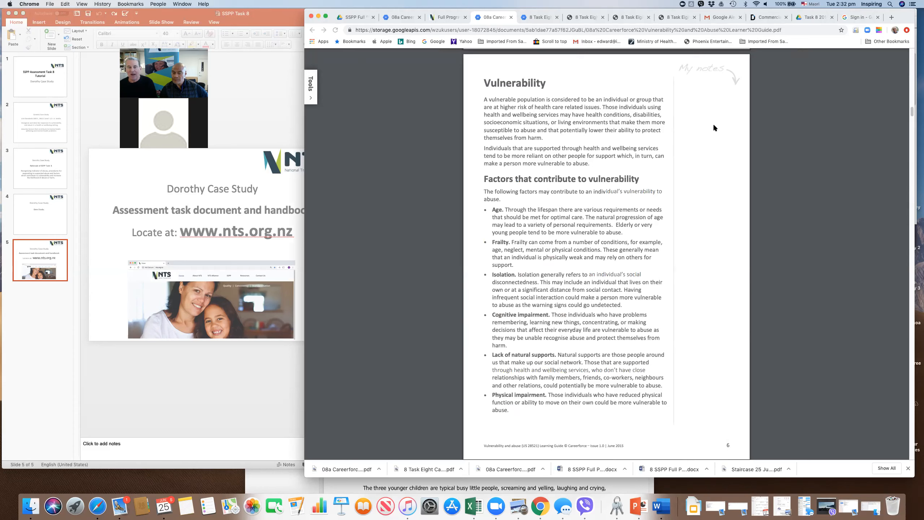
pyautogui.moveTo(717, 206)
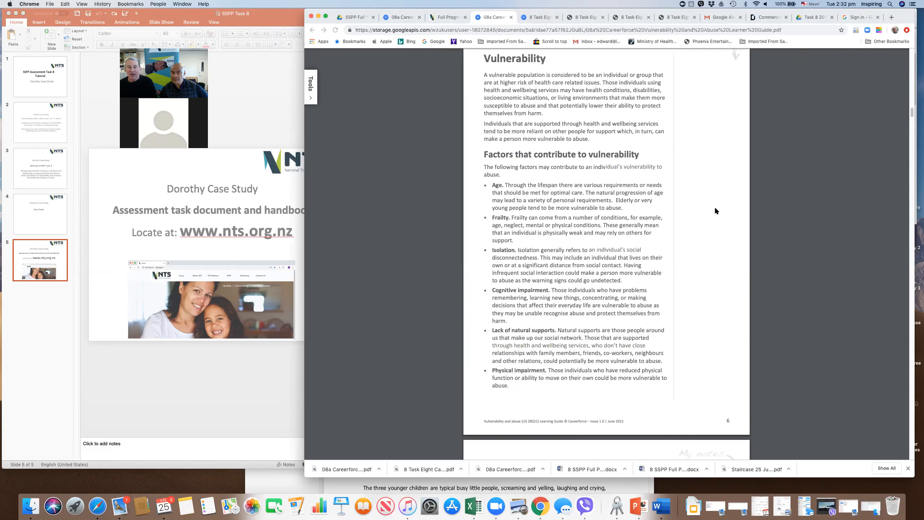
# Scroll the learning guide to page 8's 'An example of vulnerability' stroke scenario table
pyautogui.scroll(-3)
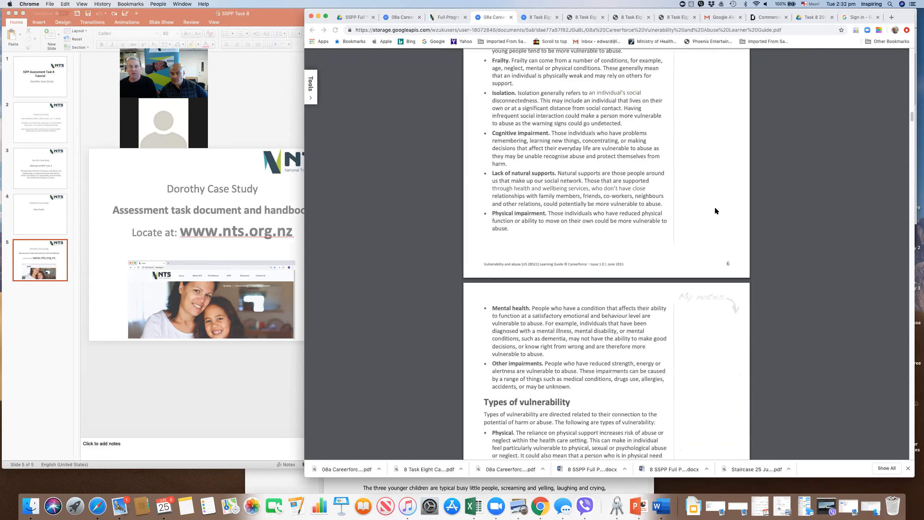
pyautogui.scroll(-3)
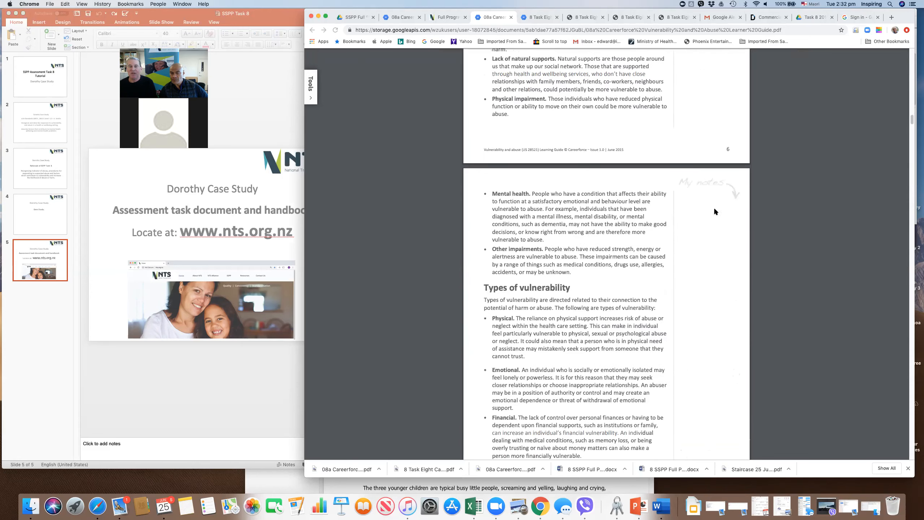
pyautogui.scroll(-3)
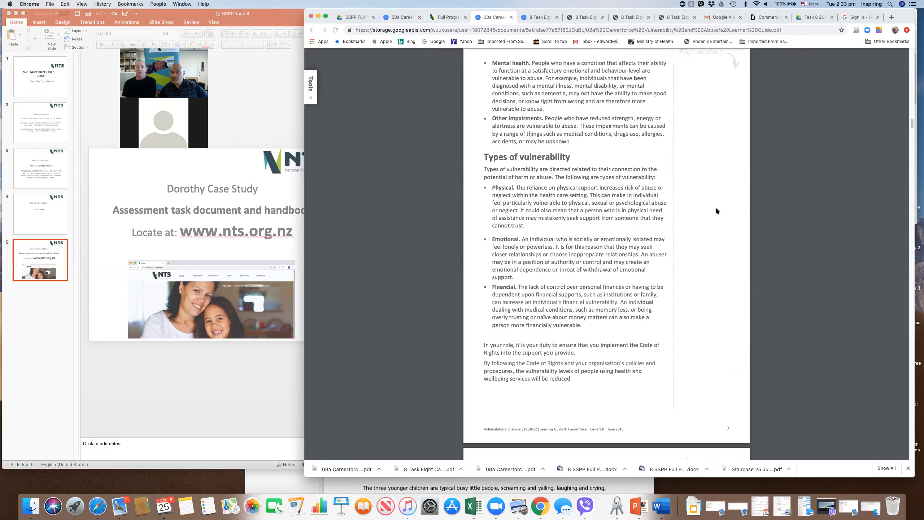
pyautogui.scroll(-3)
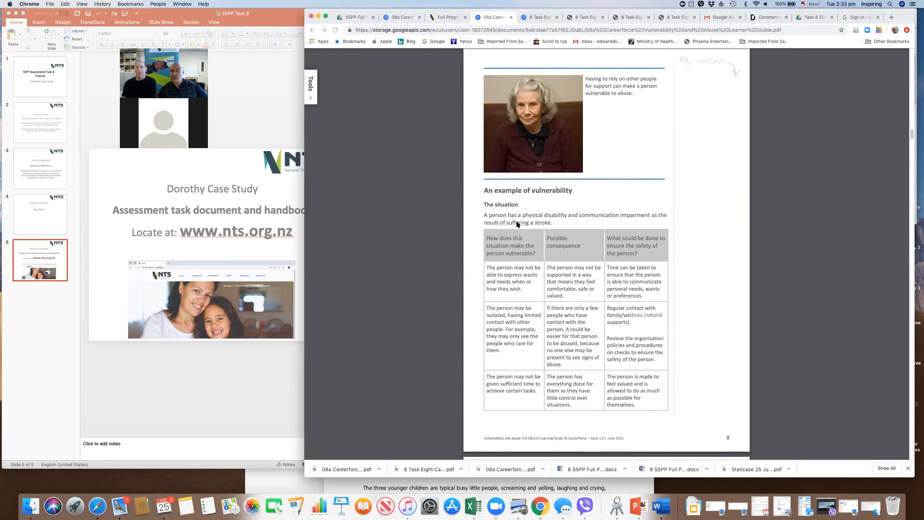
pyautogui.moveTo(498, 221)
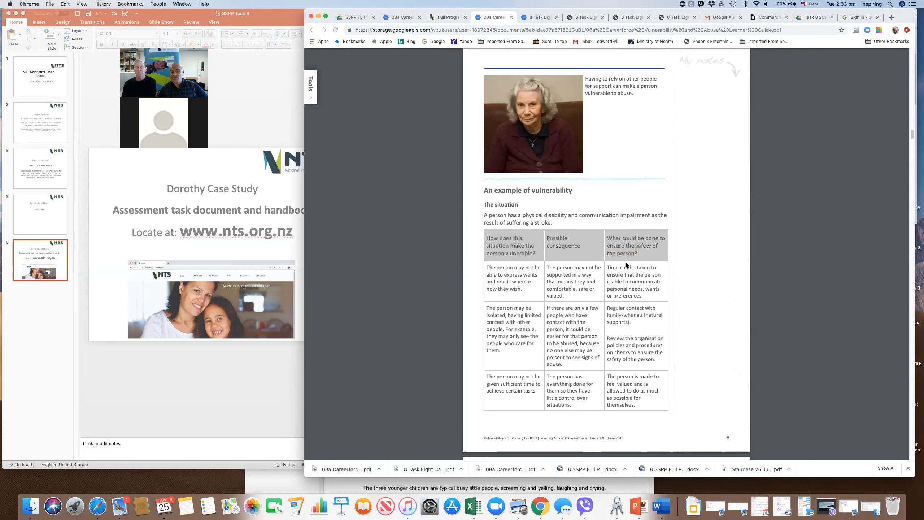
pyautogui.moveTo(612, 280)
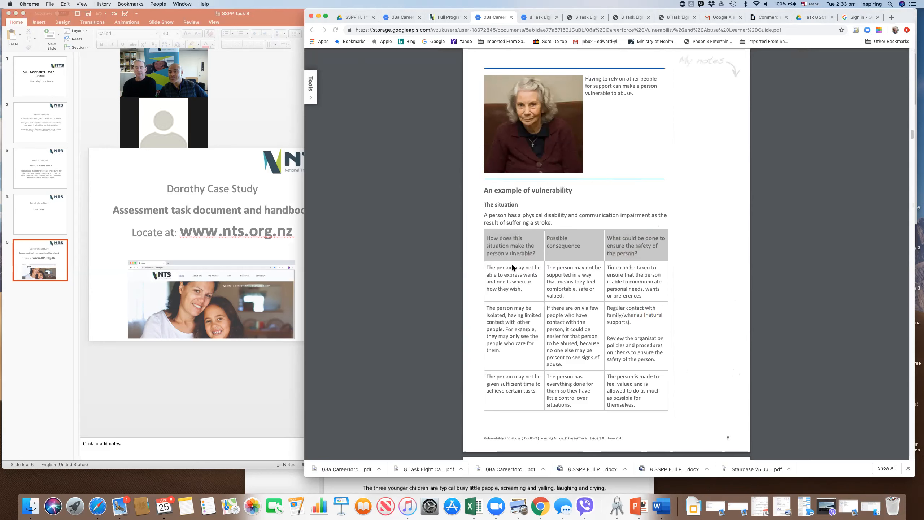
pyautogui.moveTo(477, 234)
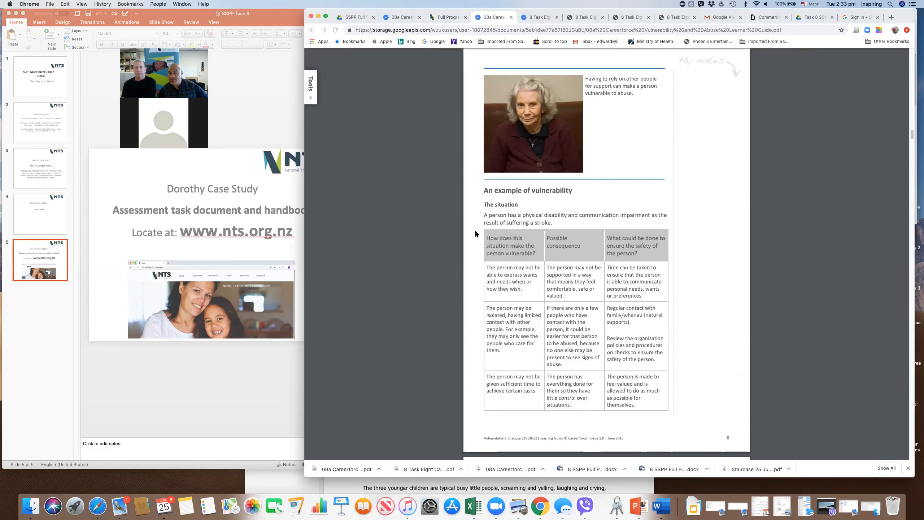
pyautogui.moveTo(580, 225)
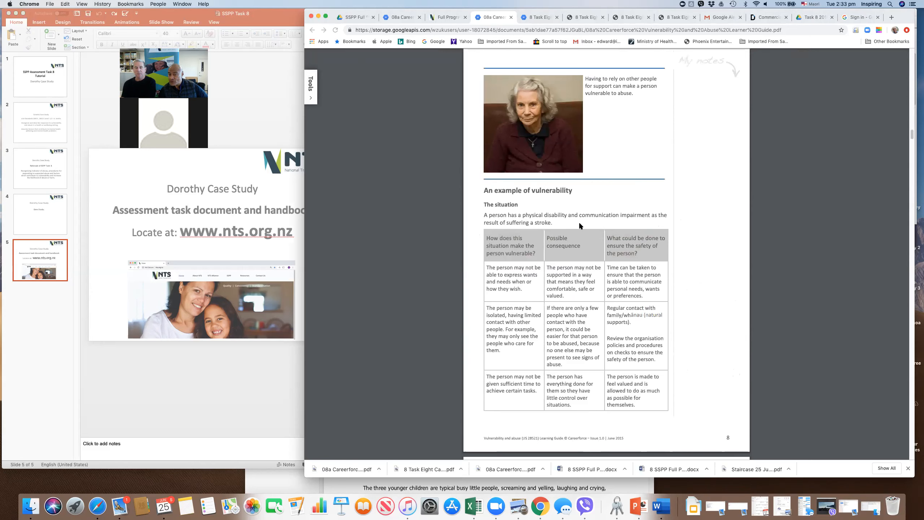
pyautogui.moveTo(583, 254)
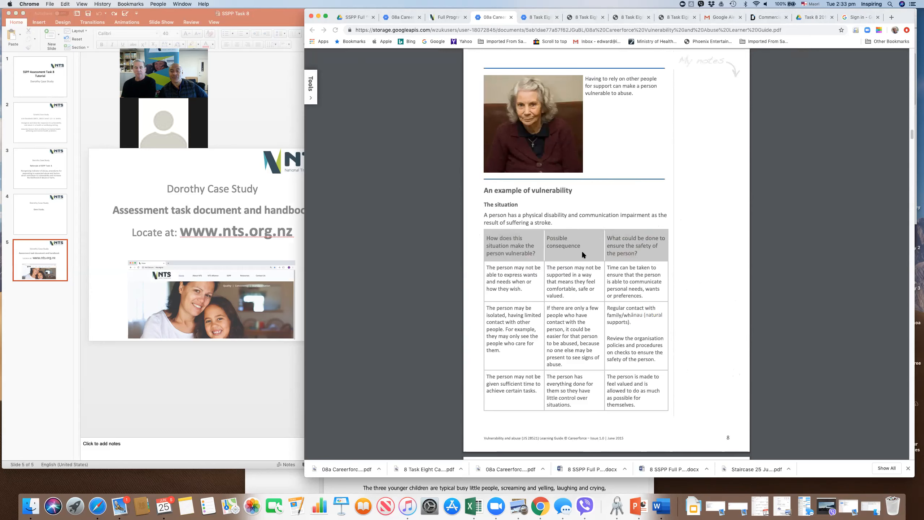
pyautogui.moveTo(658, 254)
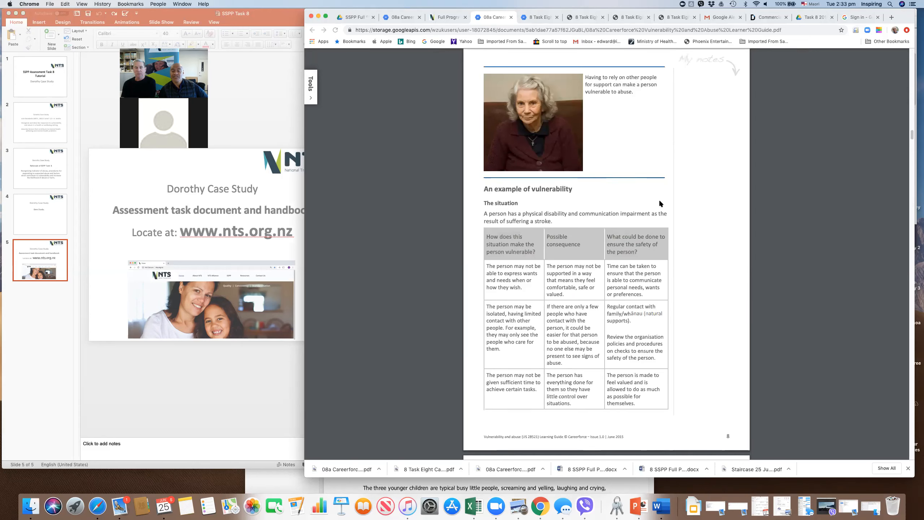
# Scroll the learning guide from the Abuse section through the physical abuse pages
pyautogui.scroll(-3)
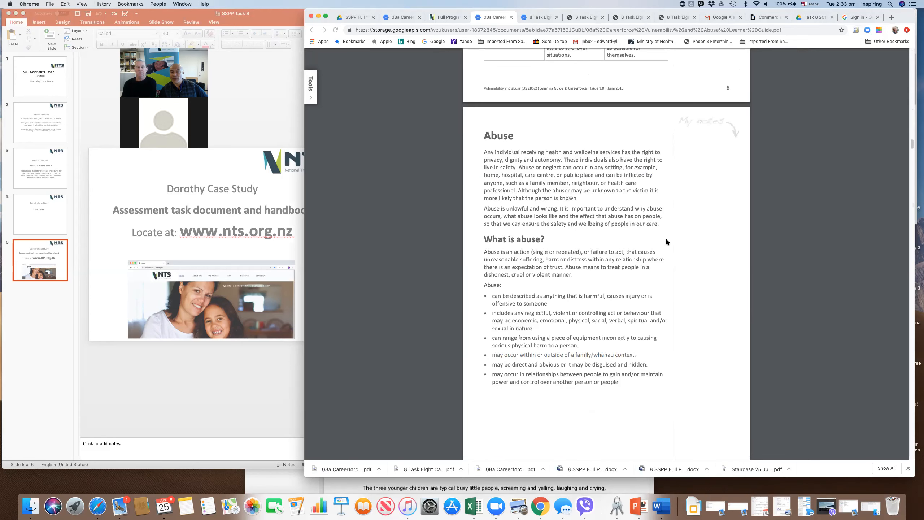
pyautogui.scroll(-3)
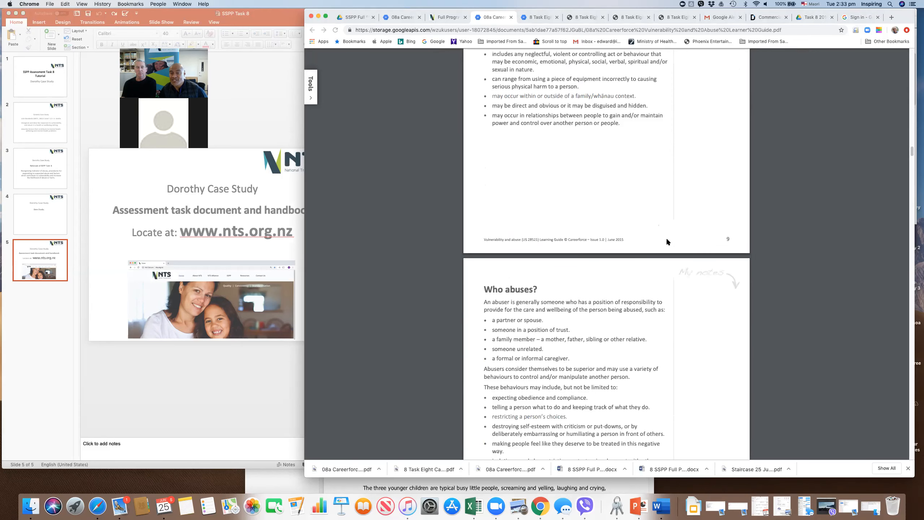
pyautogui.scroll(-3)
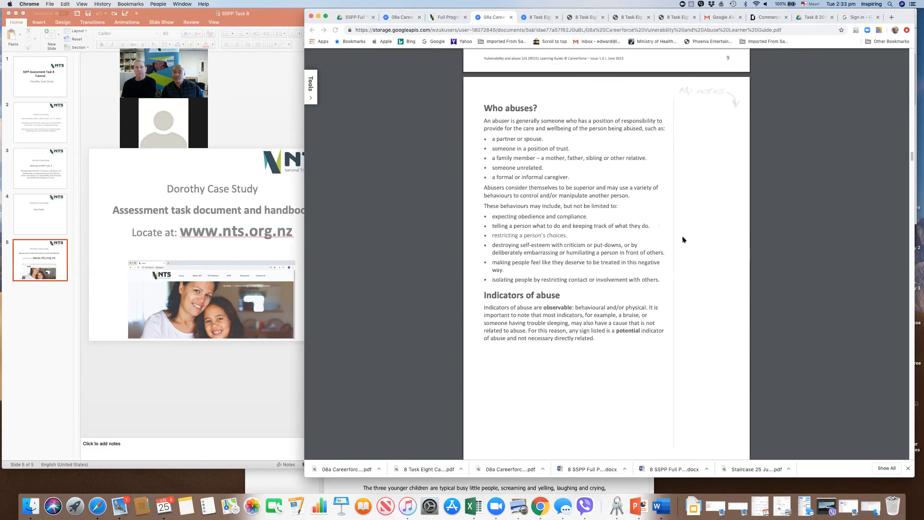
pyautogui.scroll(-3)
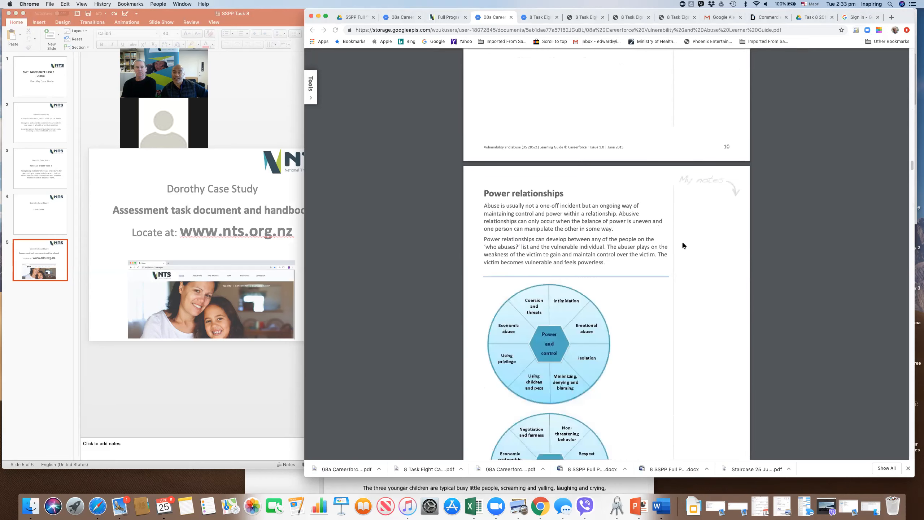
pyautogui.scroll(-3)
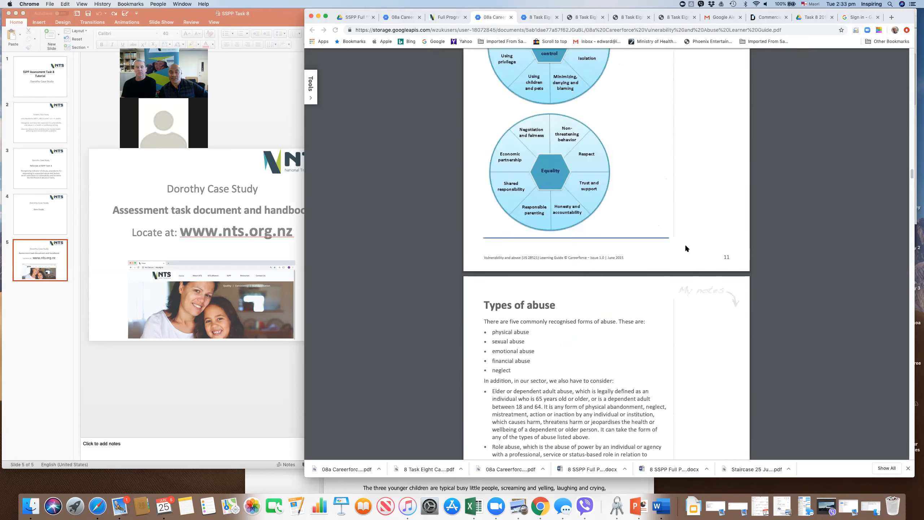
pyautogui.scroll(-3)
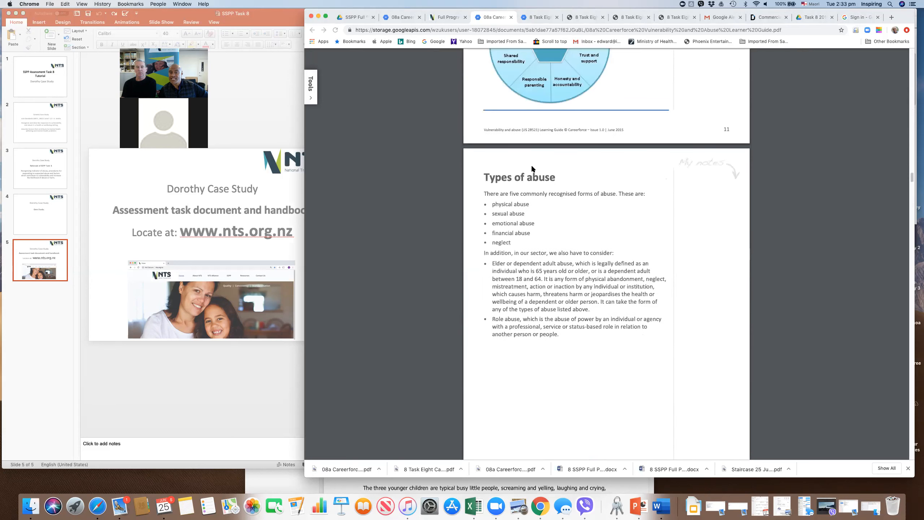
pyautogui.moveTo(475, 225)
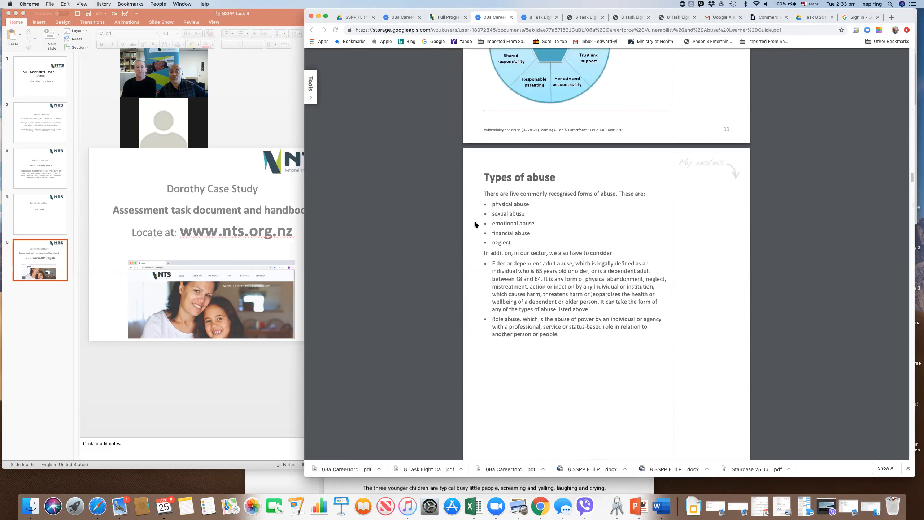
pyautogui.moveTo(644, 228)
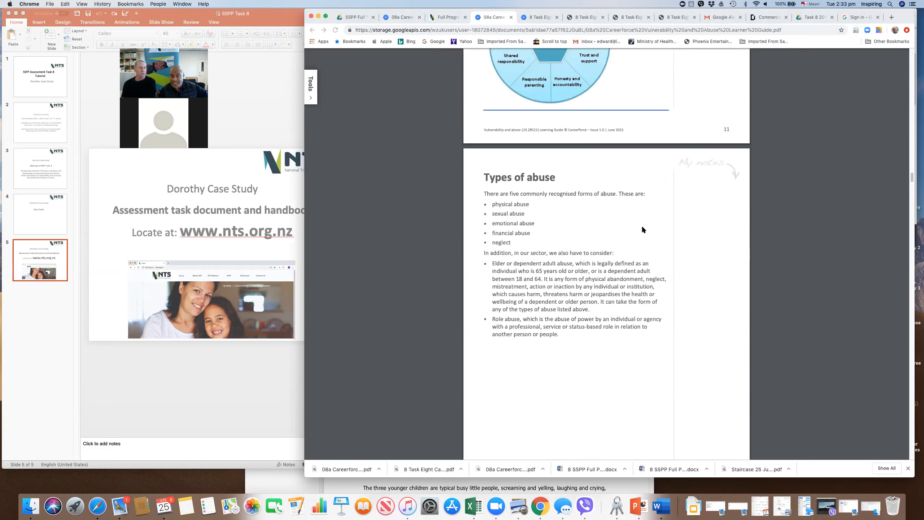
pyautogui.scroll(-3)
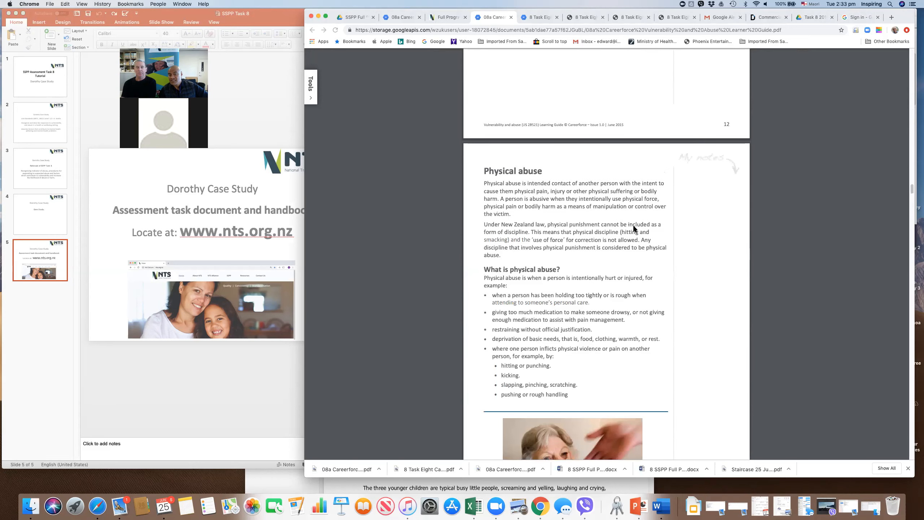
pyautogui.moveTo(564, 165)
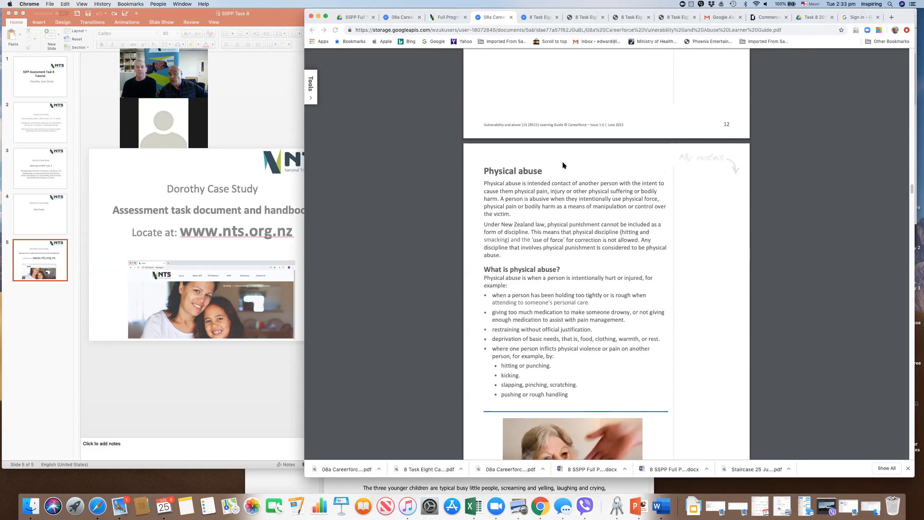
pyautogui.moveTo(570, 297)
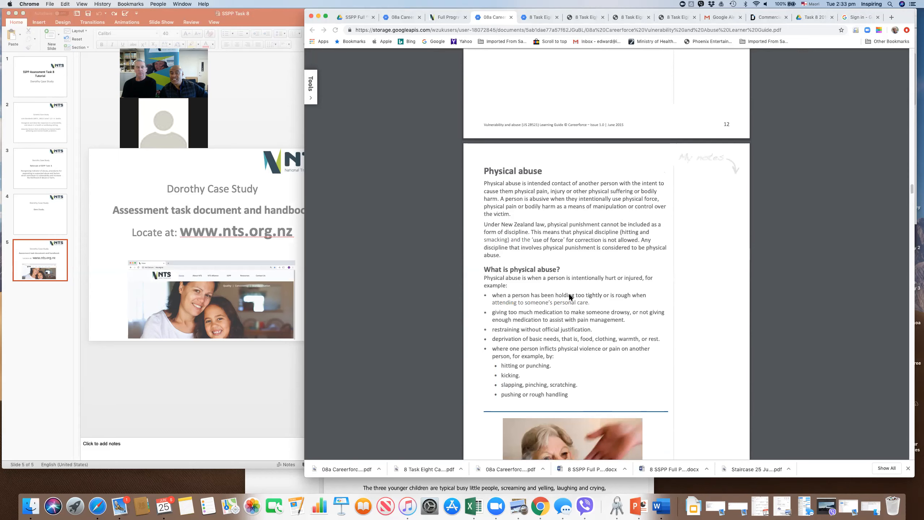
# Continue past the sexual abuse write-in questions to page 18, reaching Emotional abuse
pyautogui.scroll(-3)
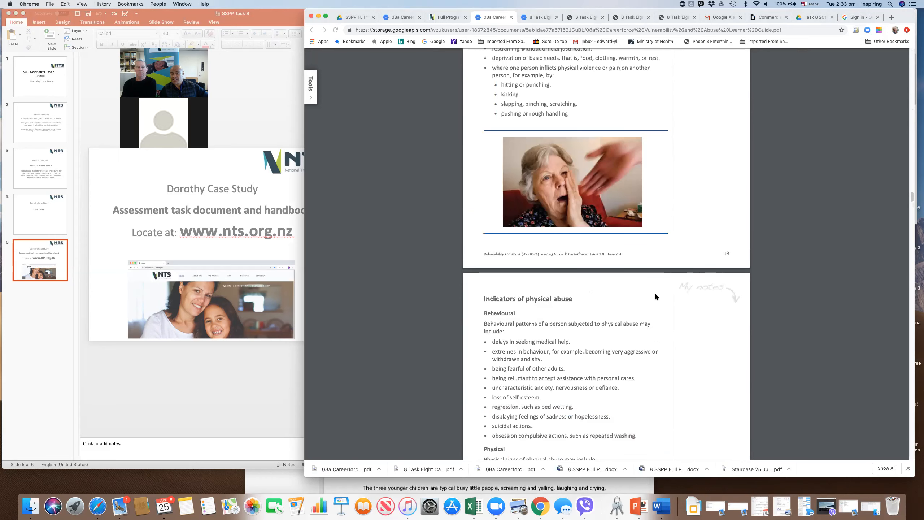
pyautogui.scroll(-3)
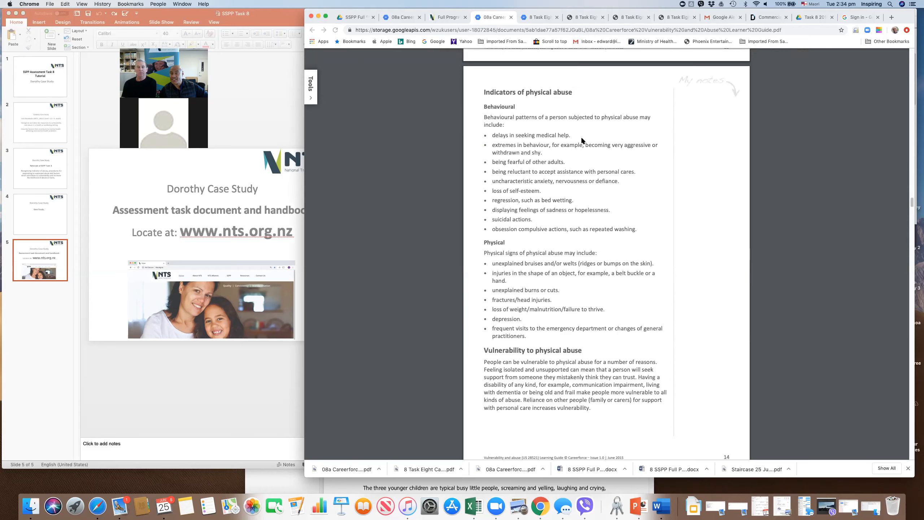
pyautogui.scroll(-3)
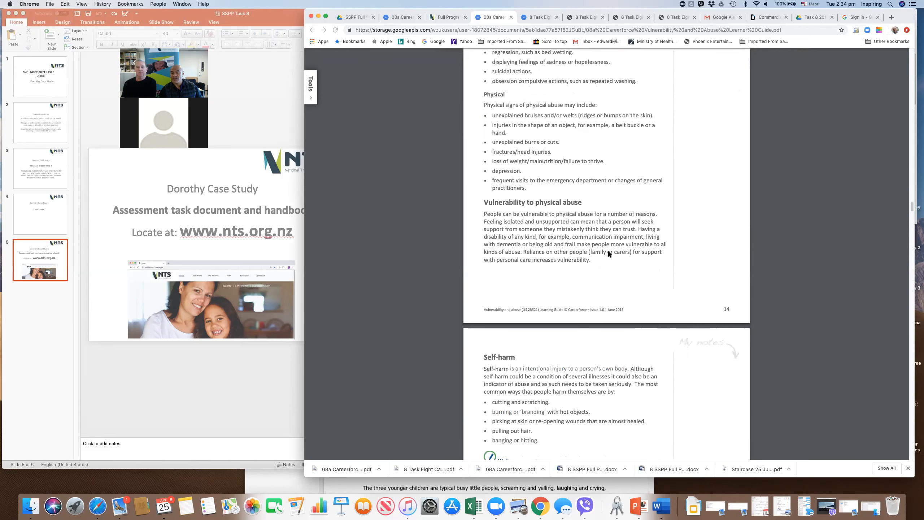
pyautogui.scroll(-3)
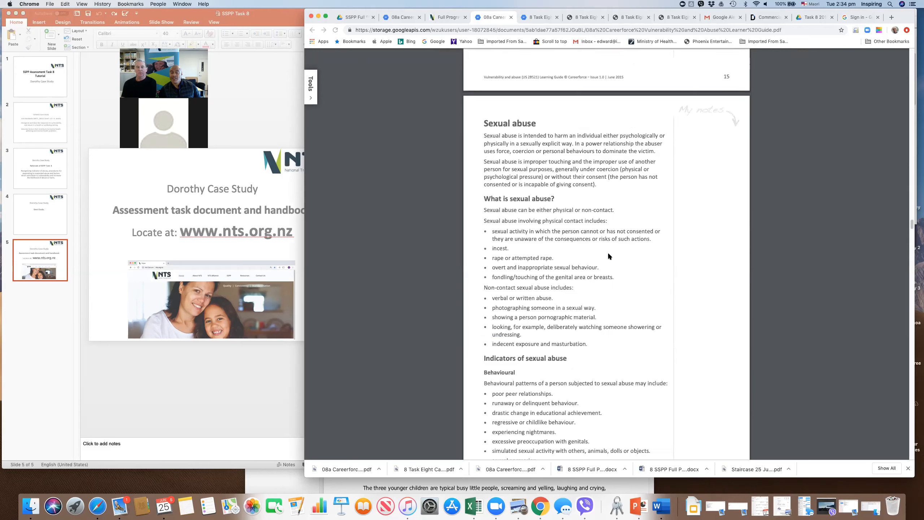
pyautogui.scroll(-3)
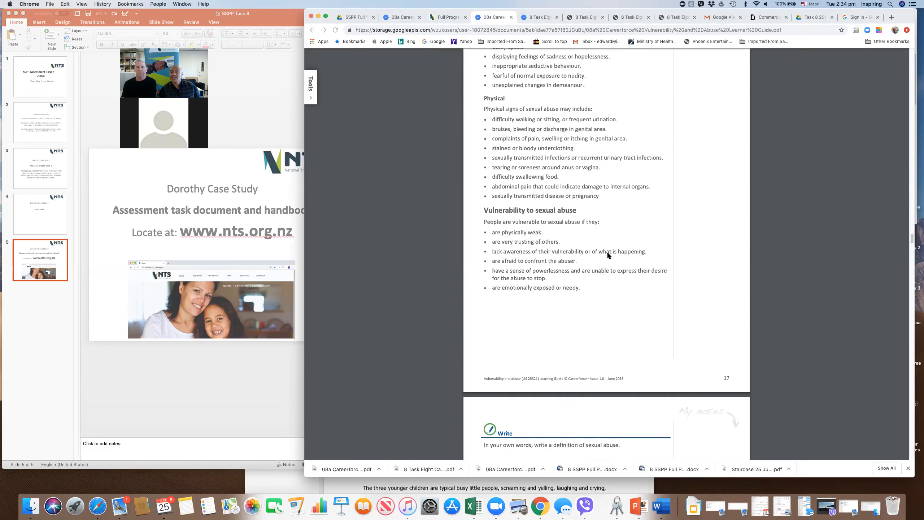
pyautogui.scroll(-3)
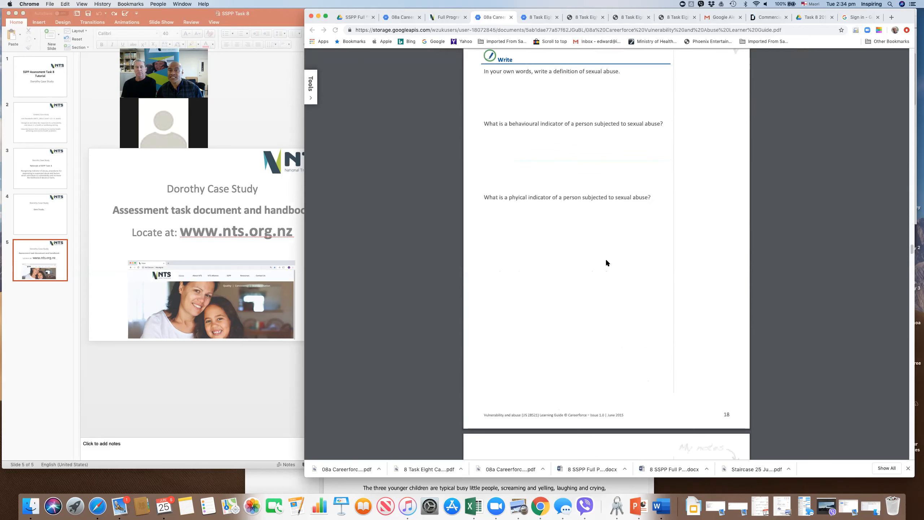
pyautogui.scroll(-3)
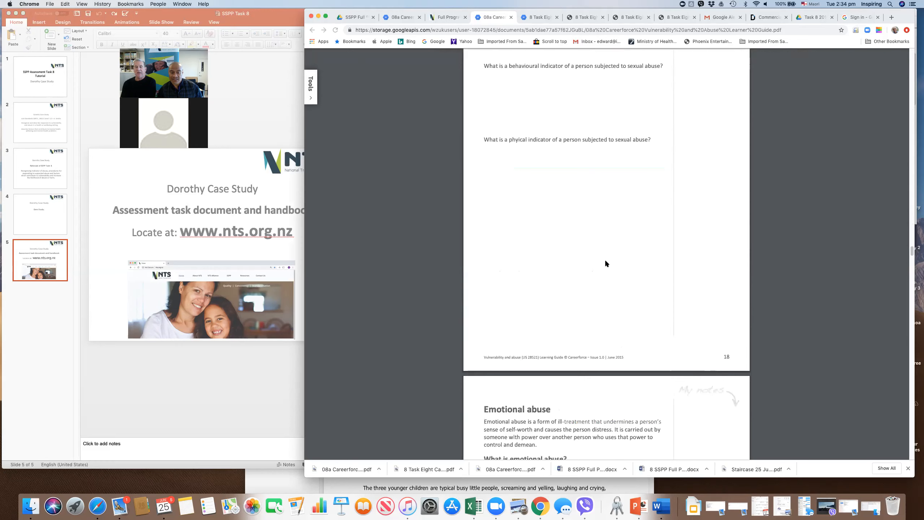
pyautogui.moveTo(607, 265)
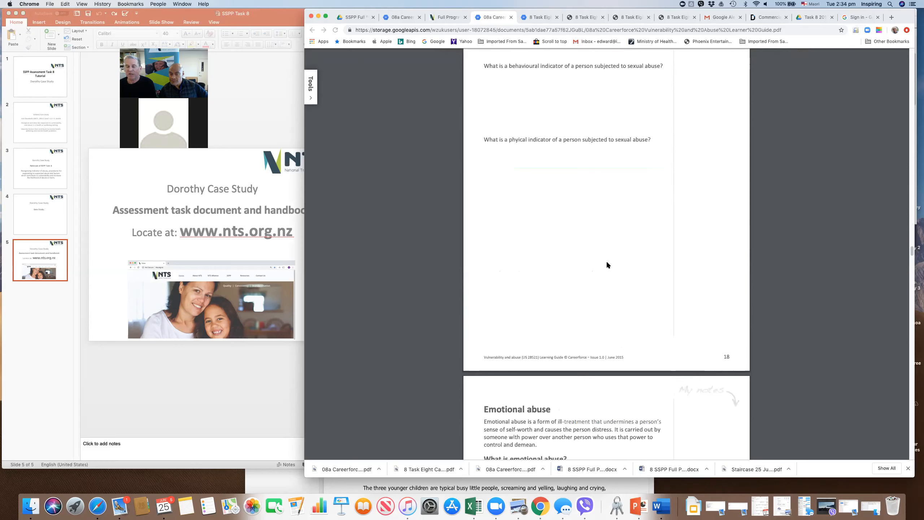
pyautogui.moveTo(603, 265)
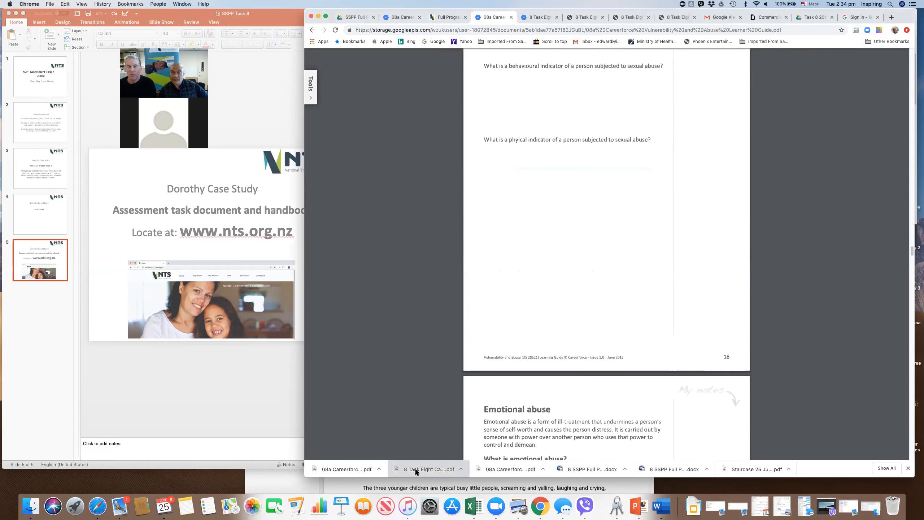
# Reopen the downloaded Task Eight Dorothy case study PDF at its 'Meet Dorothy!' first page
pyautogui.click(427, 468)
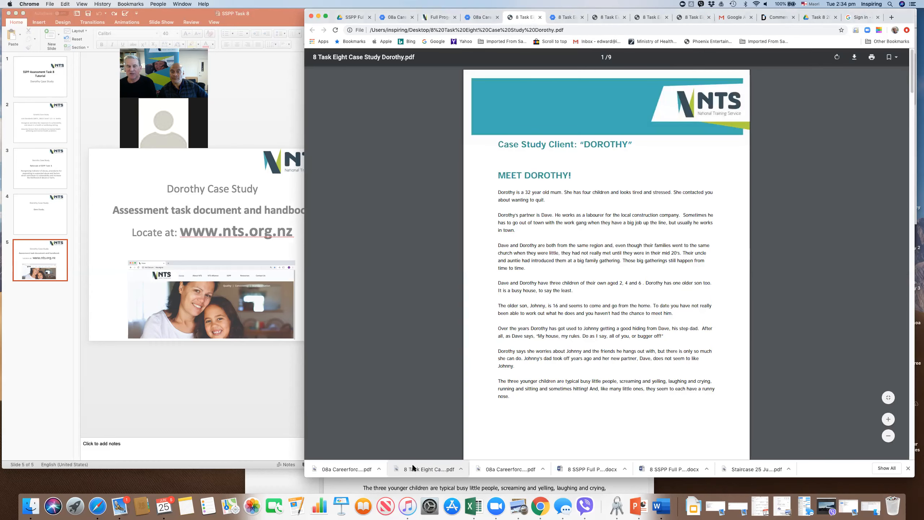
pyautogui.moveTo(532, 426)
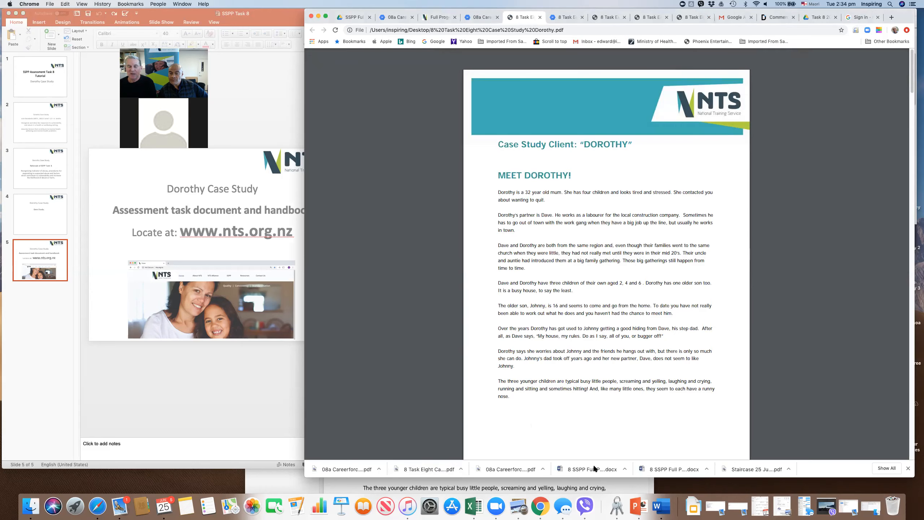
pyautogui.moveTo(588, 471)
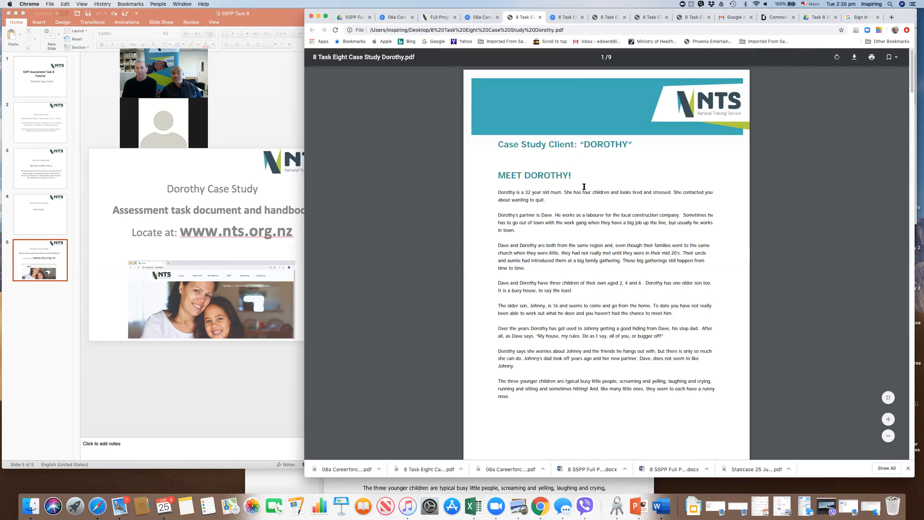
pyautogui.moveTo(581, 192)
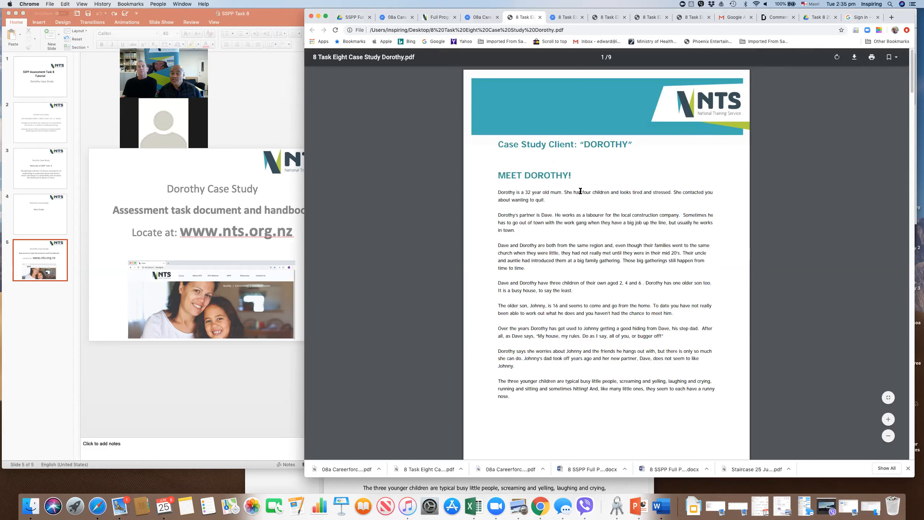
pyautogui.moveTo(605, 306)
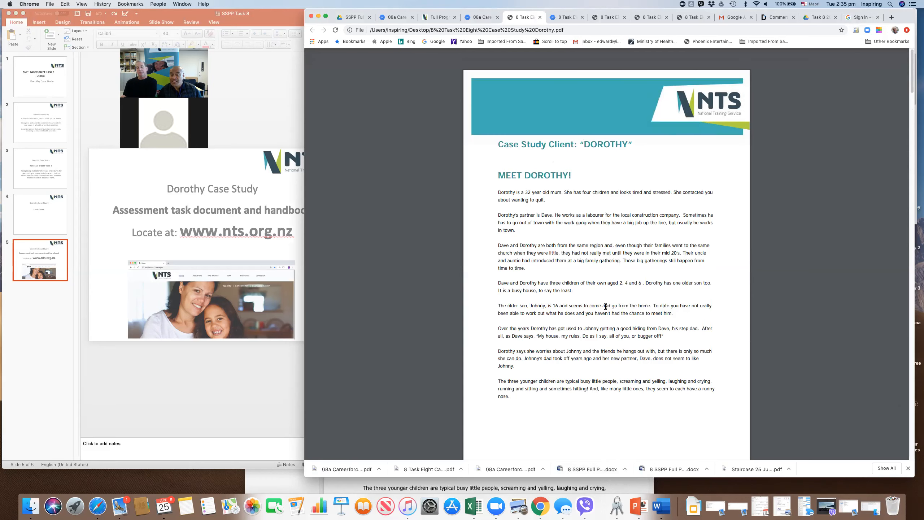
pyautogui.moveTo(598, 388)
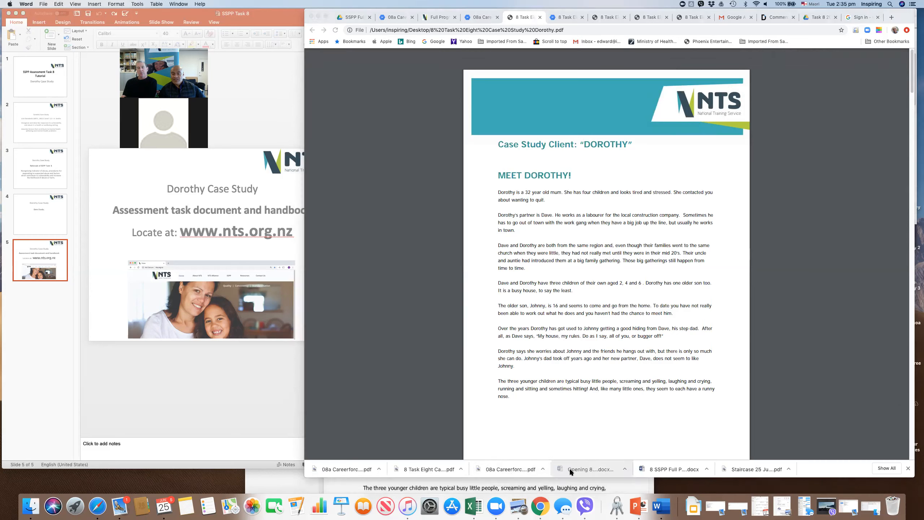
# Bring up the downloaded Dorothy assessment in Word and scroll to the introduction and learner details table
pyautogui.click(591, 468)
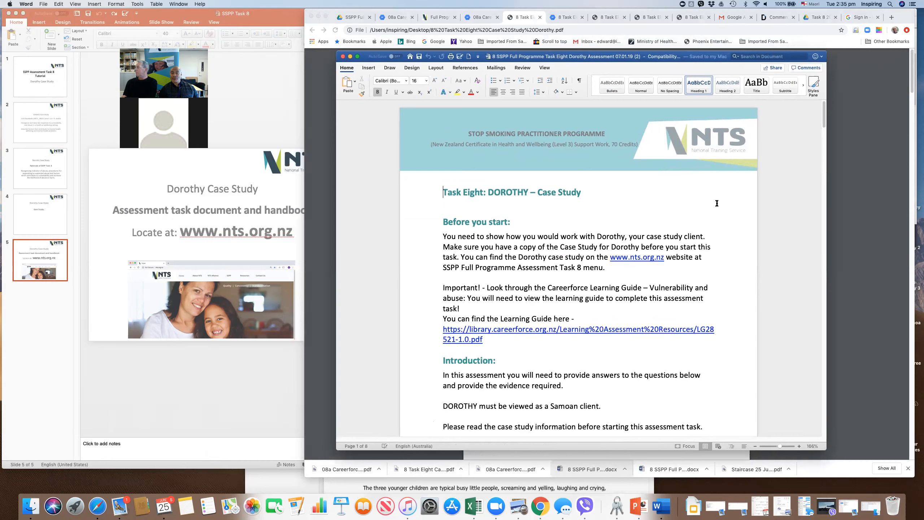
pyautogui.scroll(-3)
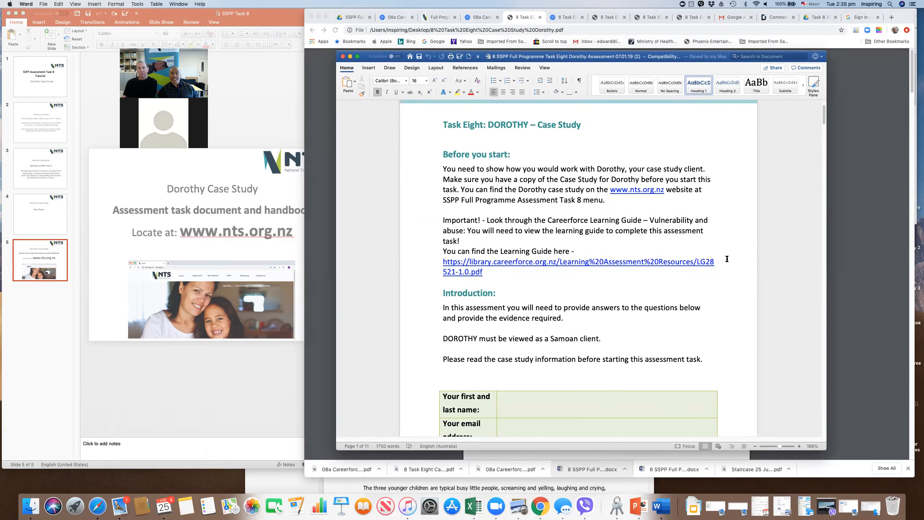
pyautogui.scroll(-3)
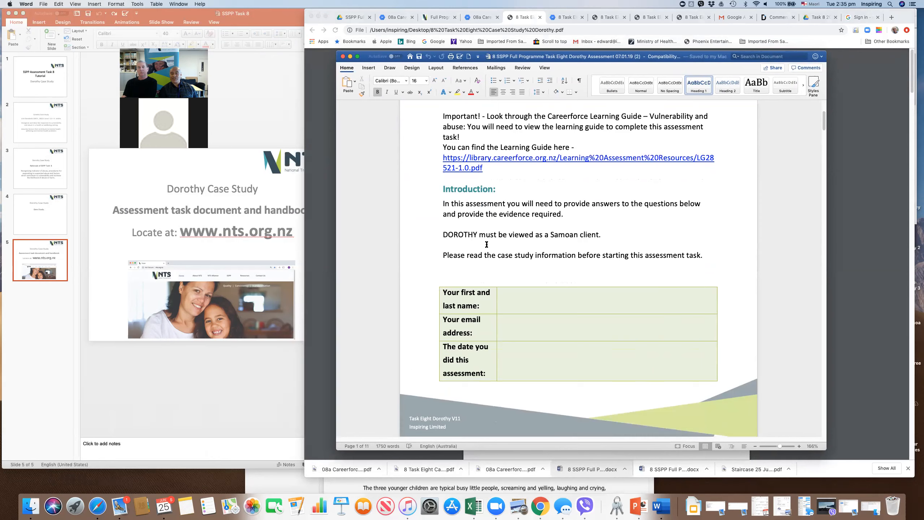
pyautogui.moveTo(462, 264)
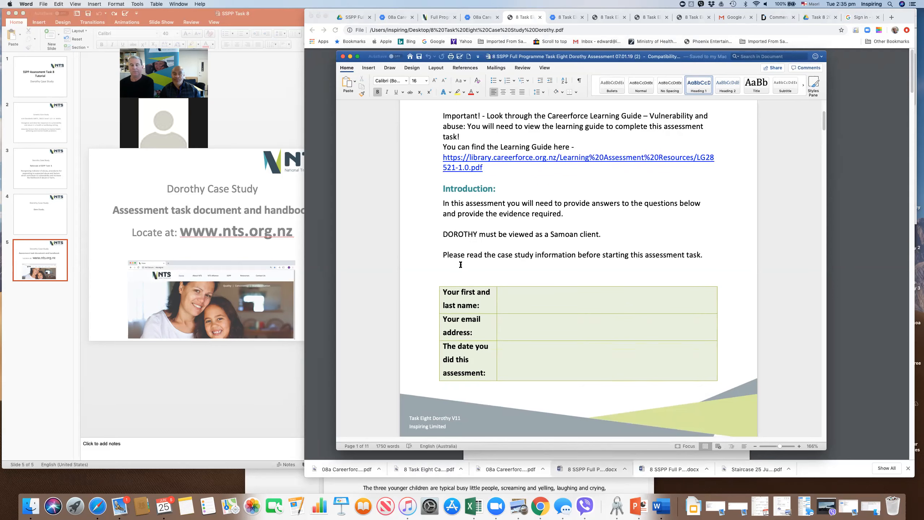
# Scroll down through question 1 into the question 2 Item/issue/effect chart
pyautogui.scroll(-3)
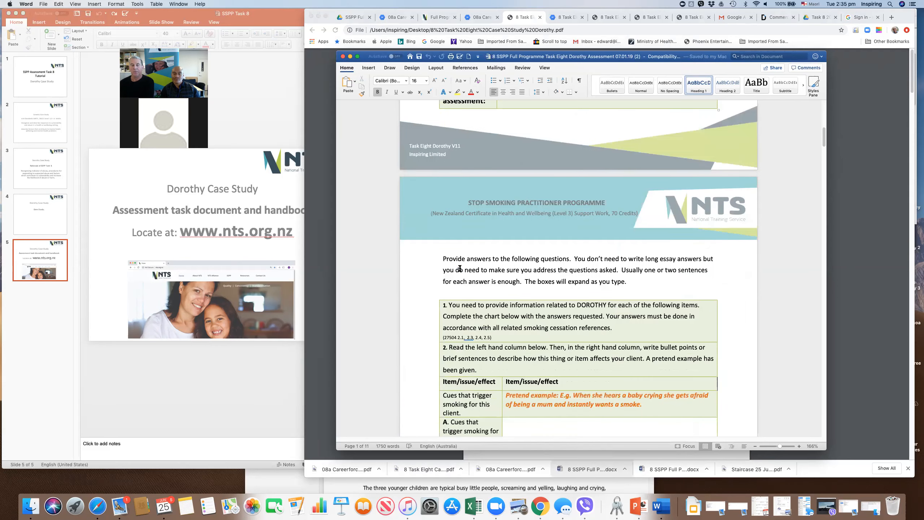
pyautogui.scroll(-3)
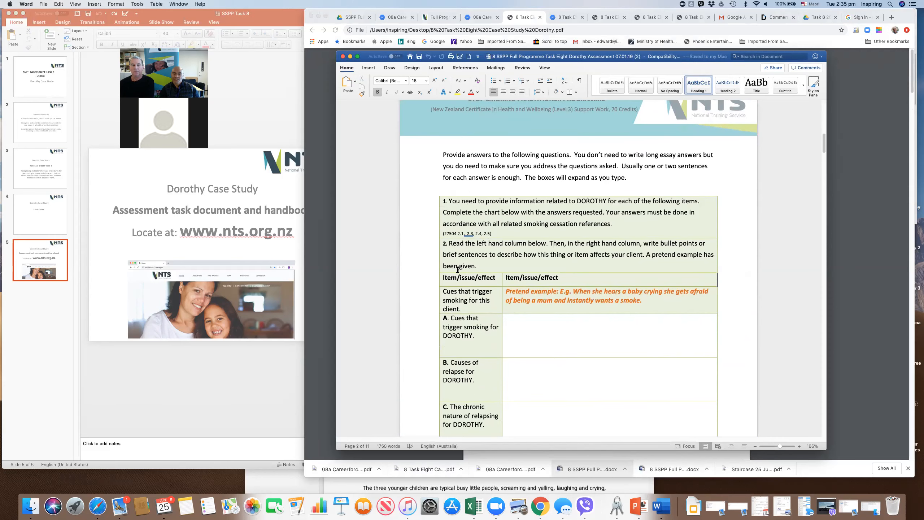
pyautogui.scroll(-3)
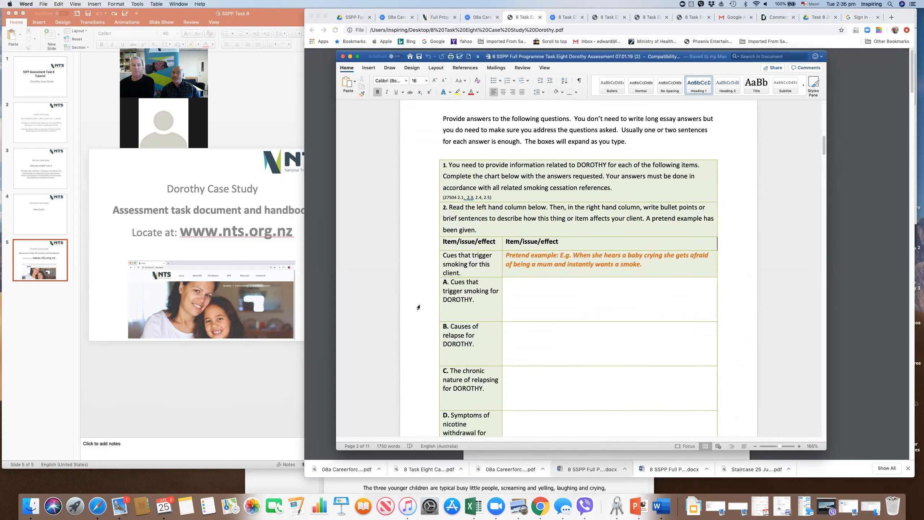
pyautogui.scroll(-3)
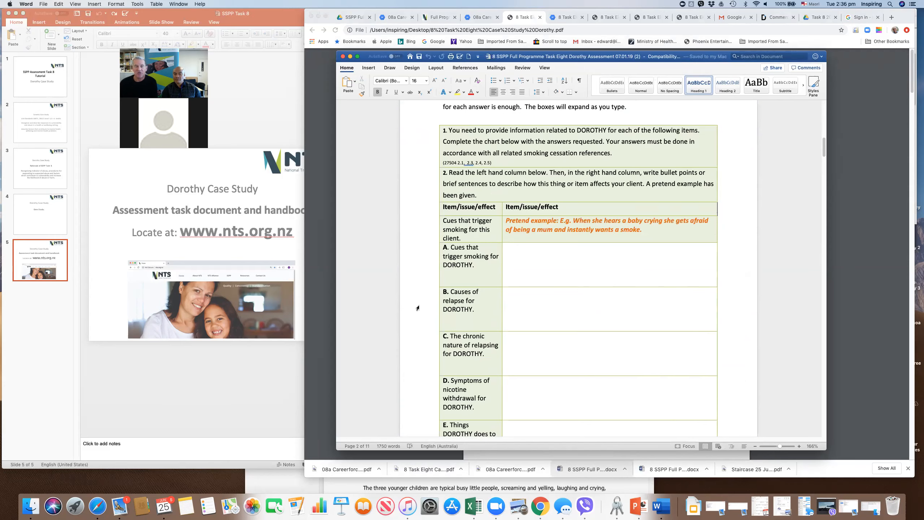
pyautogui.scroll(-3)
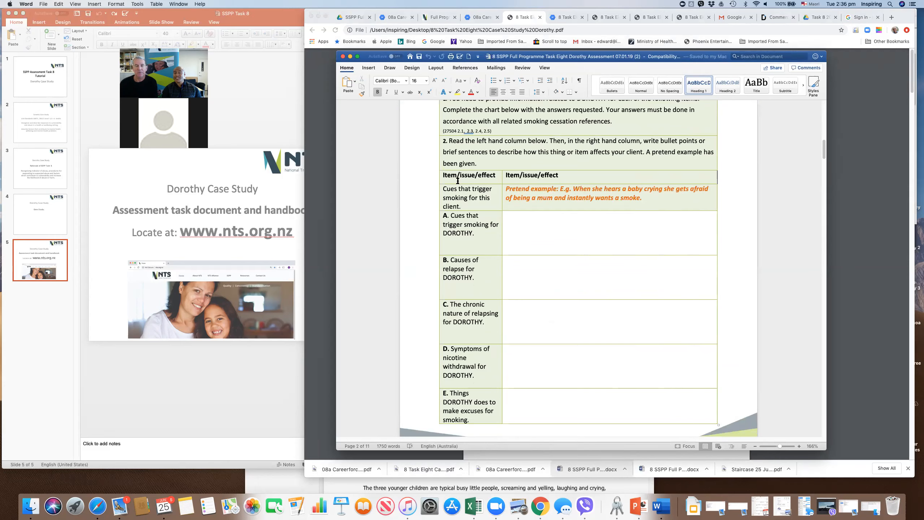
pyautogui.moveTo(610, 165)
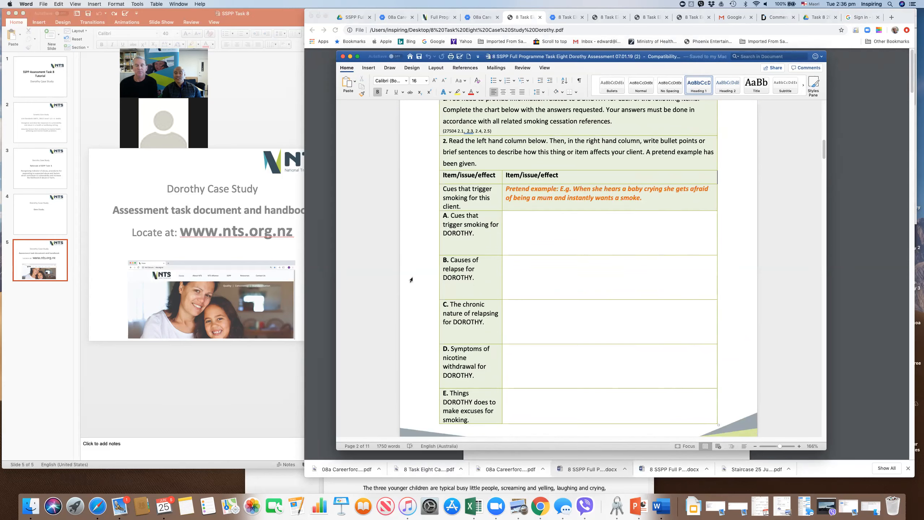
# Continue scrolling to the chart's second page showing rows F to L
pyautogui.scroll(-3)
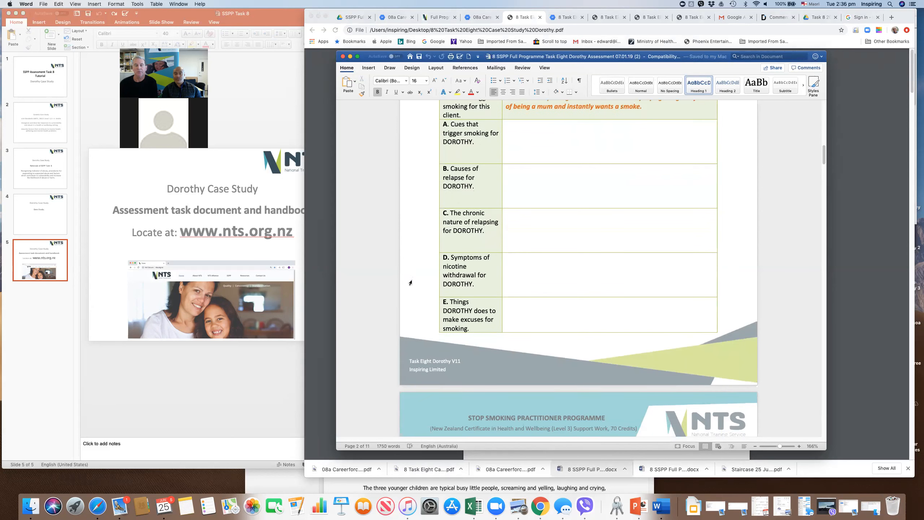
pyautogui.scroll(-3)
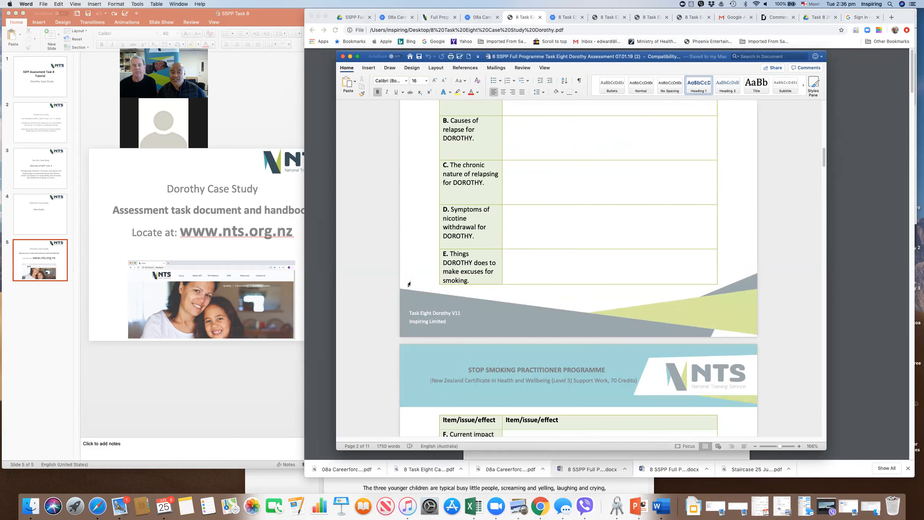
pyautogui.scroll(-3)
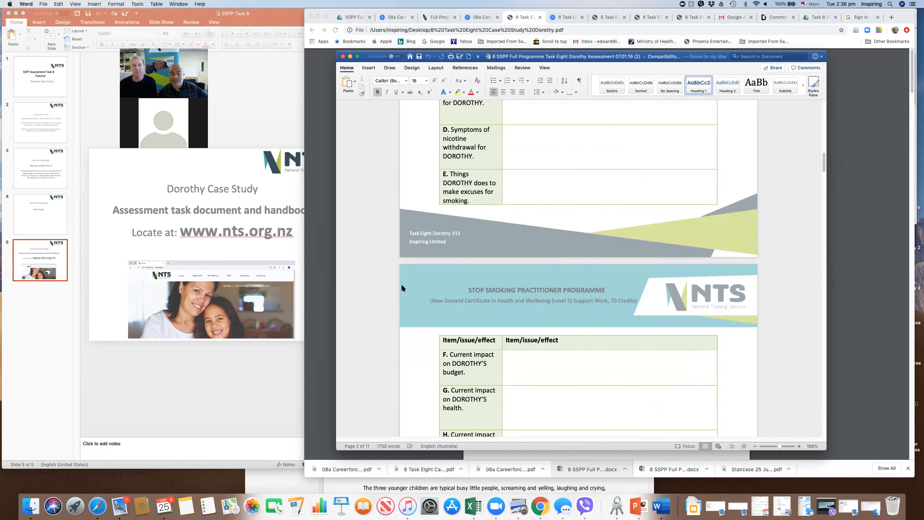
pyautogui.scroll(-3)
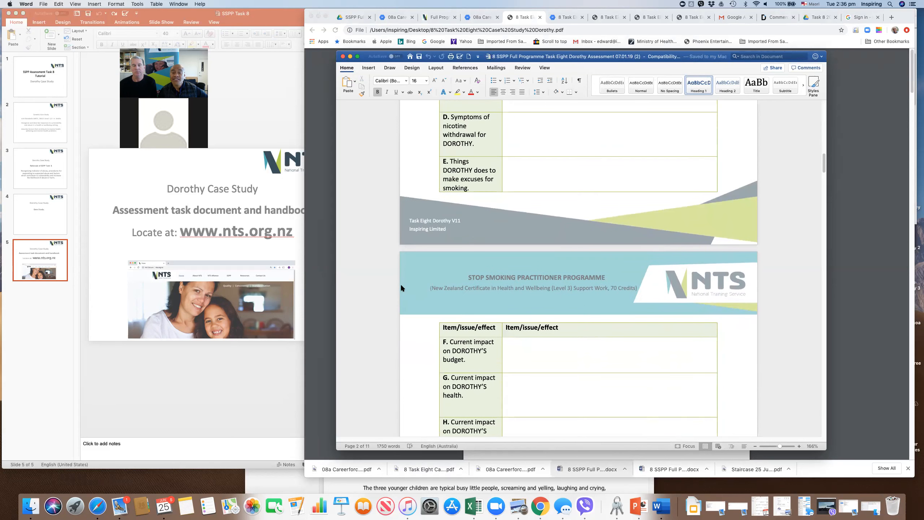
pyautogui.scroll(-3)
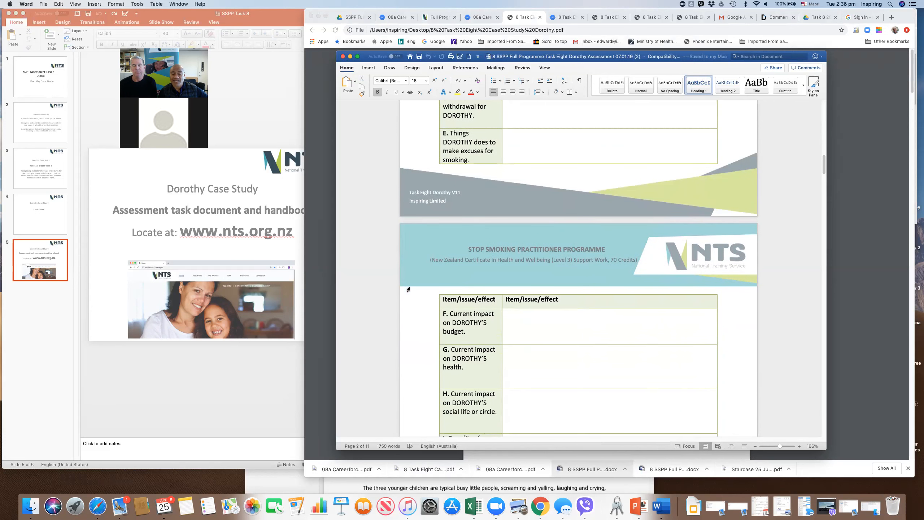
pyautogui.scroll(-3)
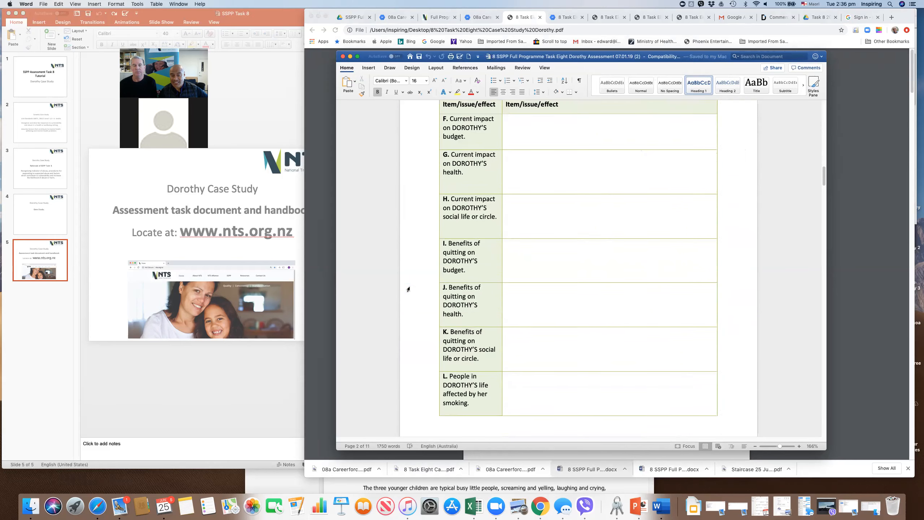
# Scroll down through question 3's mental health factor chart
pyautogui.scroll(-3)
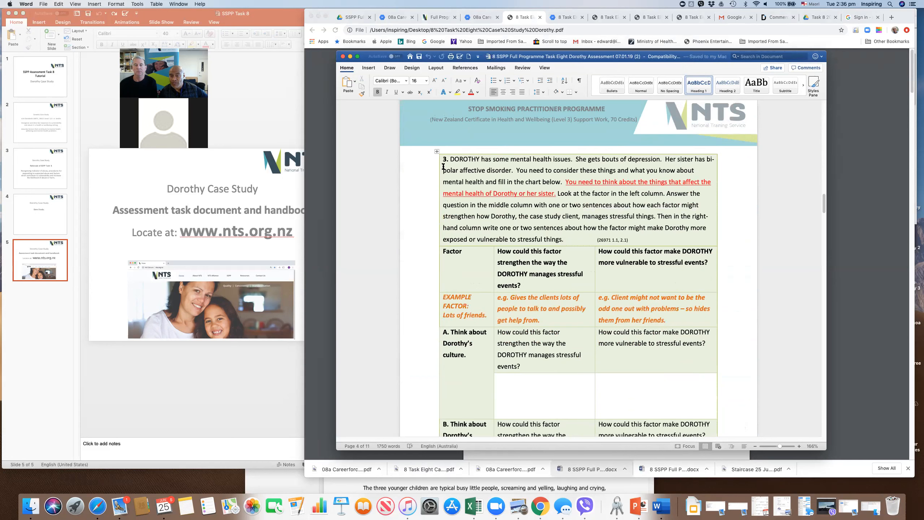
pyautogui.moveTo(589, 170)
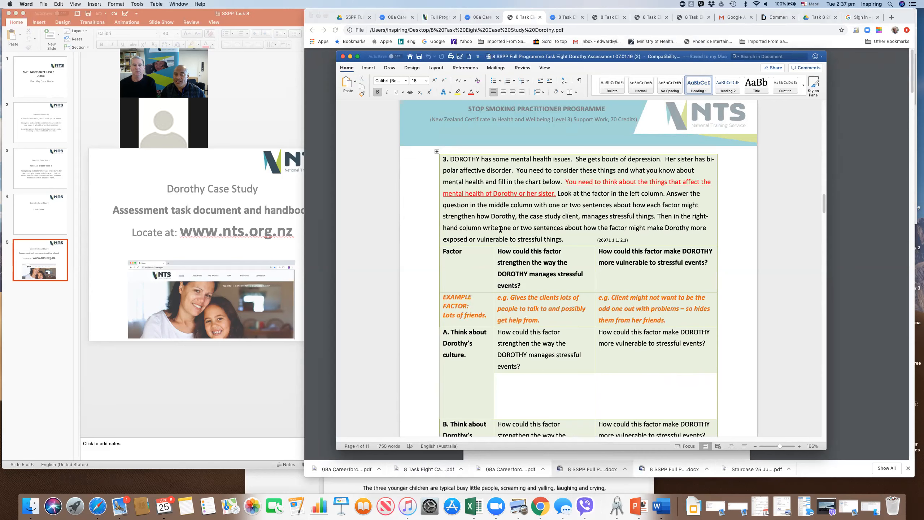
pyautogui.scroll(-3)
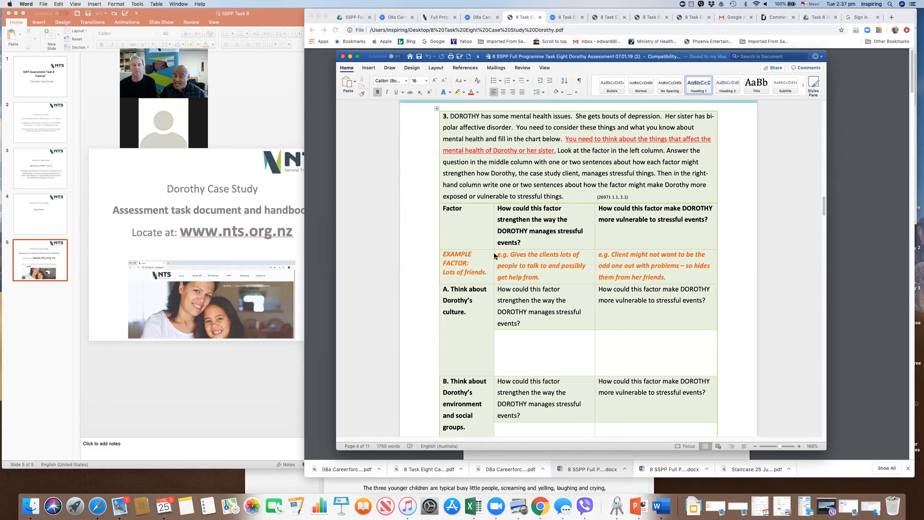
pyautogui.moveTo(443, 285)
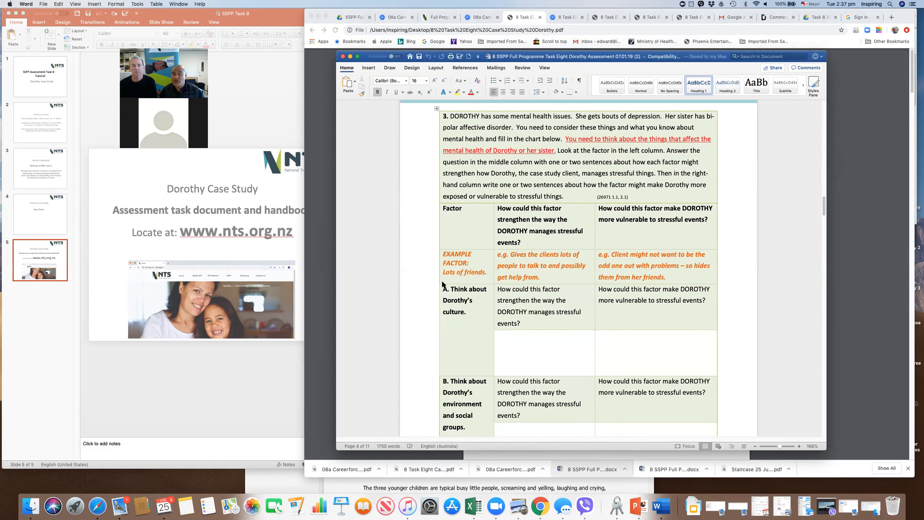
pyautogui.moveTo(585, 289)
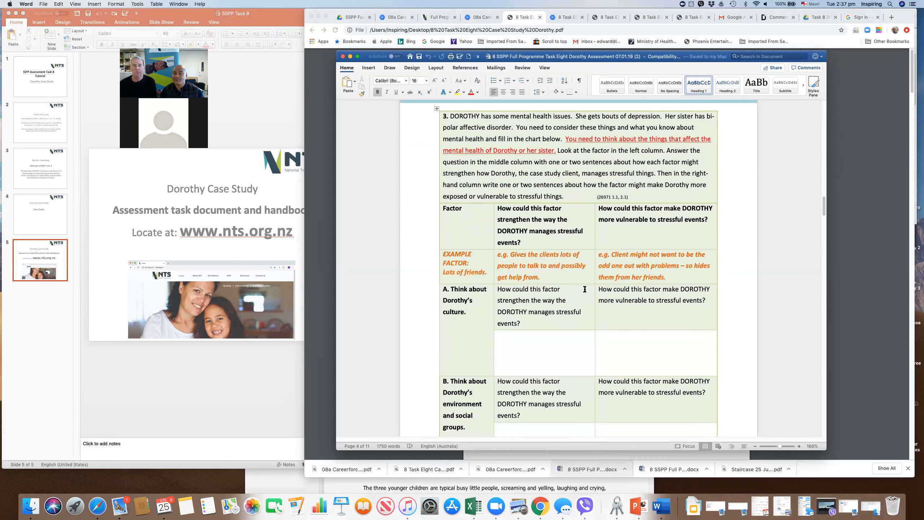
pyautogui.scroll(-3)
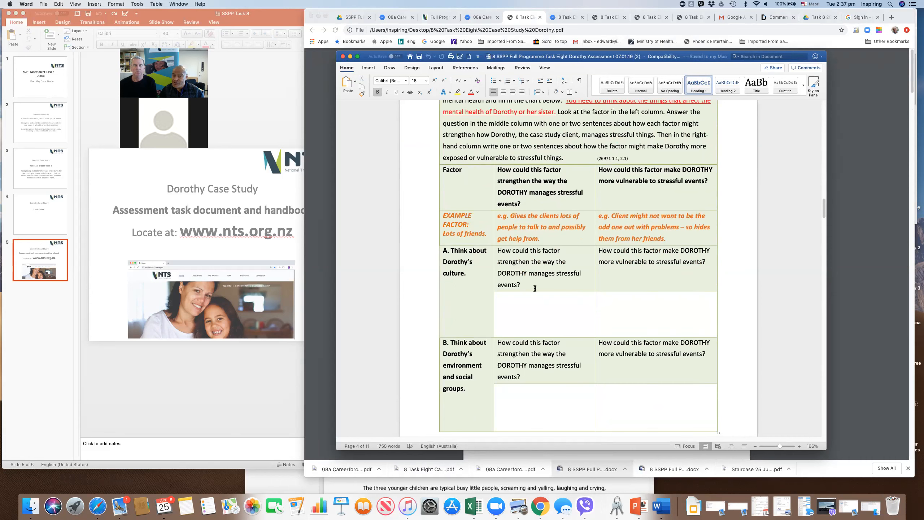
pyautogui.moveTo(564, 272)
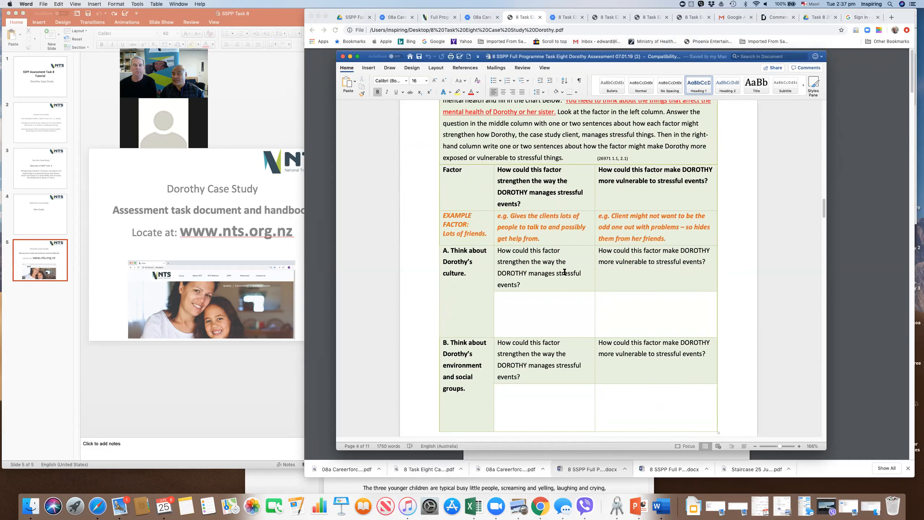
pyautogui.moveTo(691, 267)
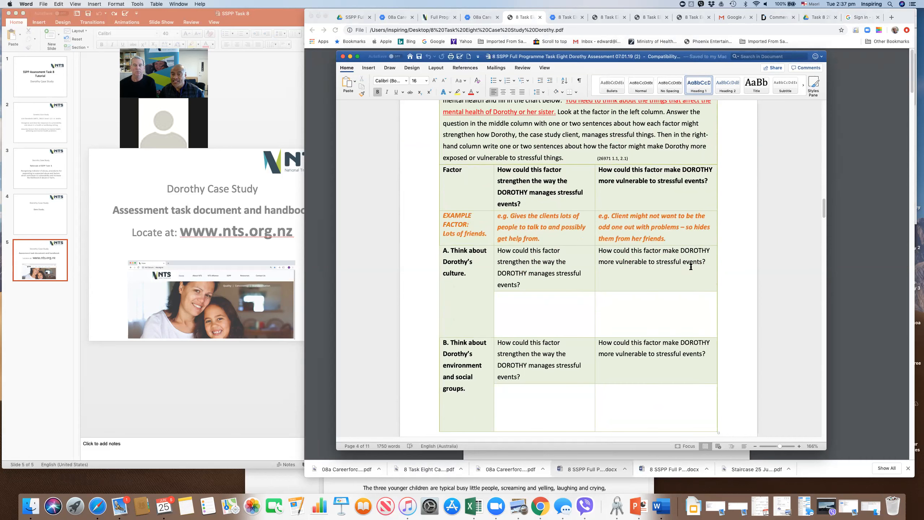
pyautogui.moveTo(677, 255)
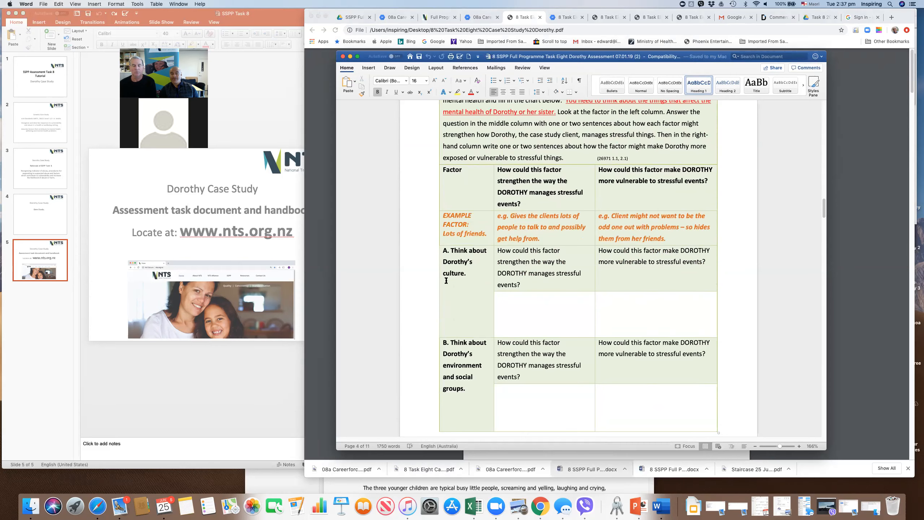
pyautogui.scroll(-3)
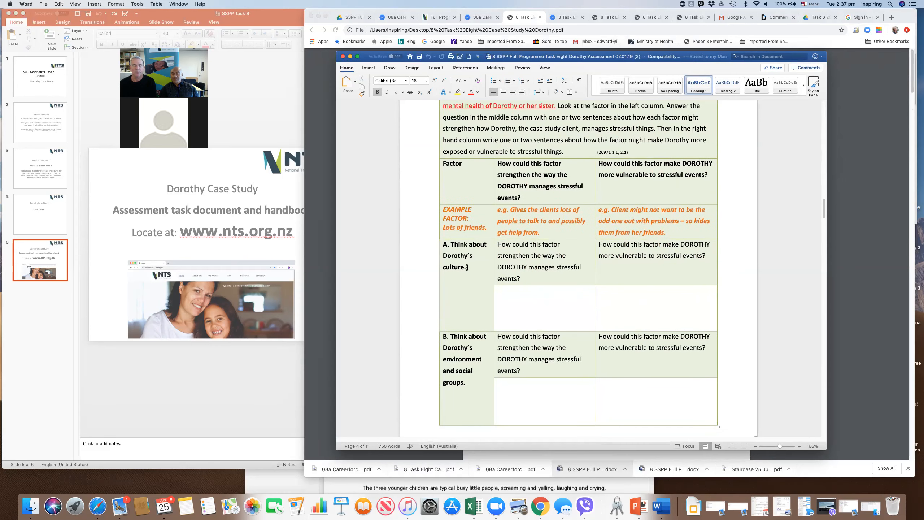
pyautogui.scroll(-3)
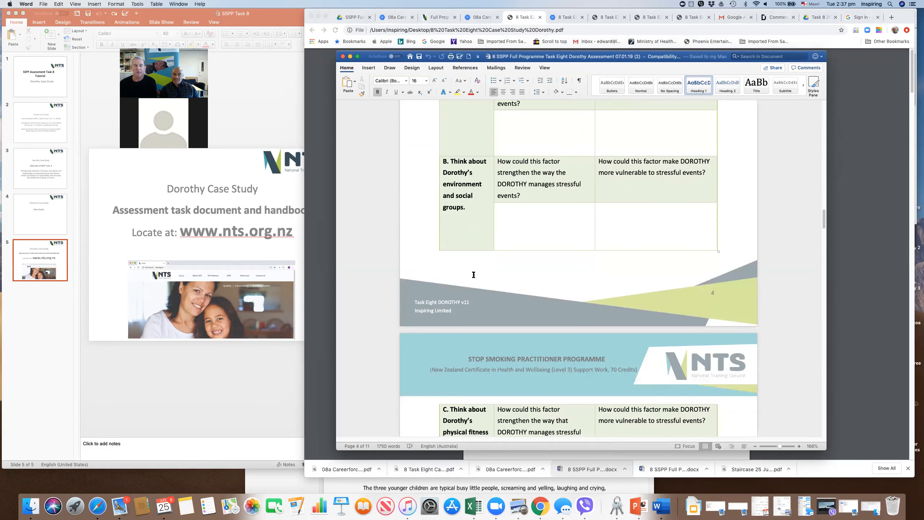
# Continue past rows C and D until question 4's Choice table appears
pyautogui.scroll(-3)
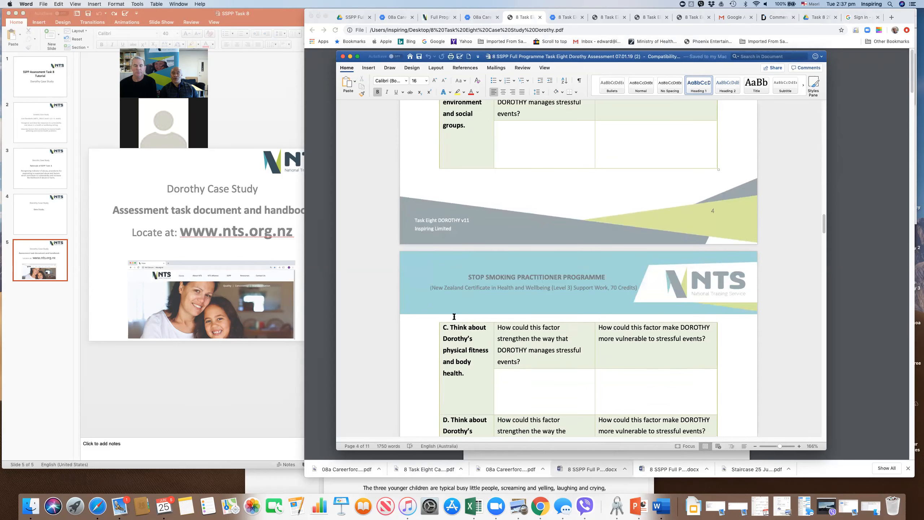
pyautogui.scroll(-3)
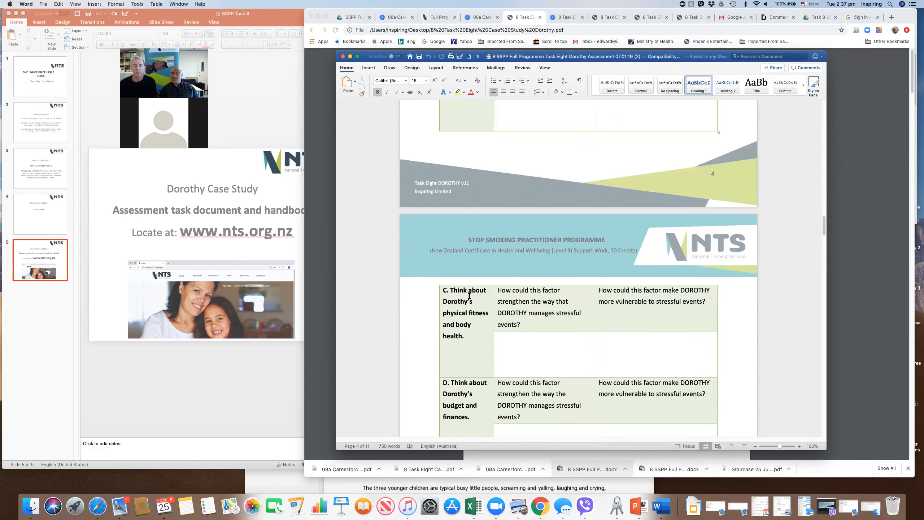
pyautogui.scroll(-3)
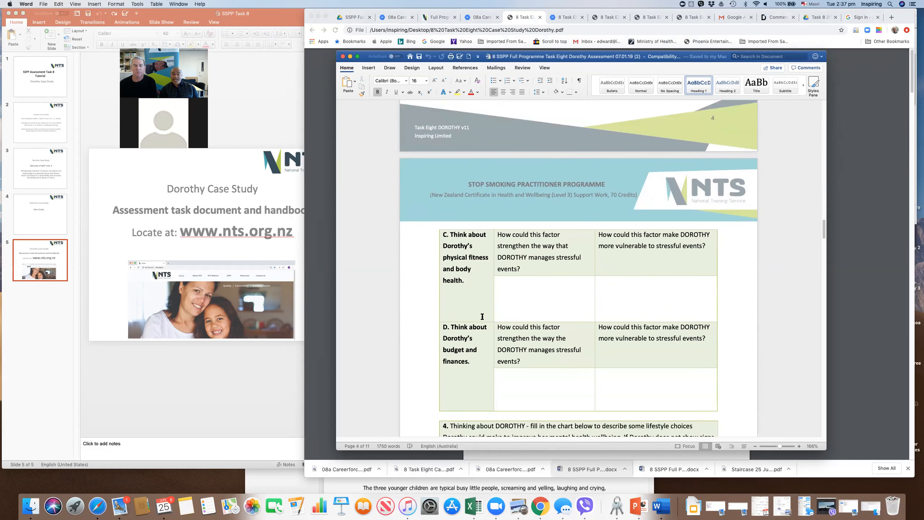
pyautogui.scroll(-3)
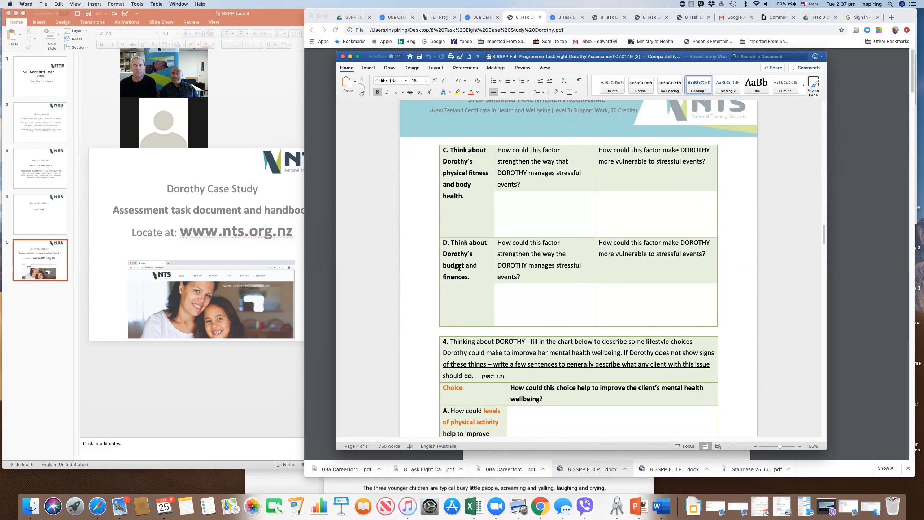
pyautogui.scroll(-3)
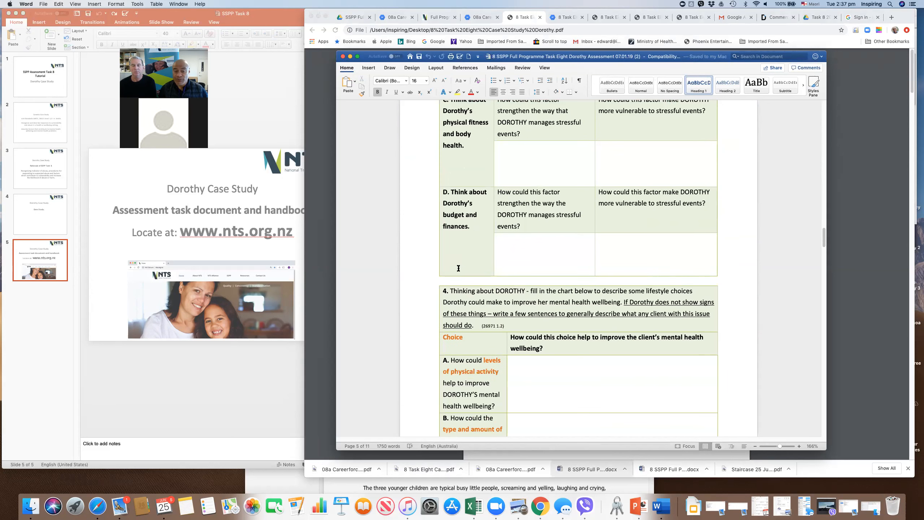
# Scroll past question 4's rows A and B and the page 5 footer to rows D and E
pyautogui.scroll(-3)
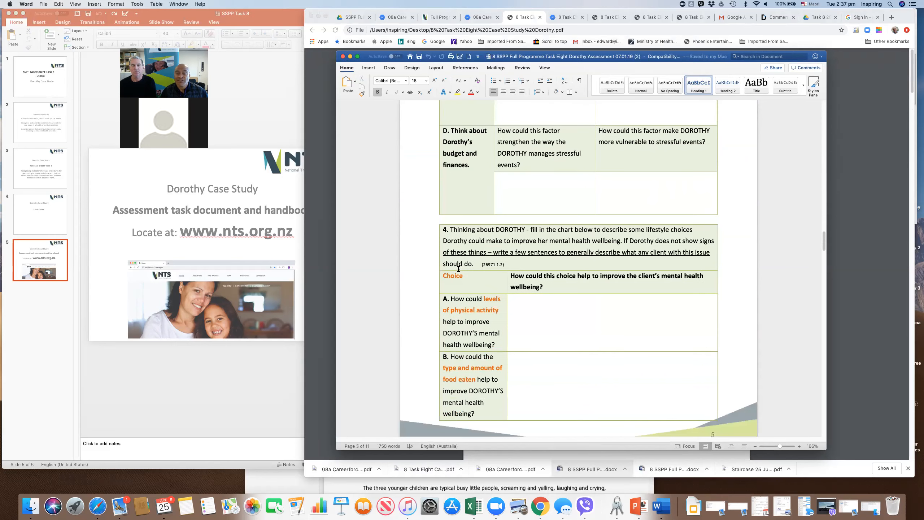
pyautogui.scroll(-3)
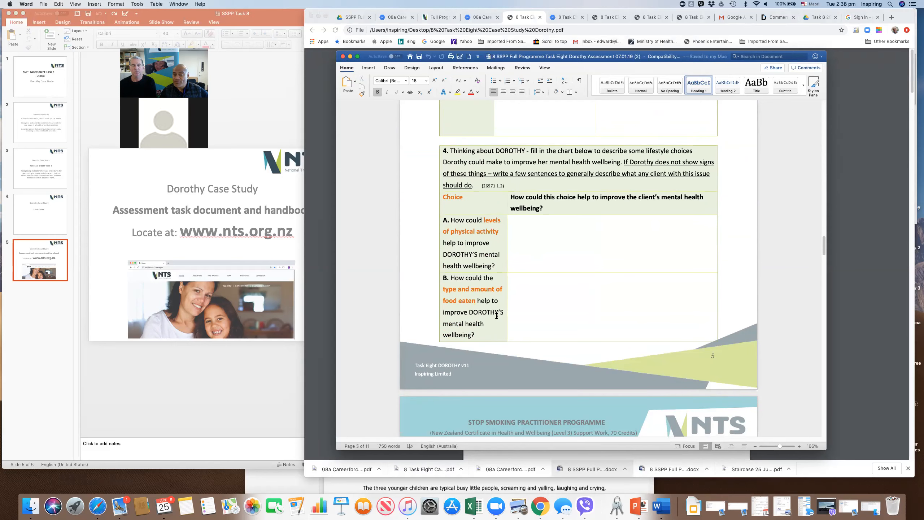
pyautogui.scroll(-3)
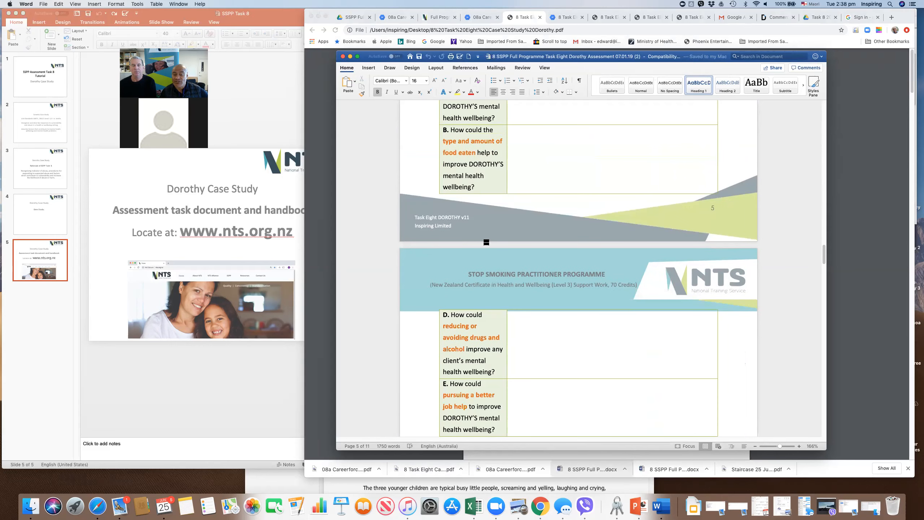
pyautogui.scroll(-3)
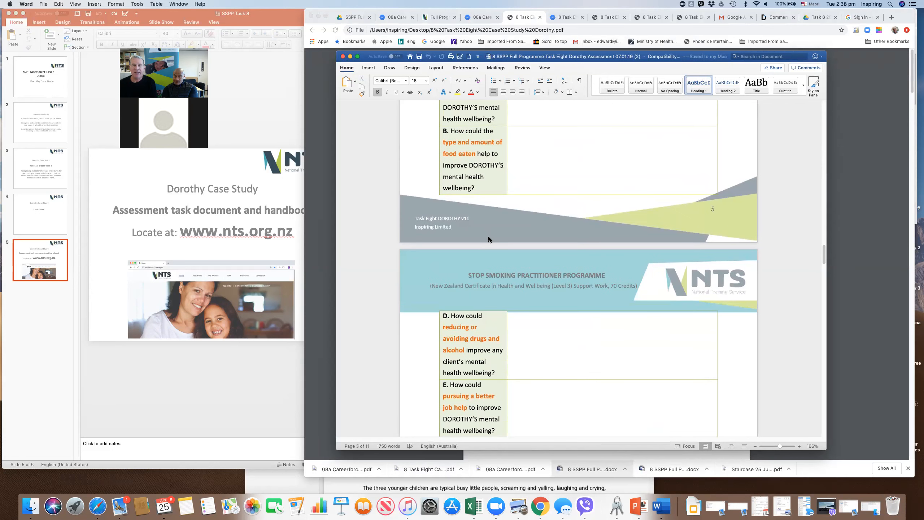
# In question 4's row B answer cell, write that light regular exercise and physical activity improve mental health
pyautogui.click(542, 155)
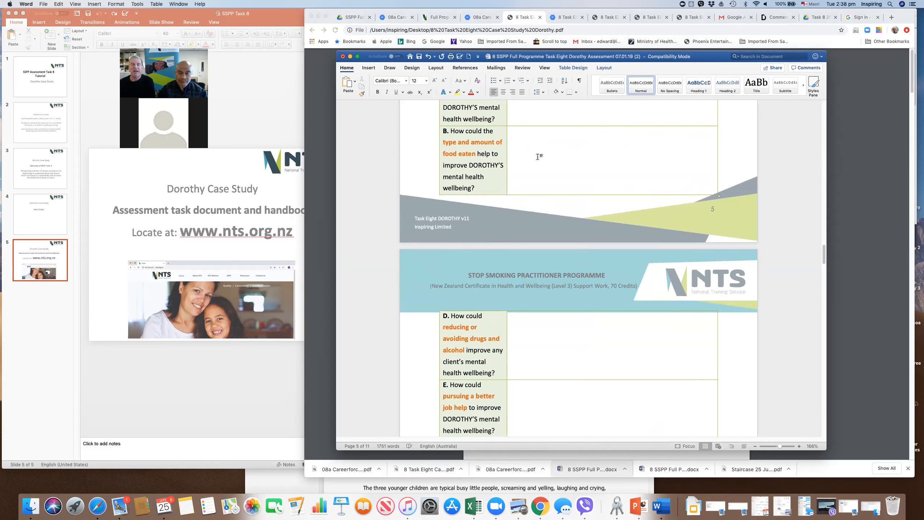
pyautogui.write('Light regular exercise can')
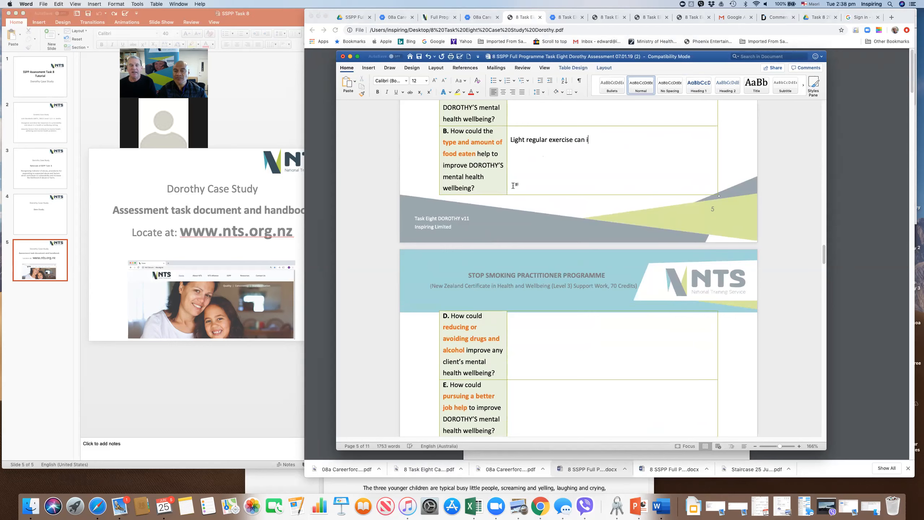
pyautogui.write('improve your')
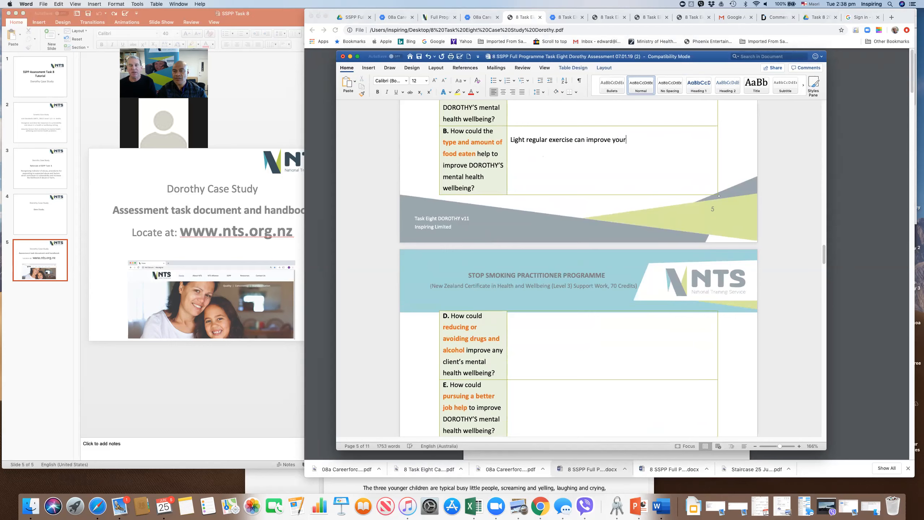
pyautogui.write('mental health and your')
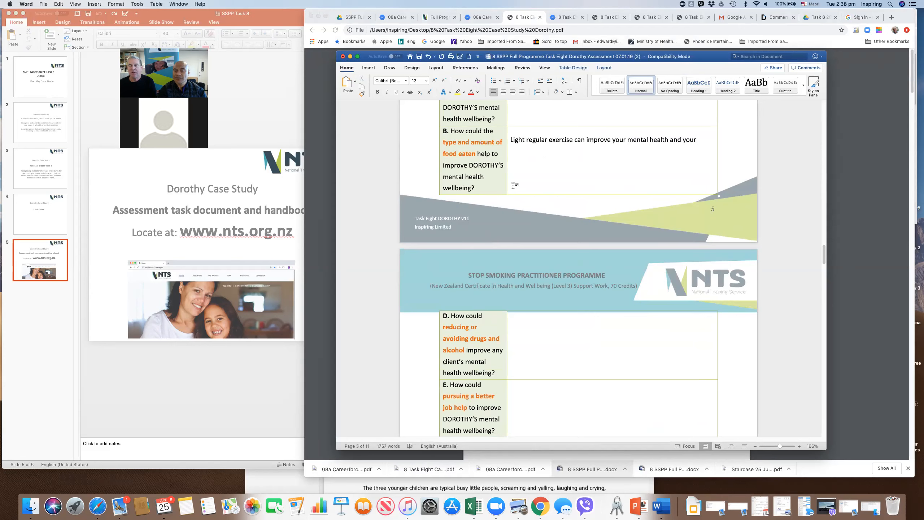
pyautogui.write('phy')
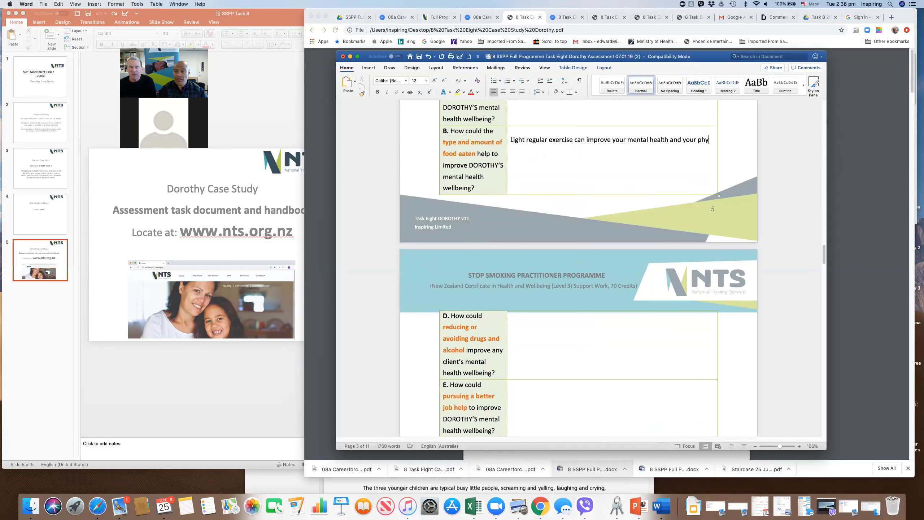
pyautogui.write('sical activity suppor')
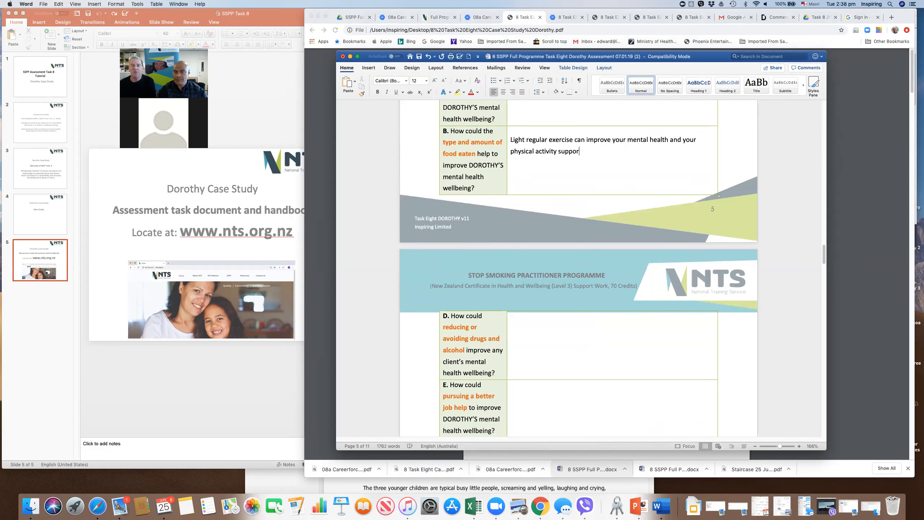
pyautogui.write('ts')
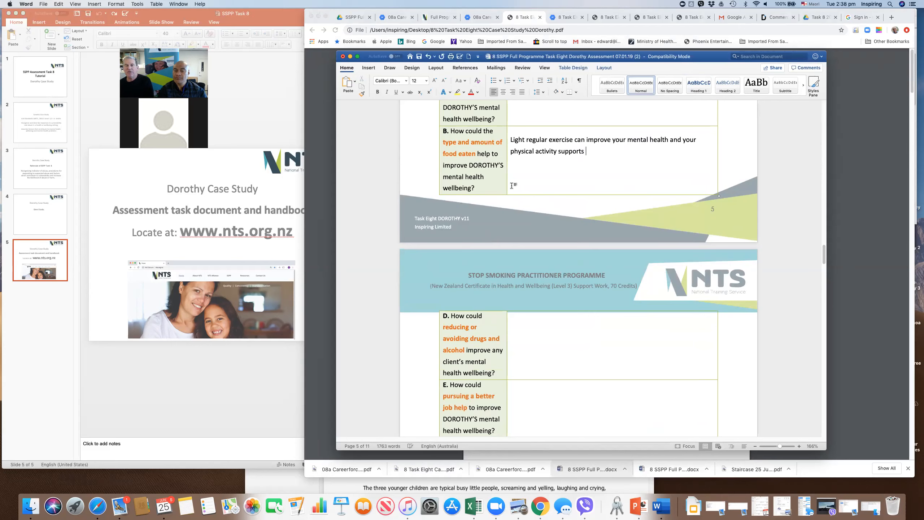
pyautogui.write('improved mental health.')
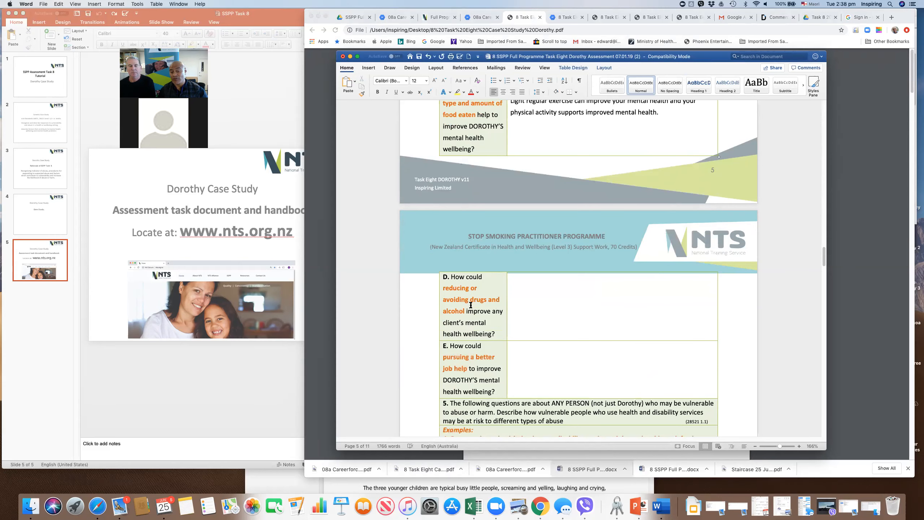
# Scroll past question 5's abuse rows to question 6's table of vulnerability types
pyautogui.scroll(-3)
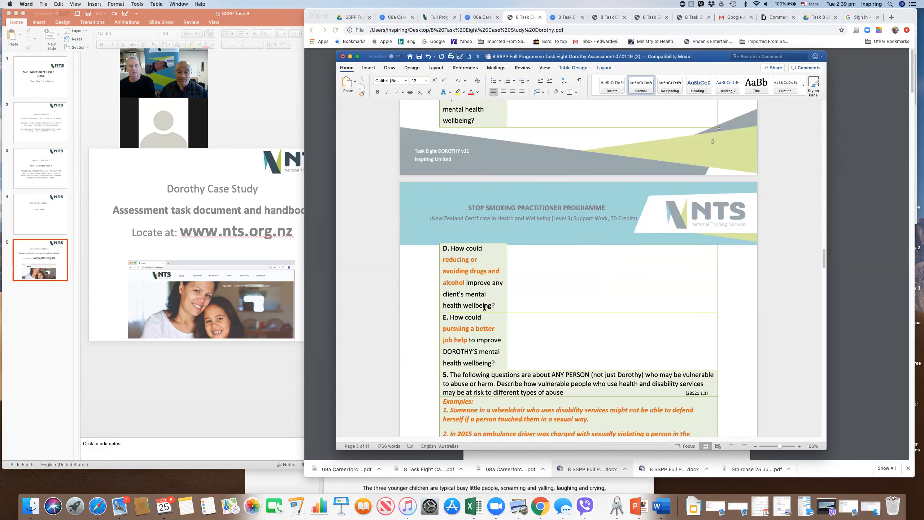
pyautogui.scroll(-3)
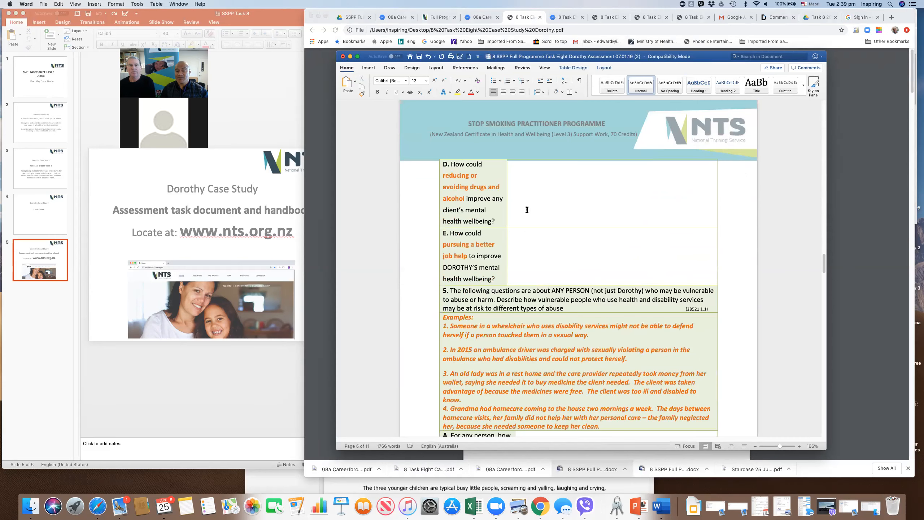
pyautogui.scroll(-3)
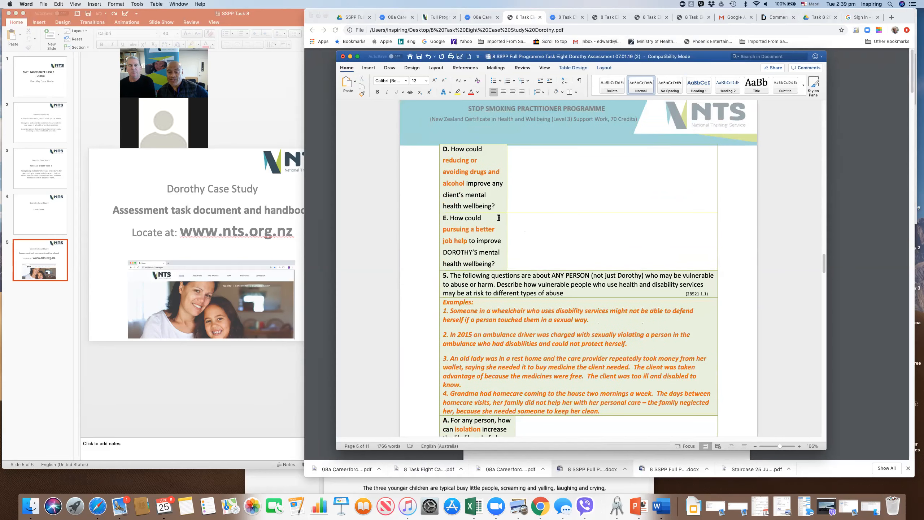
pyautogui.scroll(-3)
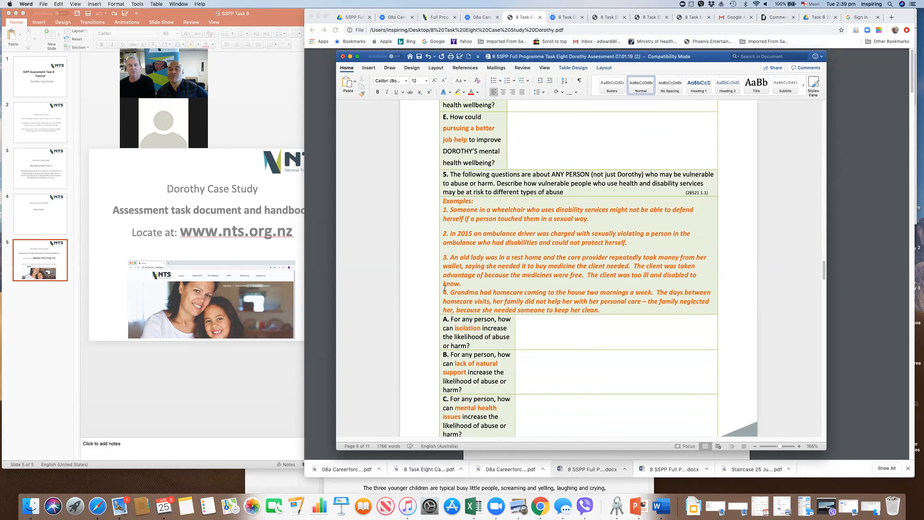
pyautogui.scroll(-3)
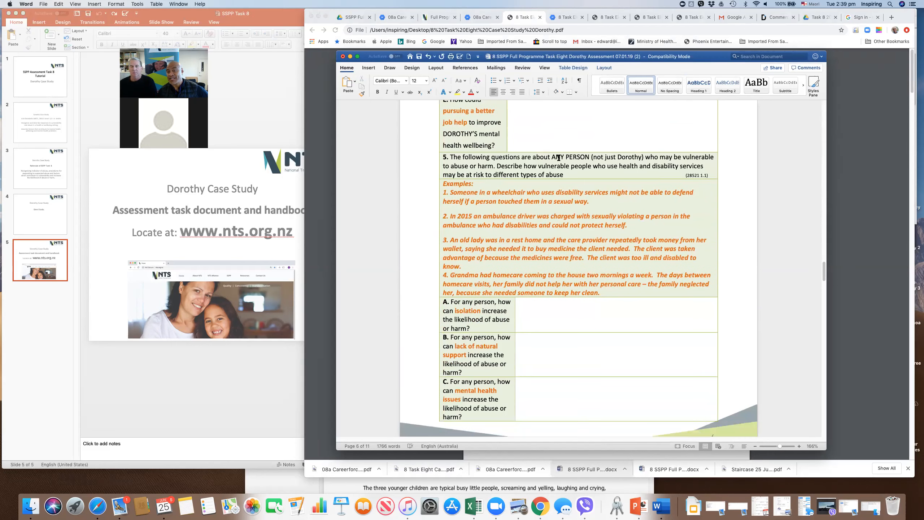
pyautogui.moveTo(628, 165)
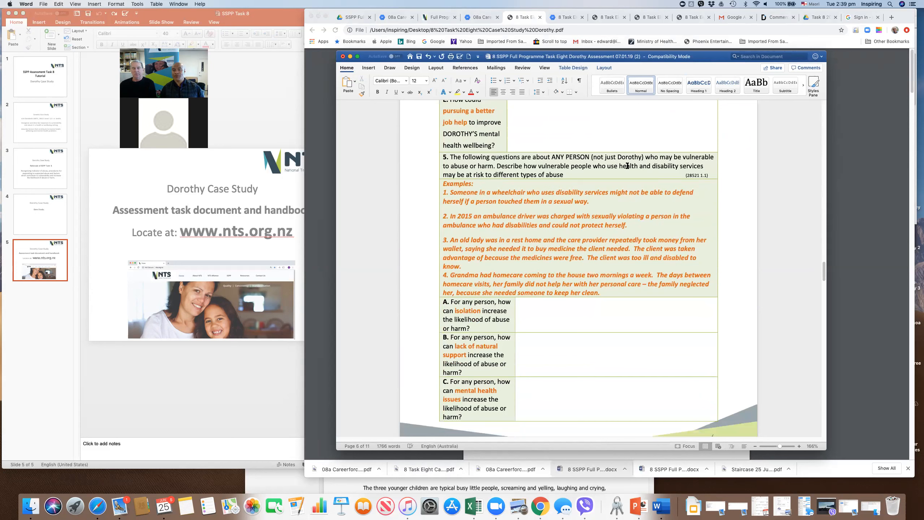
pyautogui.moveTo(423, 198)
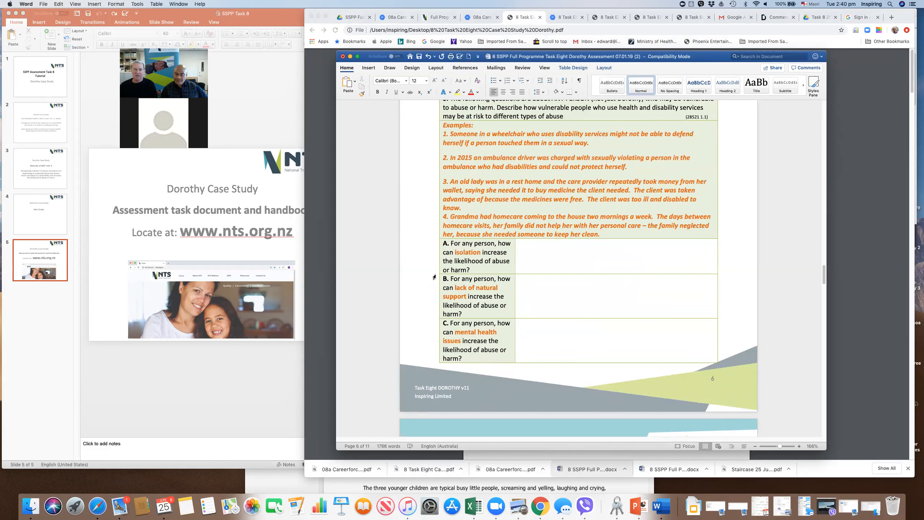
pyautogui.moveTo(426, 244)
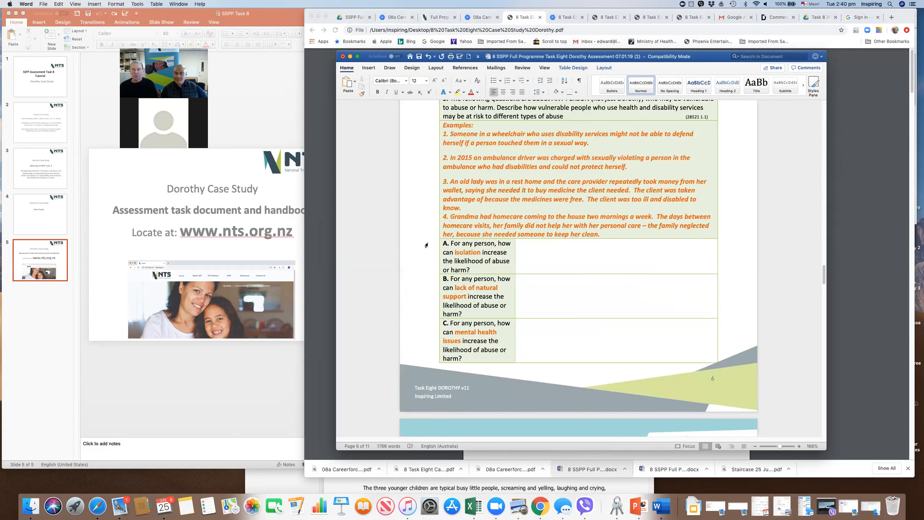
pyautogui.moveTo(409, 254)
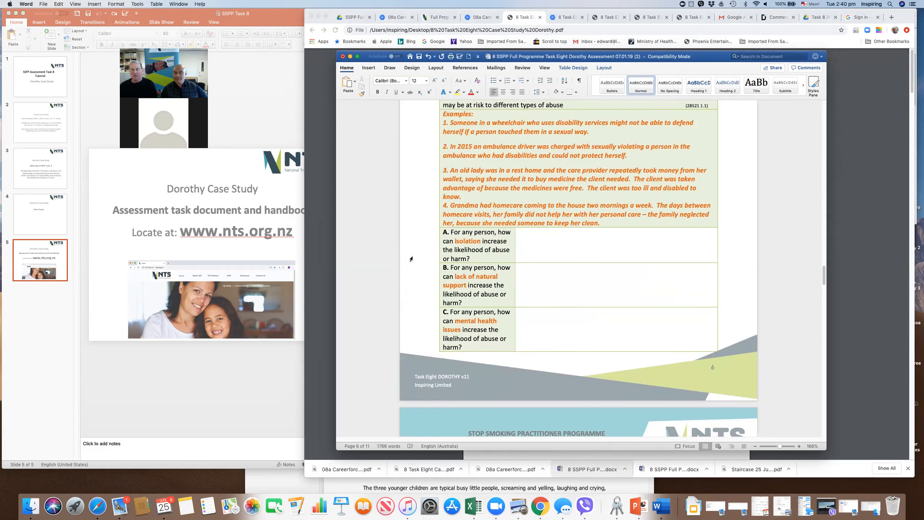
pyautogui.scroll(-3)
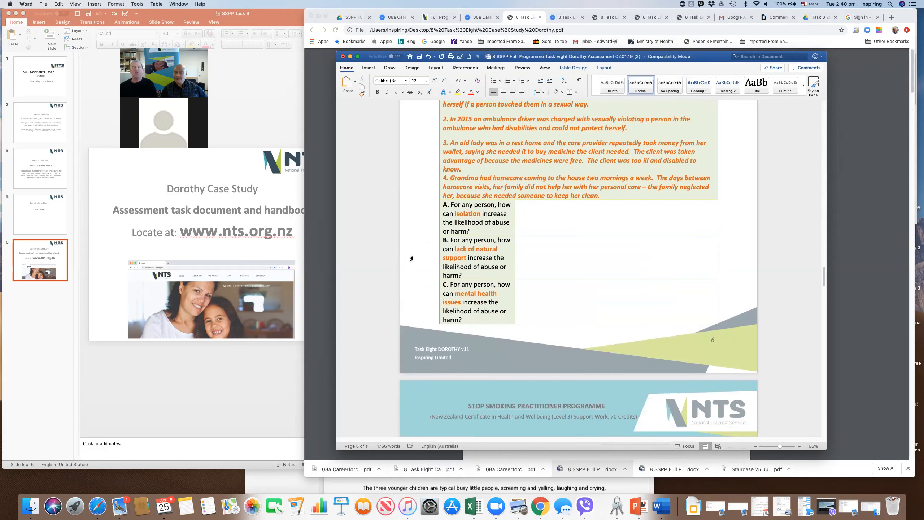
pyautogui.scroll(-3)
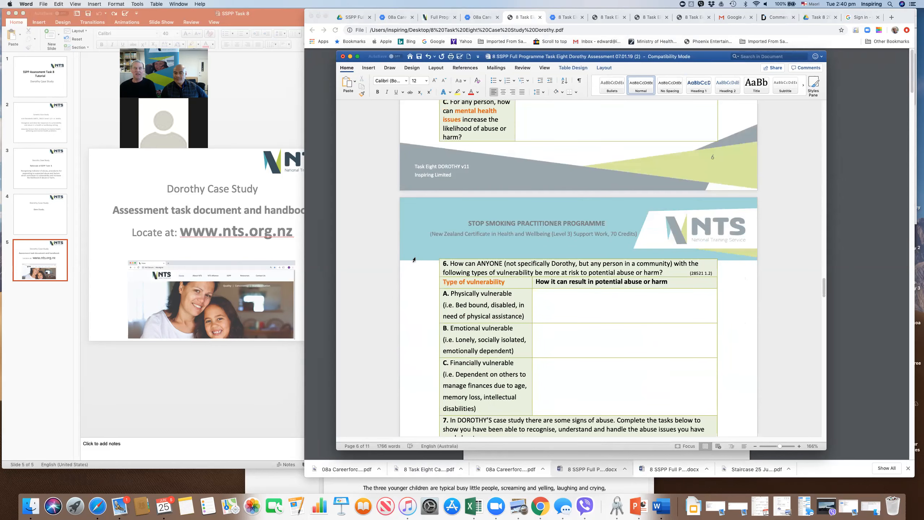
# Scroll through question 6 to question 7 on recognising Dorothy's signs of abuse, parts A to D
pyautogui.scroll(-3)
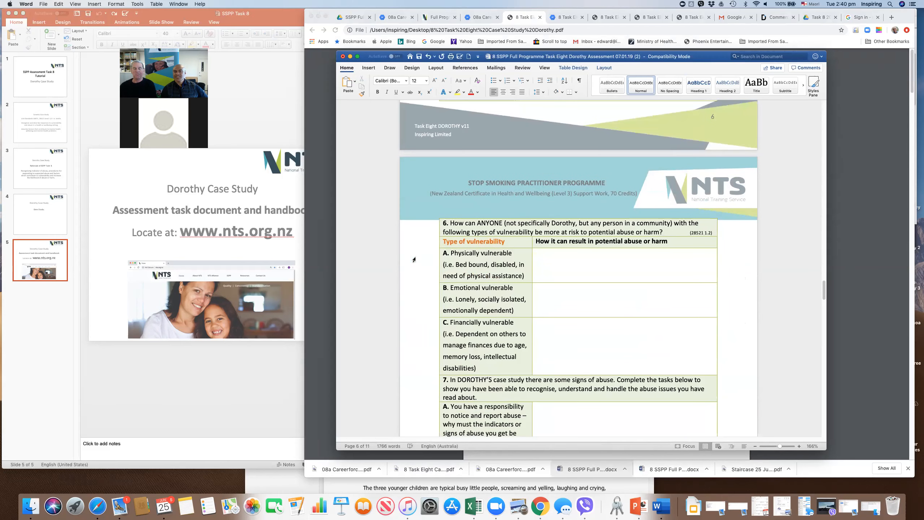
pyautogui.scroll(-3)
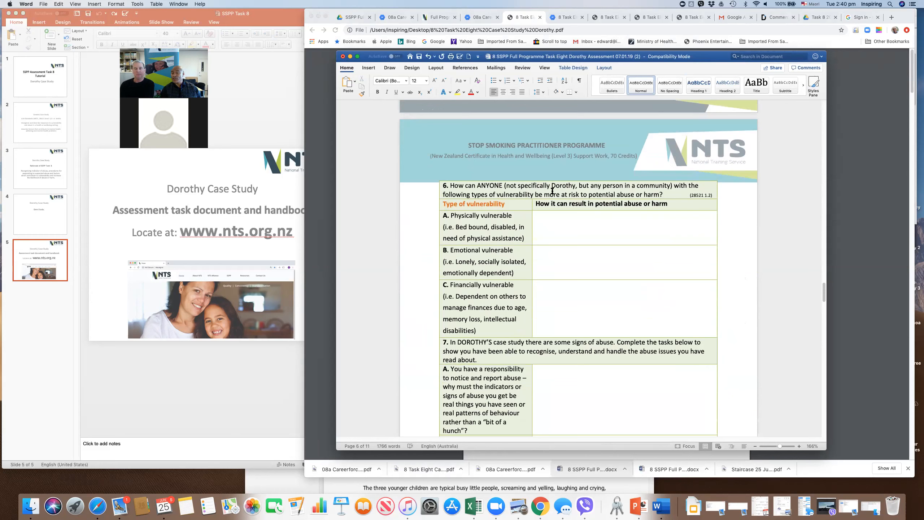
pyautogui.moveTo(574, 189)
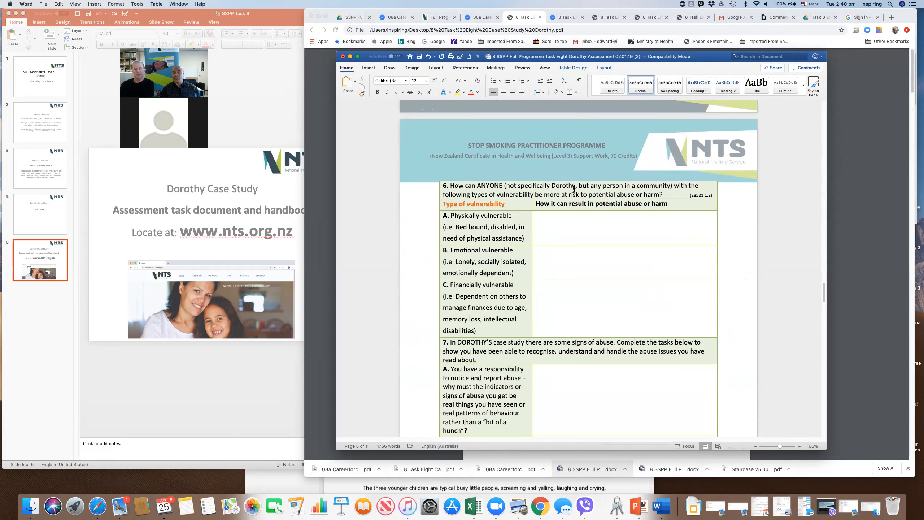
pyautogui.moveTo(612, 209)
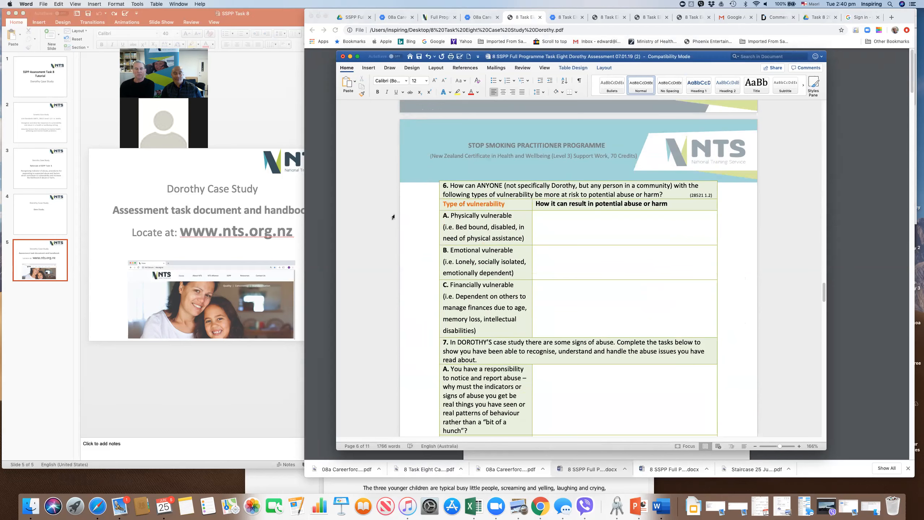
pyautogui.scroll(-3)
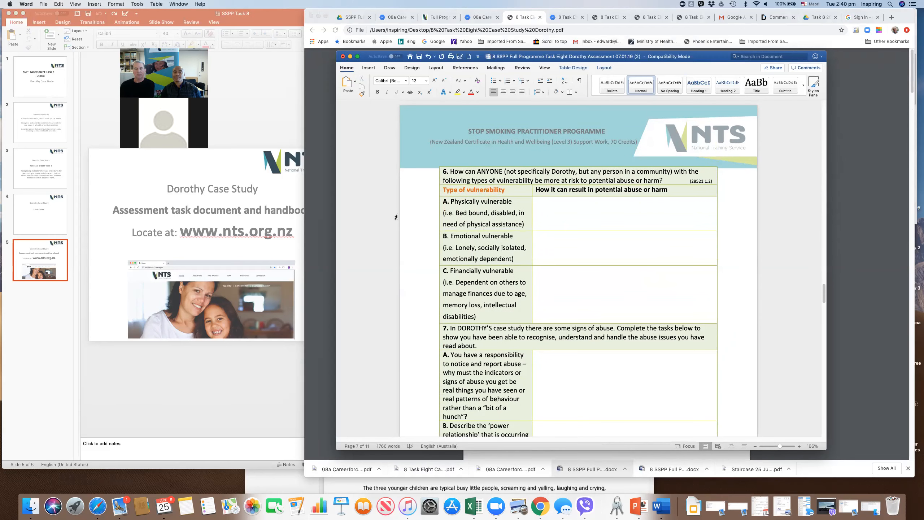
pyautogui.scroll(-3)
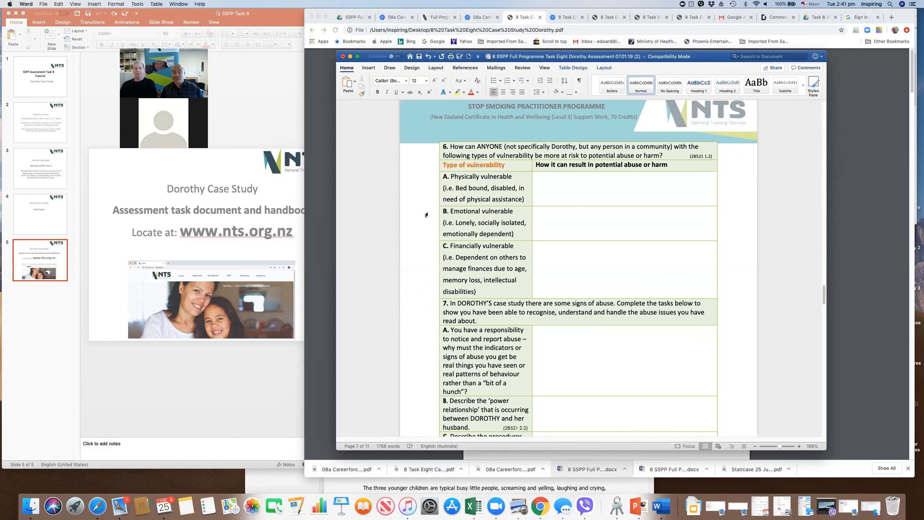
pyautogui.moveTo(410, 214)
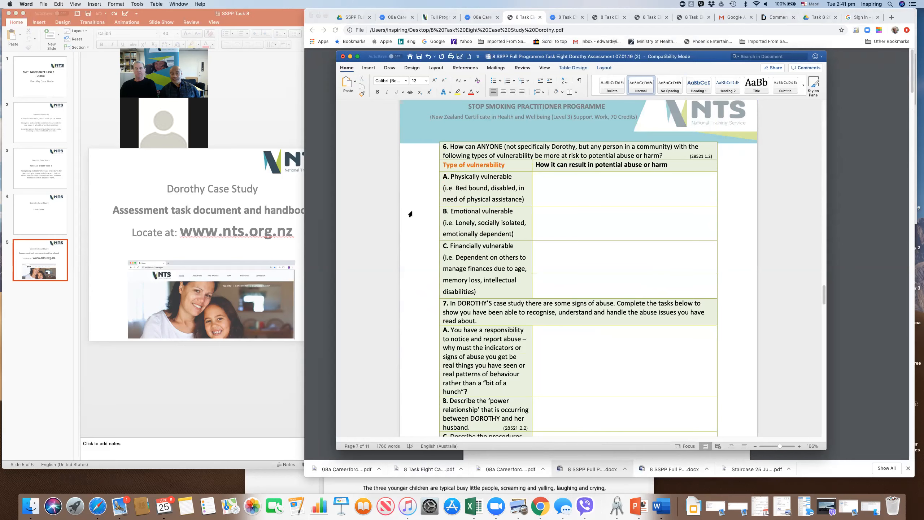
pyautogui.scroll(-3)
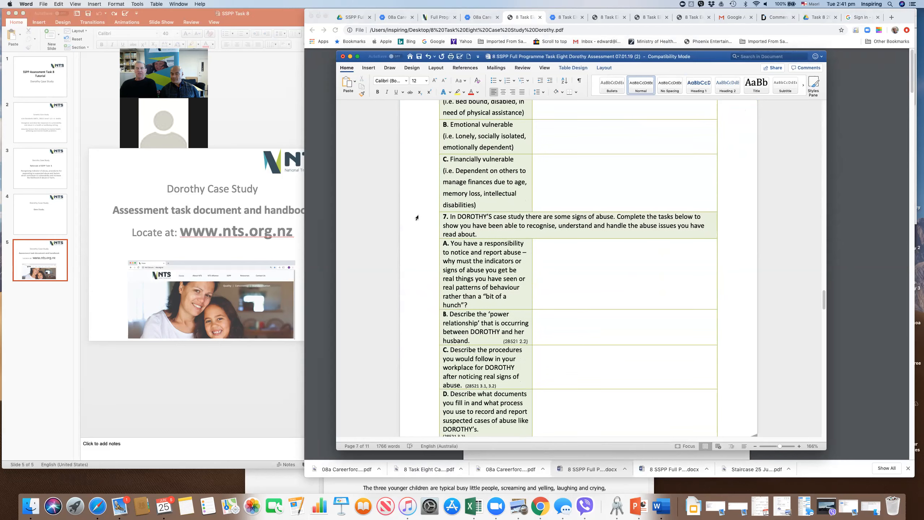
# Scroll past the end of page 7 to question 8 on privacy, dignity and autonomy
pyautogui.scroll(-3)
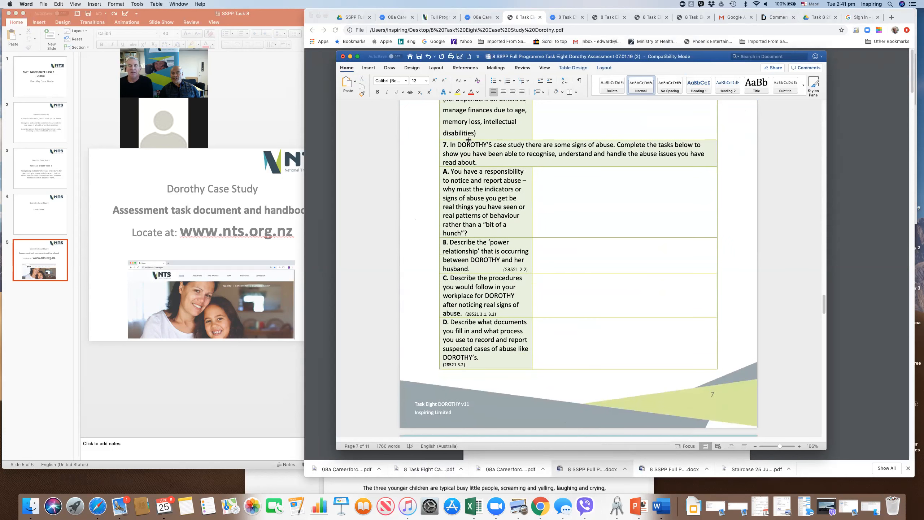
pyautogui.moveTo(533, 147)
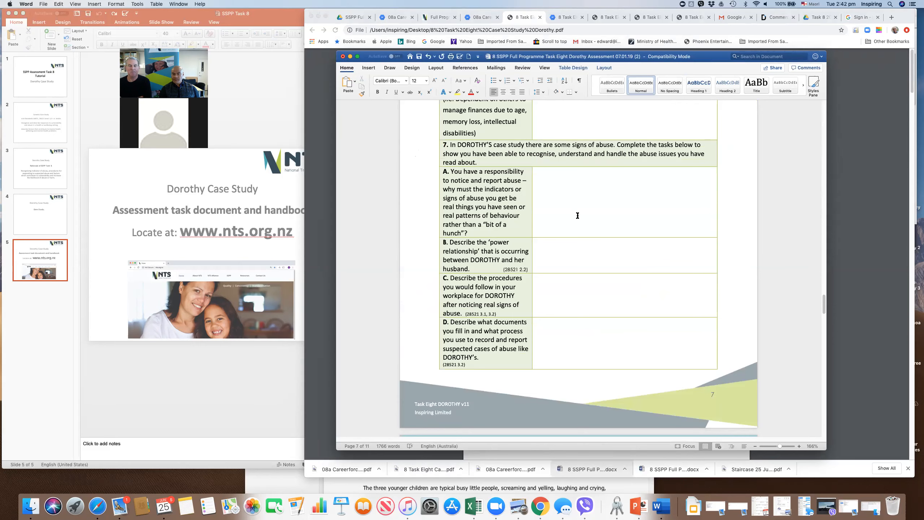
pyautogui.scroll(-3)
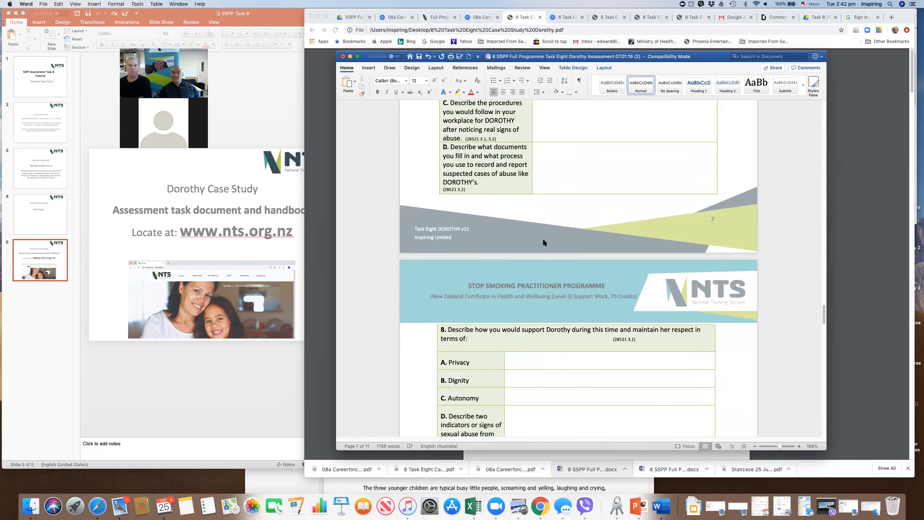
# Scroll past abuse indicator parts E to G onto page 9, starting with financial abuse parts H to K
pyautogui.scroll(-3)
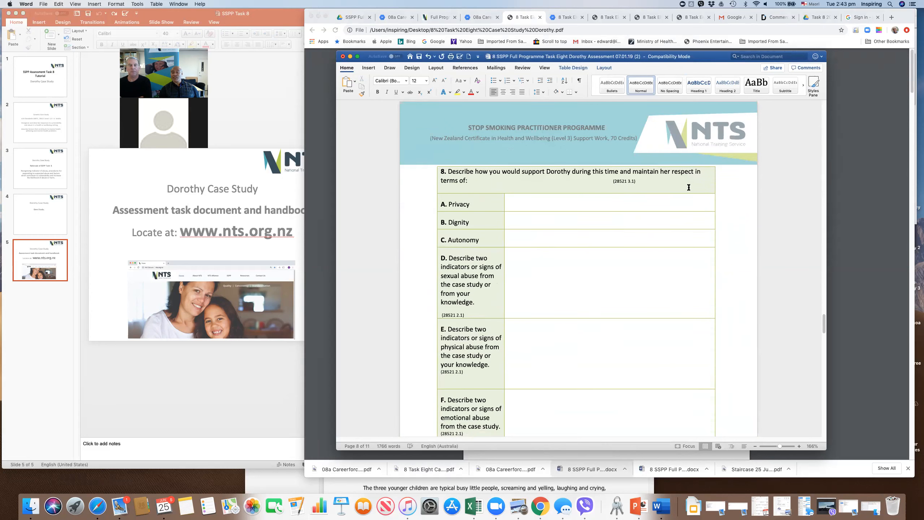
pyautogui.moveTo(442, 166)
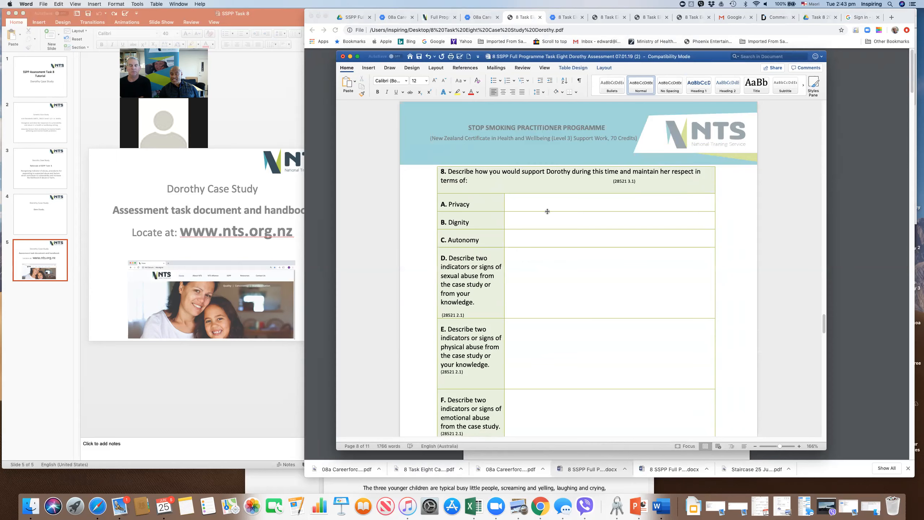
pyautogui.moveTo(400, 252)
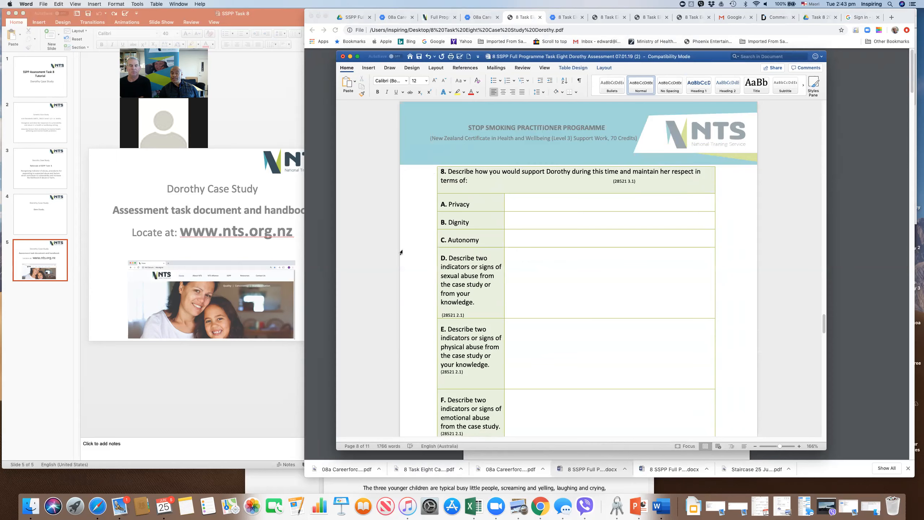
pyautogui.scroll(-3)
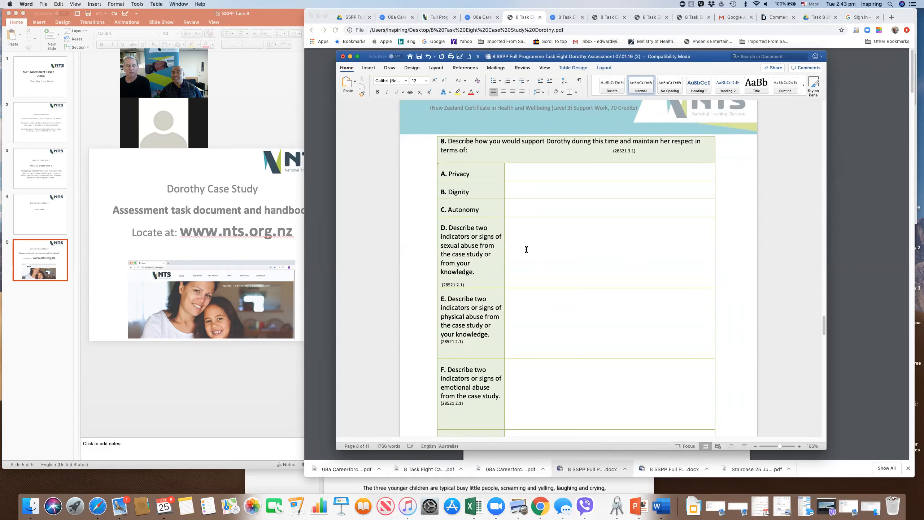
pyautogui.scroll(-3)
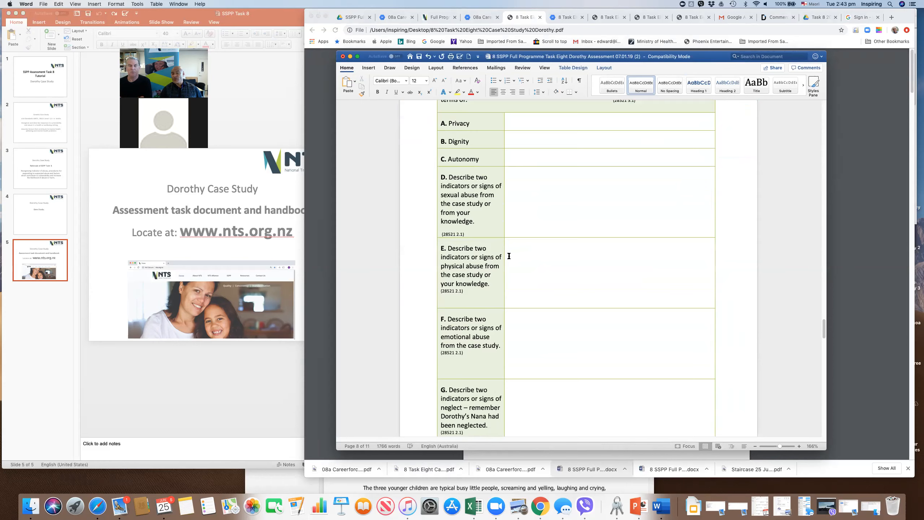
pyautogui.moveTo(534, 251)
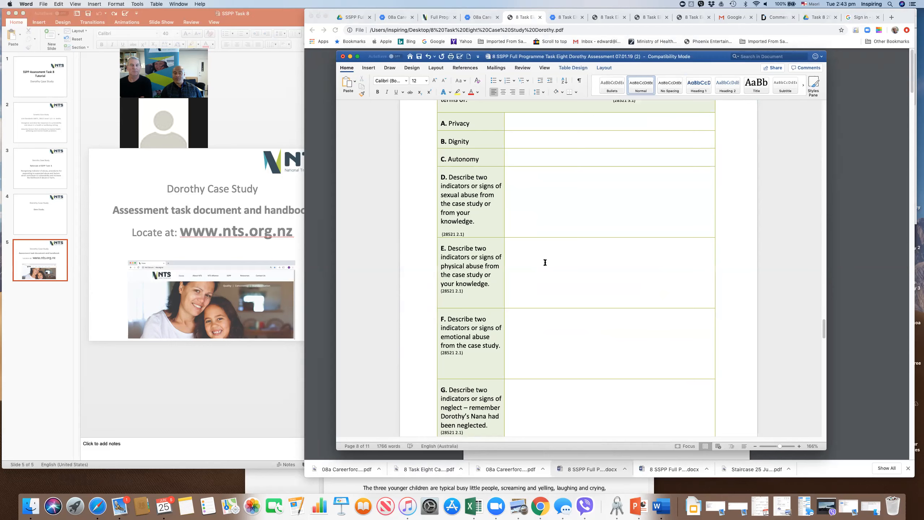
pyautogui.scroll(-3)
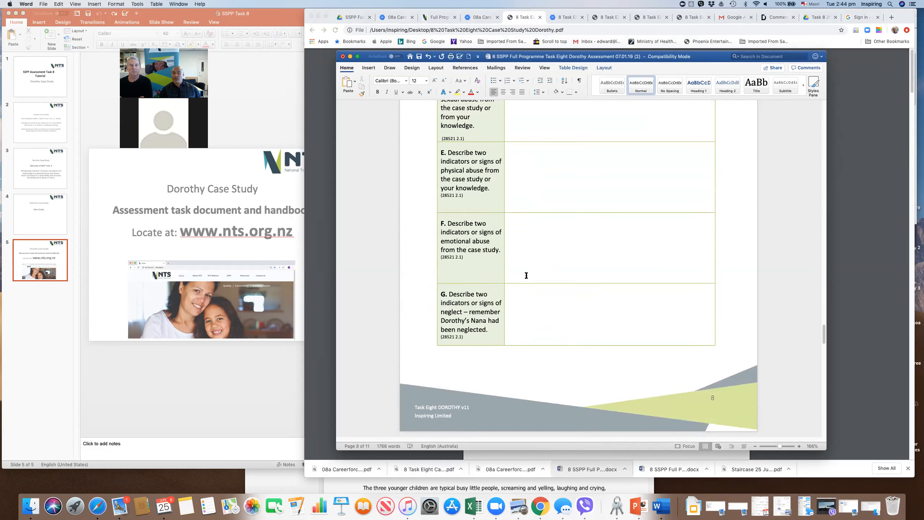
pyautogui.scroll(-3)
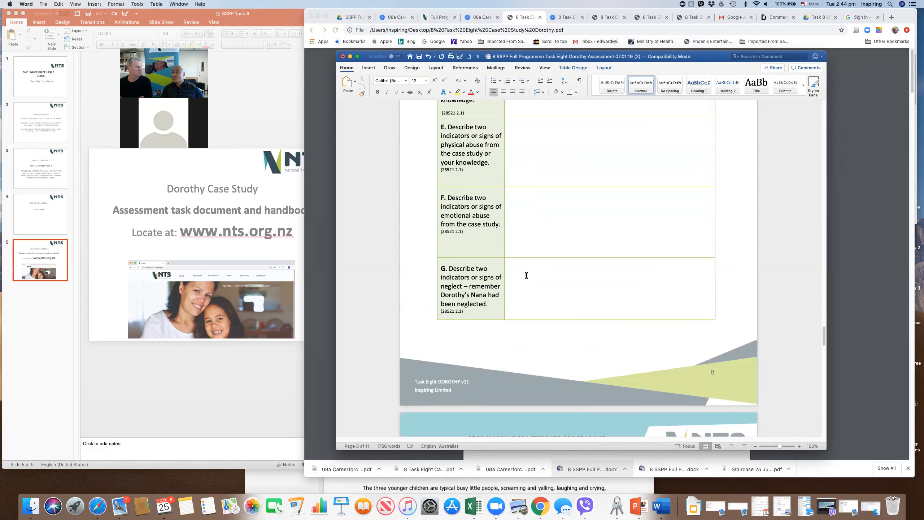
pyautogui.moveTo(536, 204)
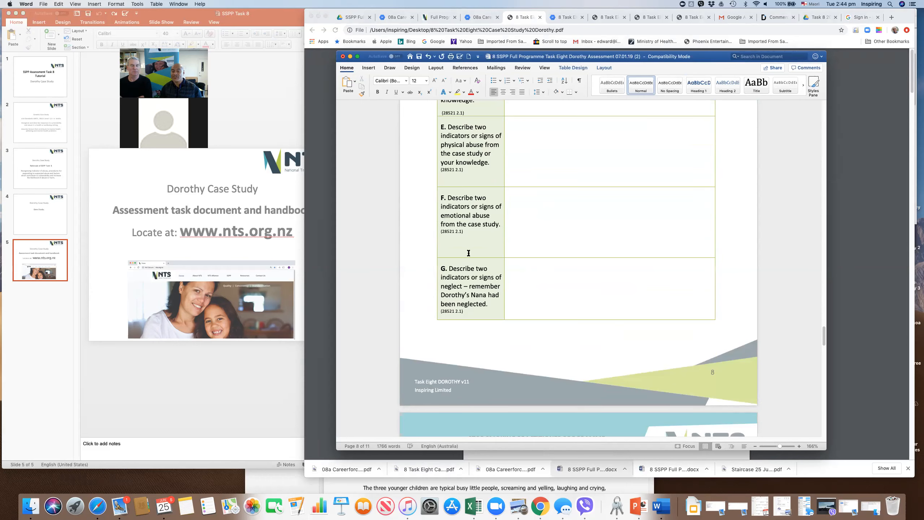
pyautogui.scroll(-3)
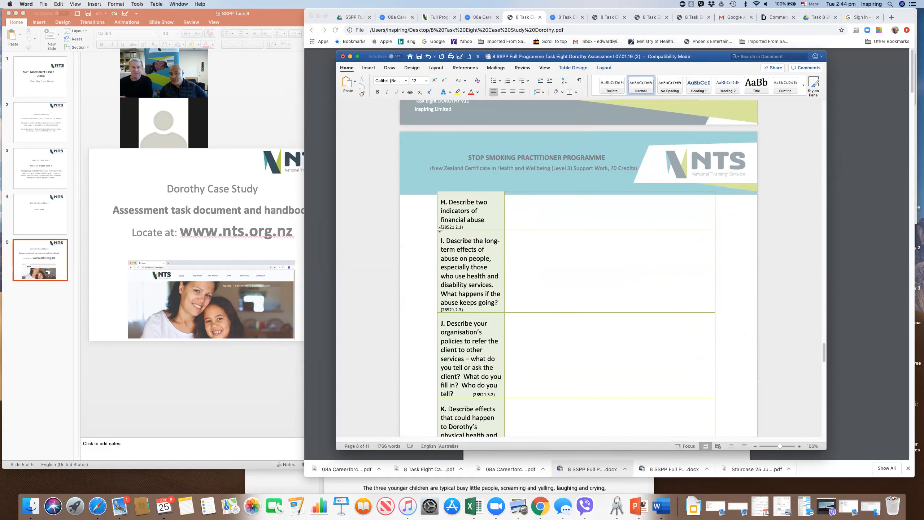
# Scroll through parts I to L to question 9 on referring abuse cases at the top of page 10
pyautogui.scroll(-3)
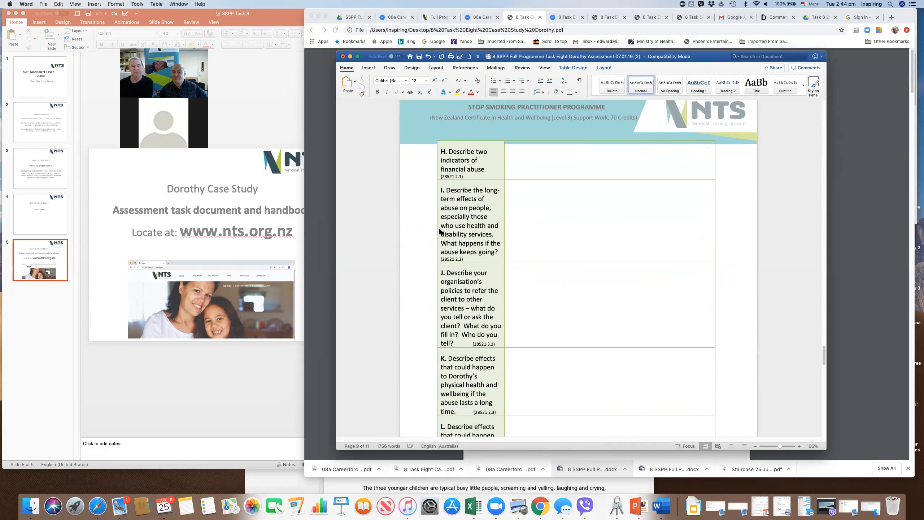
pyautogui.scroll(-3)
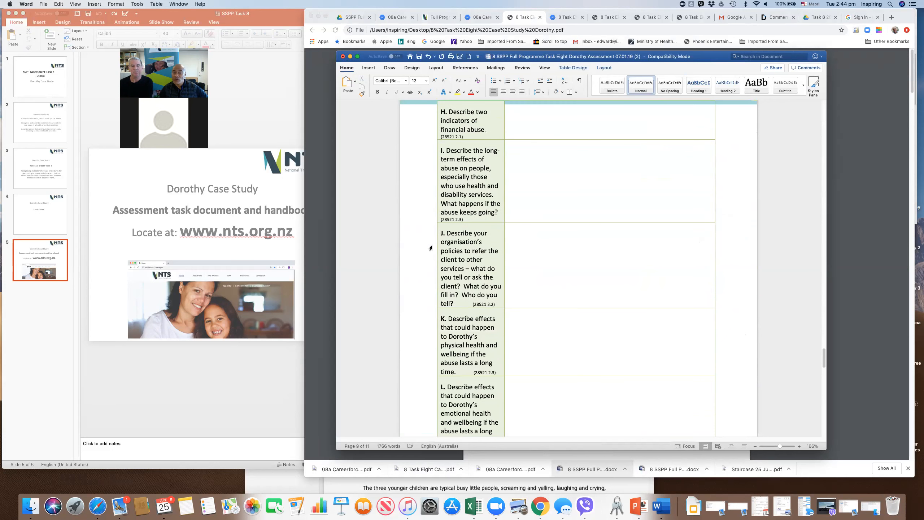
pyautogui.scroll(-3)
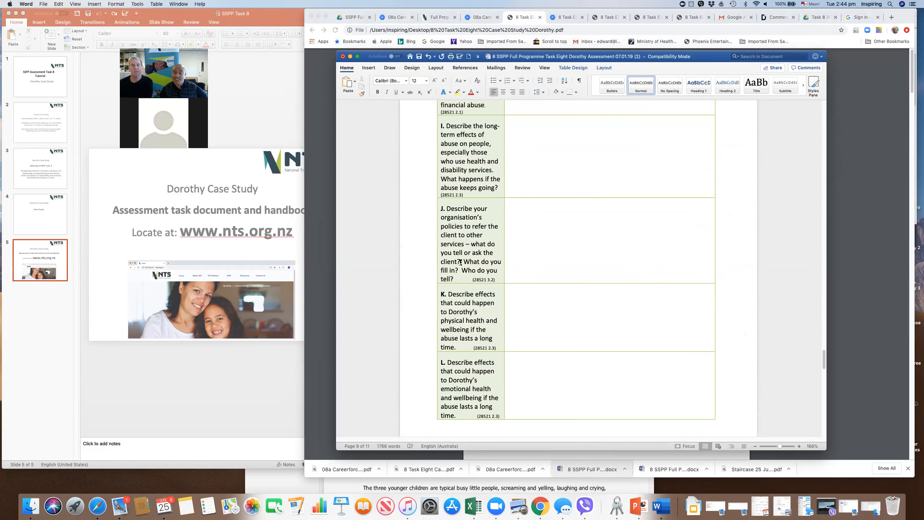
pyautogui.moveTo(468, 254)
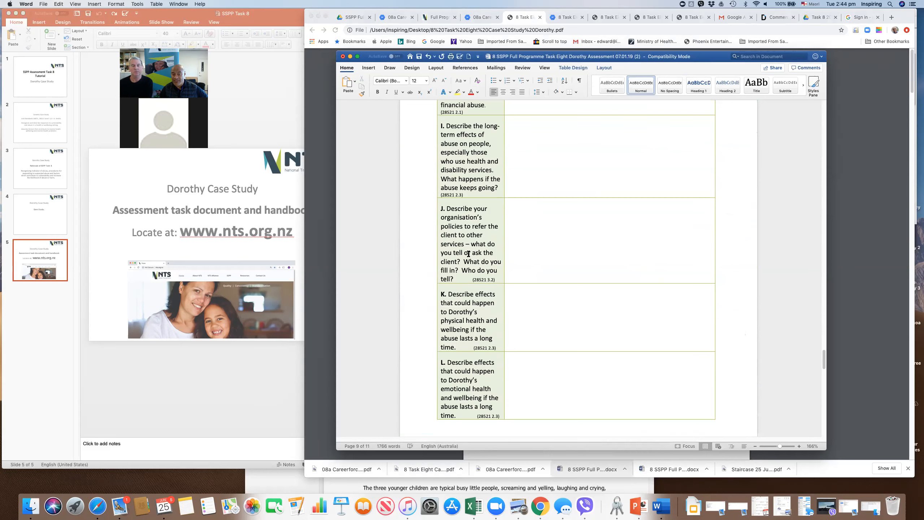
pyautogui.scroll(-3)
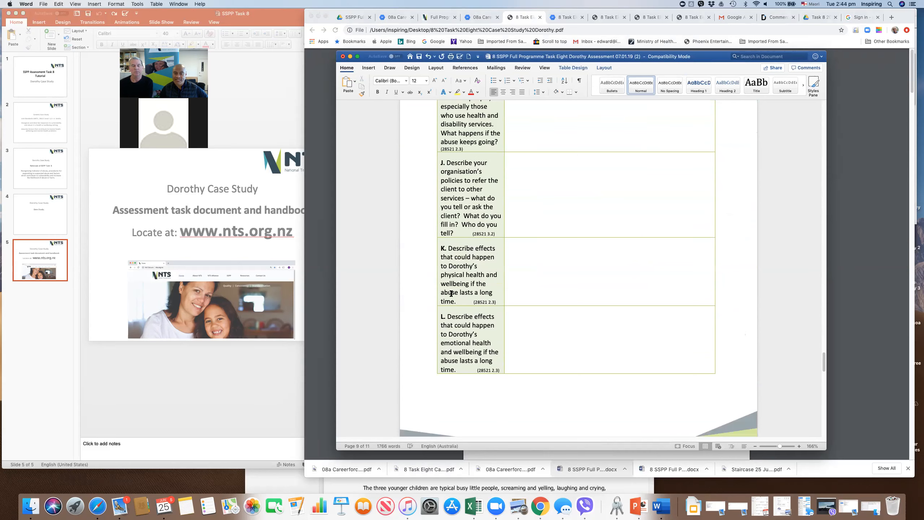
pyautogui.scroll(-3)
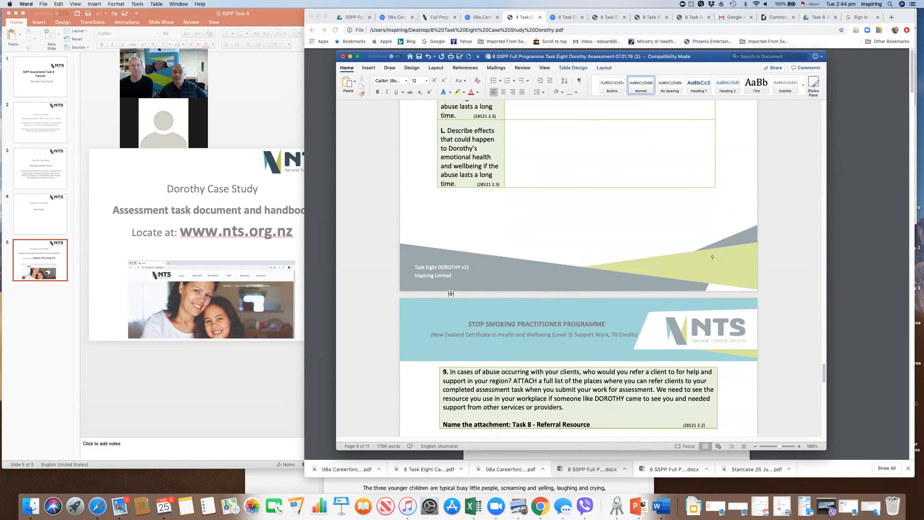
# Scroll through question 10 on drug metabolism to reach question 11 on the smoking cessation plan
pyautogui.scroll(-3)
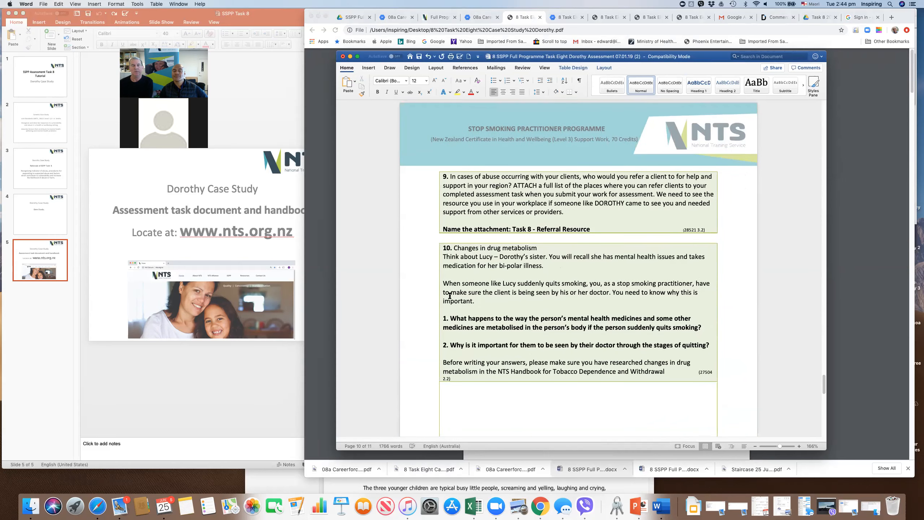
pyautogui.scroll(-3)
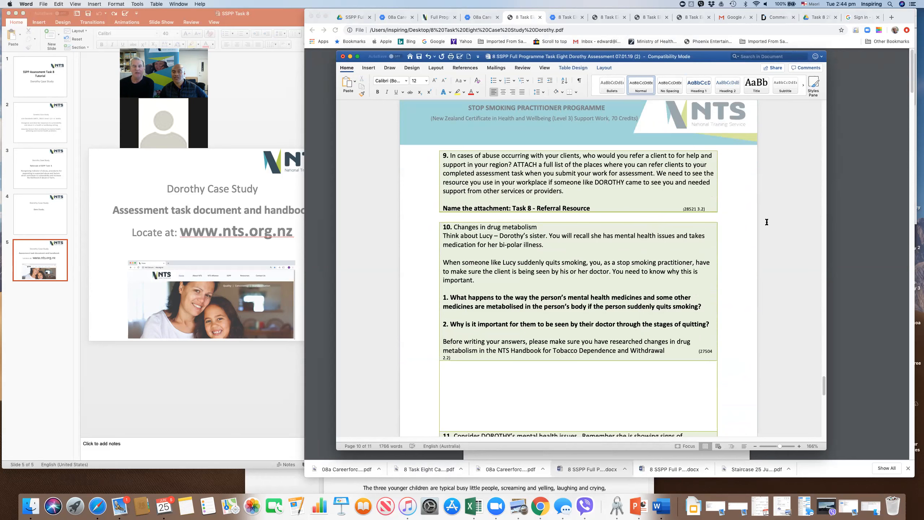
pyautogui.moveTo(557, 139)
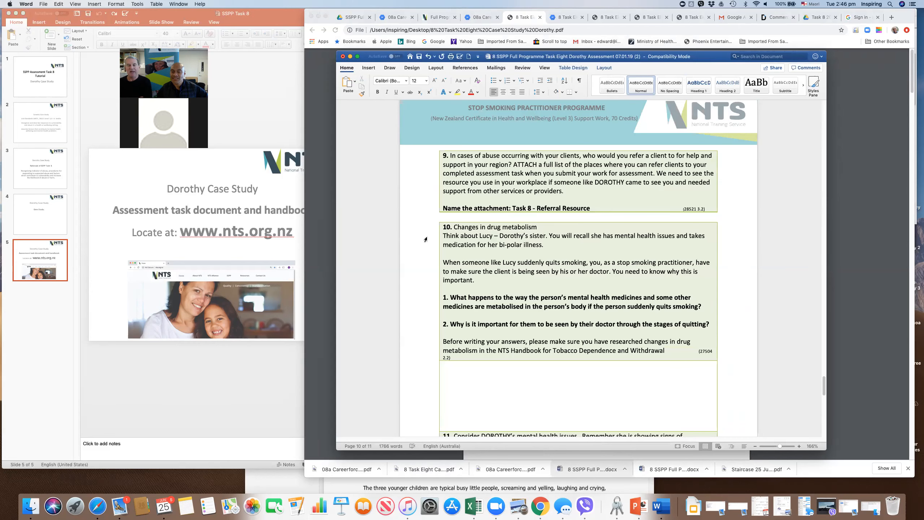
pyautogui.scroll(-3)
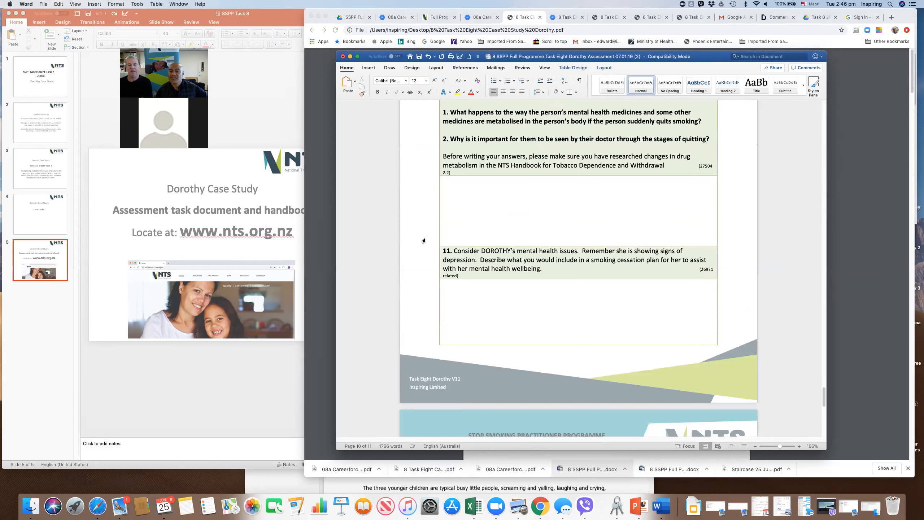